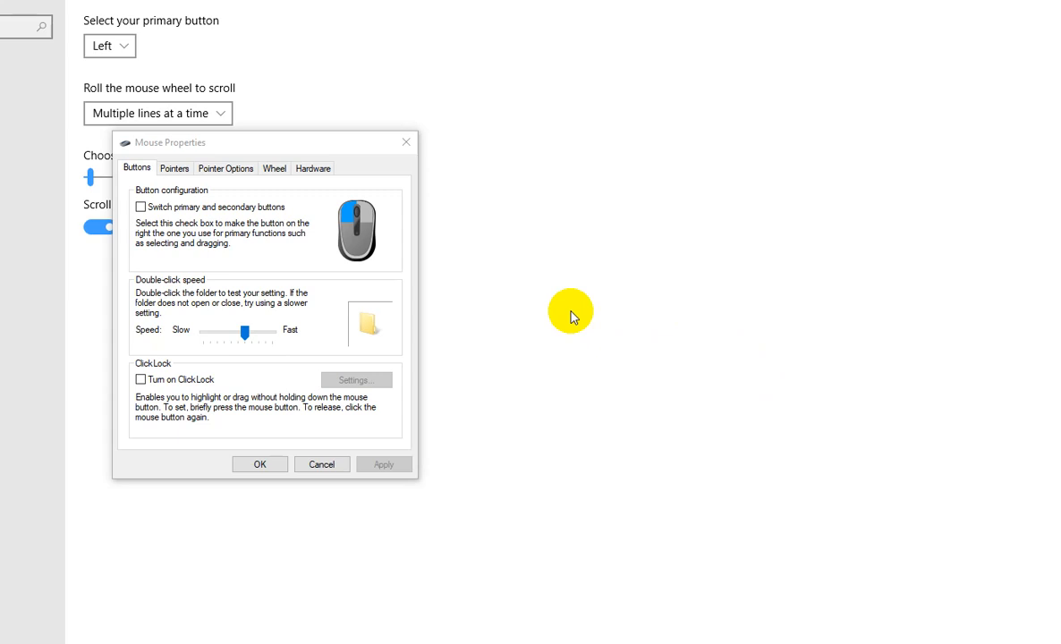
mouse_move(600, 293)
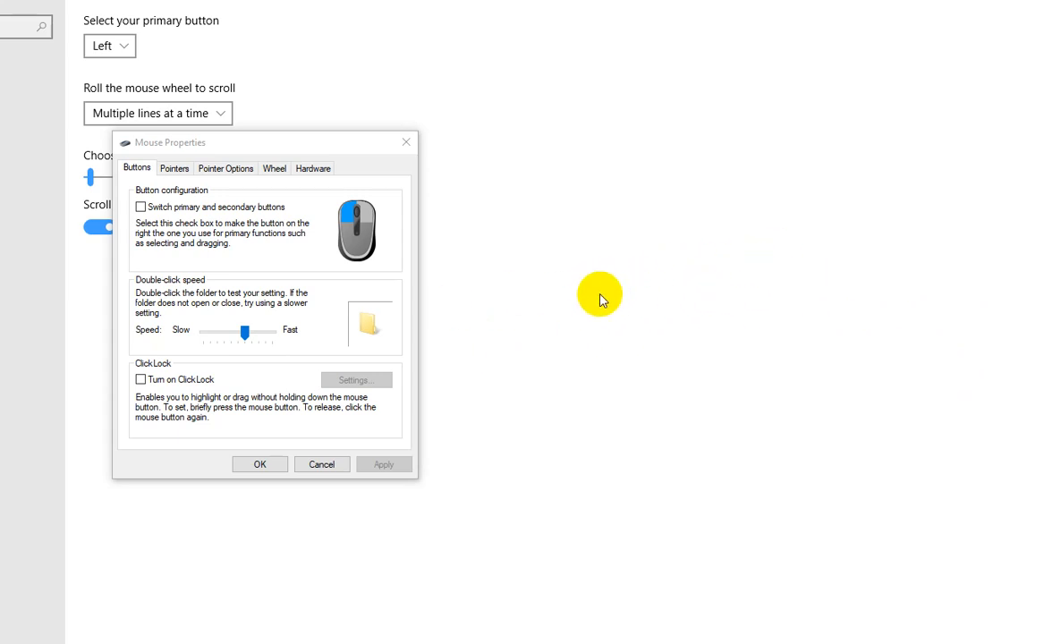
mouse_move(691, 288)
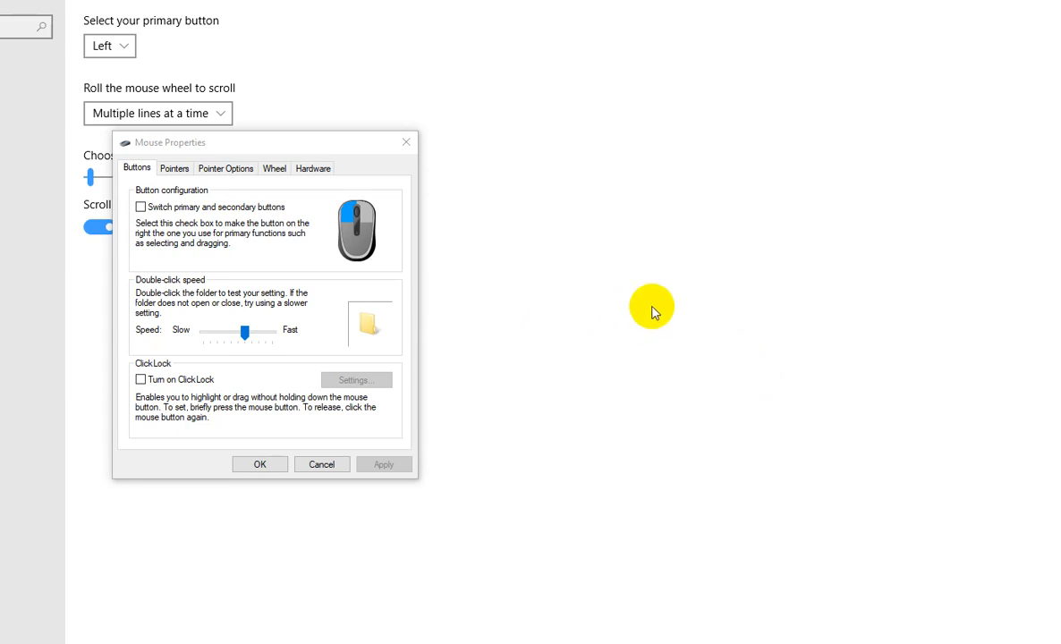
mouse_move(623, 313)
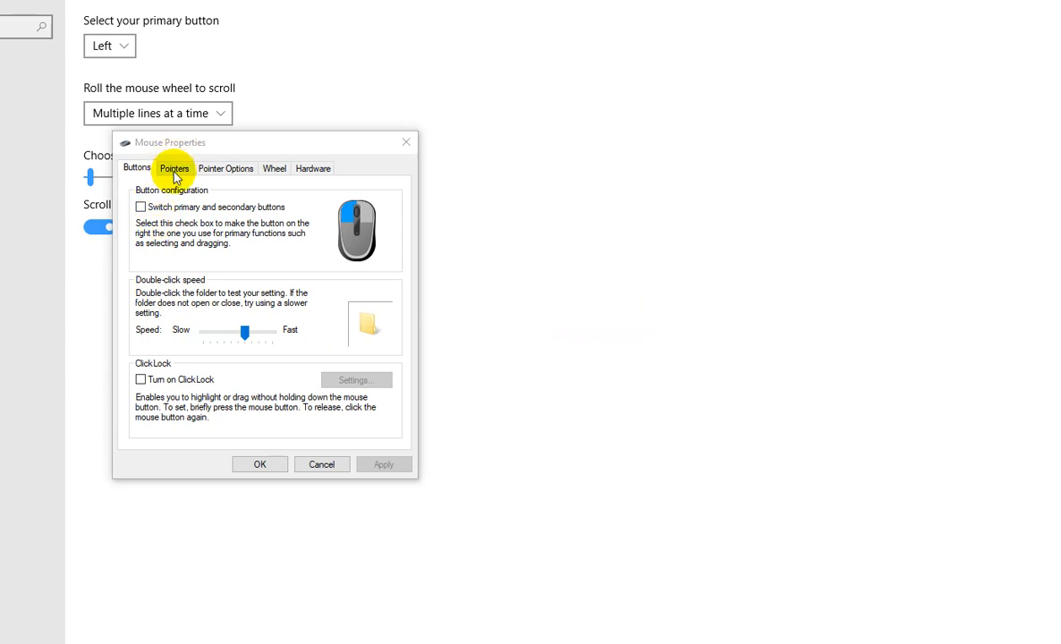
Step: Show the Pointer Options page of Mouse Properties with motion speed and Enhance pointer precision
click(175, 168)
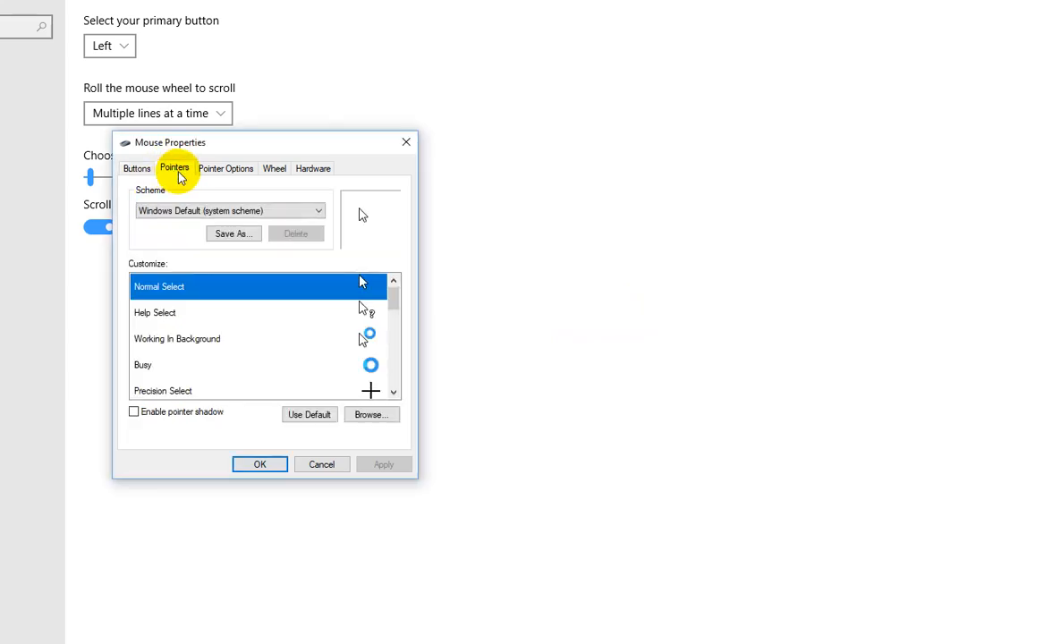
click(225, 168)
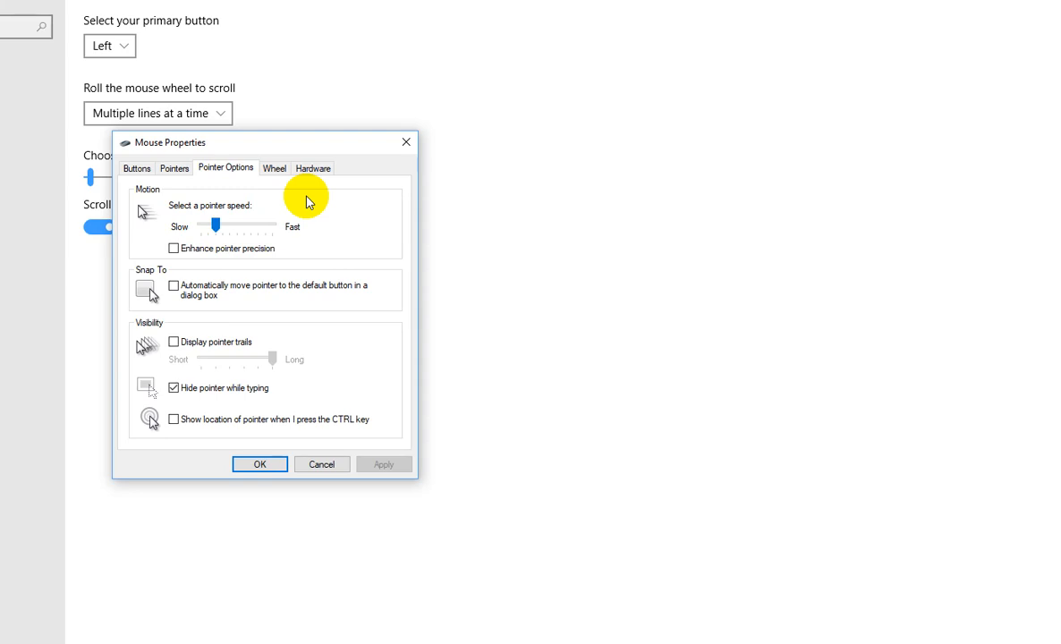
mouse_move(239, 189)
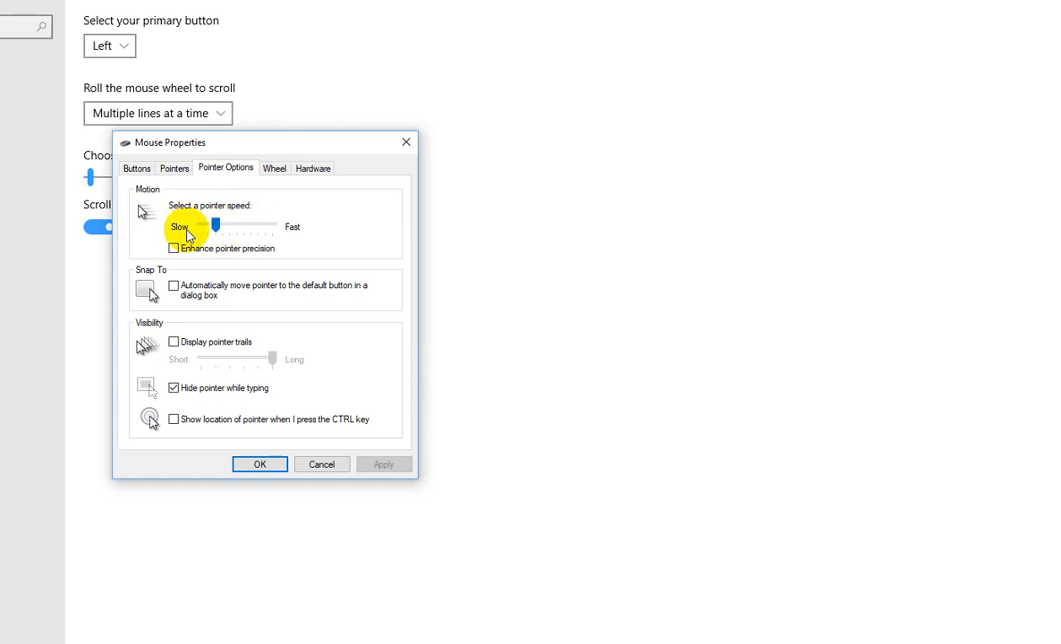
mouse_move(684, 225)
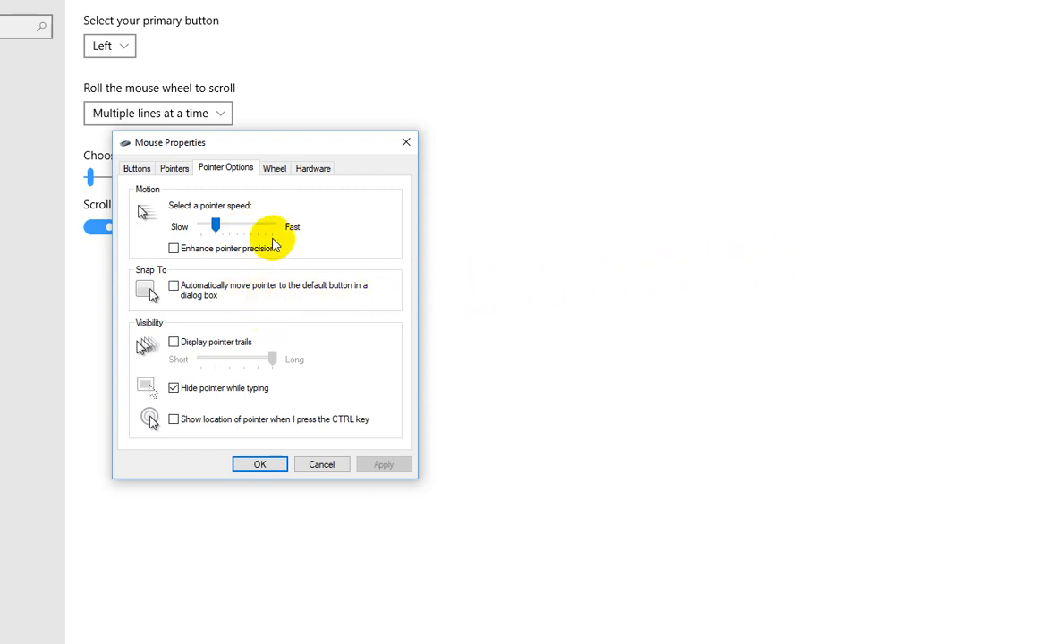
mouse_move(204, 308)
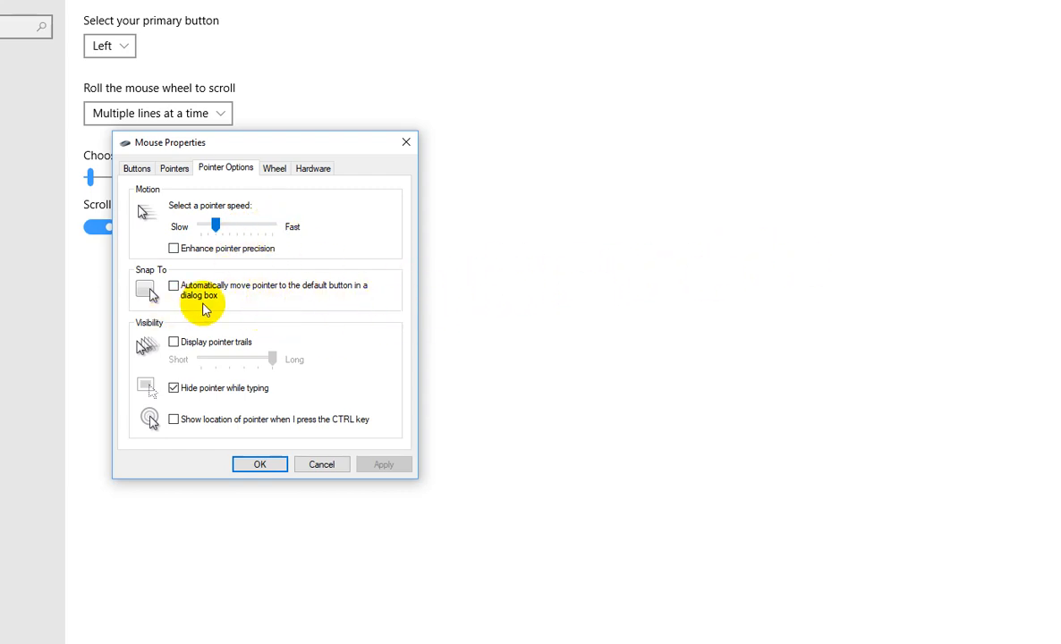
mouse_move(597, 254)
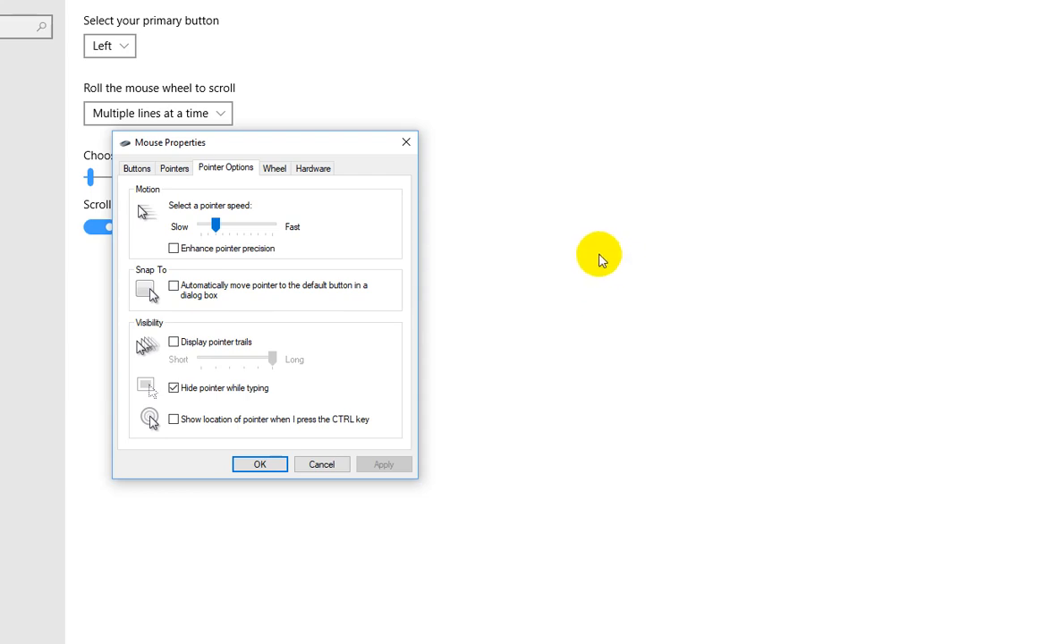
mouse_move(664, 191)
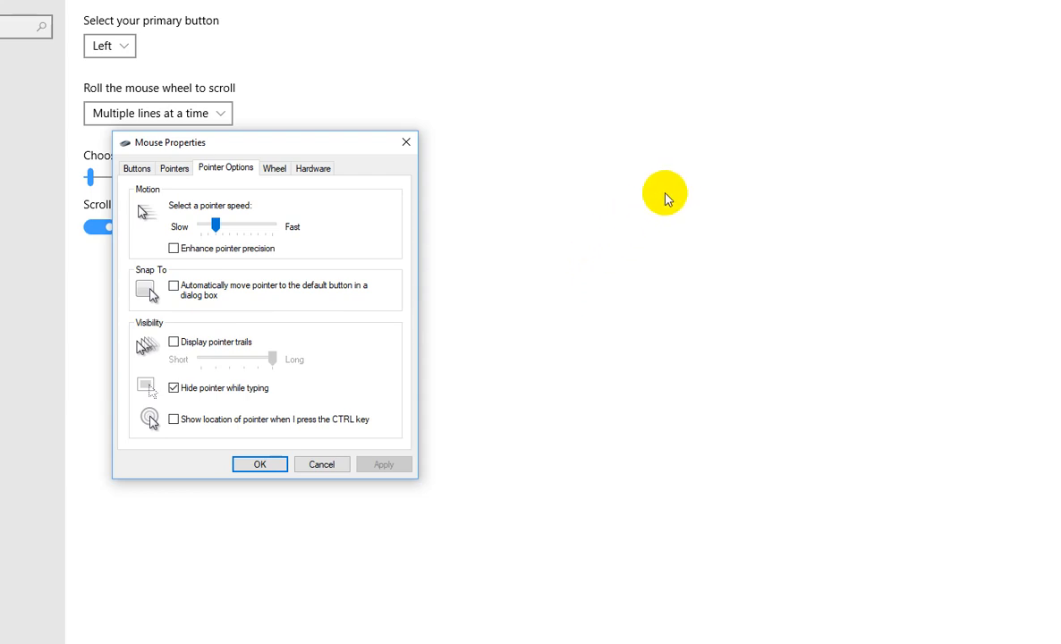
mouse_move(583, 215)
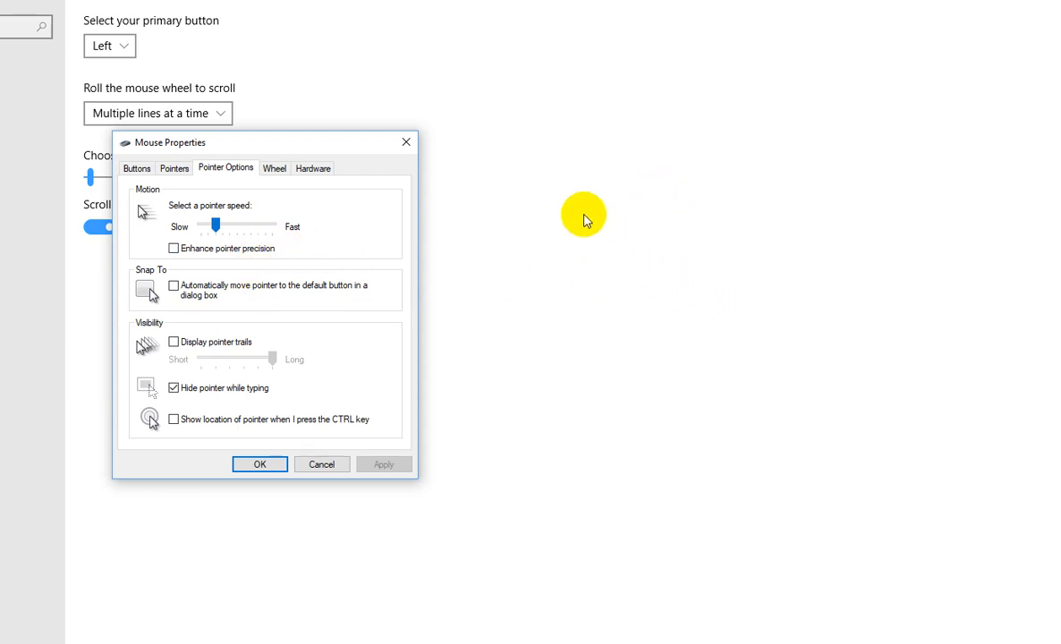
mouse_move(703, 240)
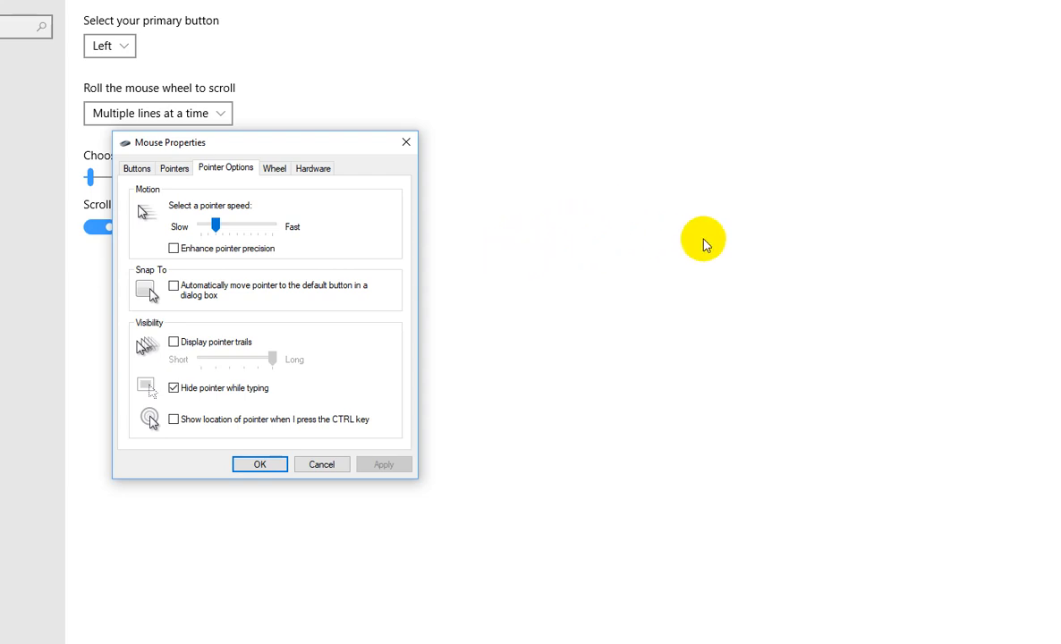
mouse_move(498, 272)
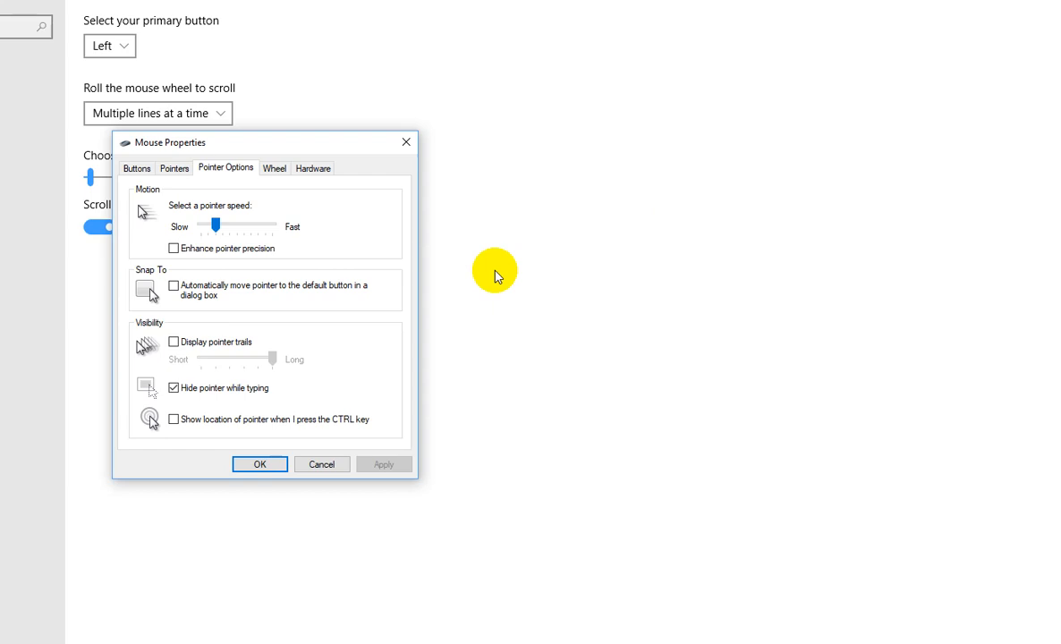
mouse_move(573, 266)
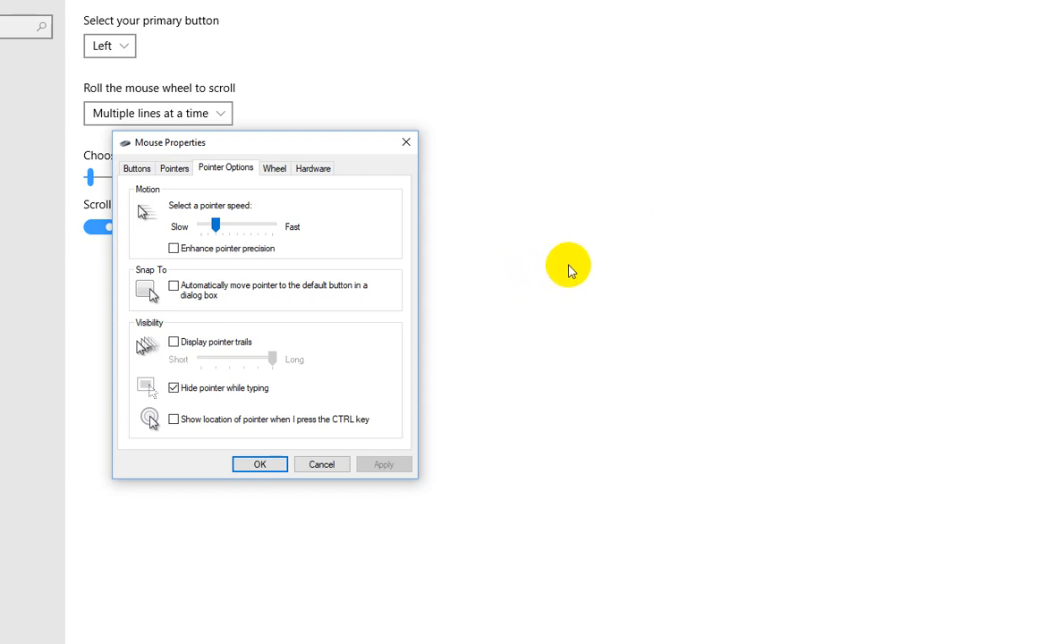
mouse_move(626, 301)
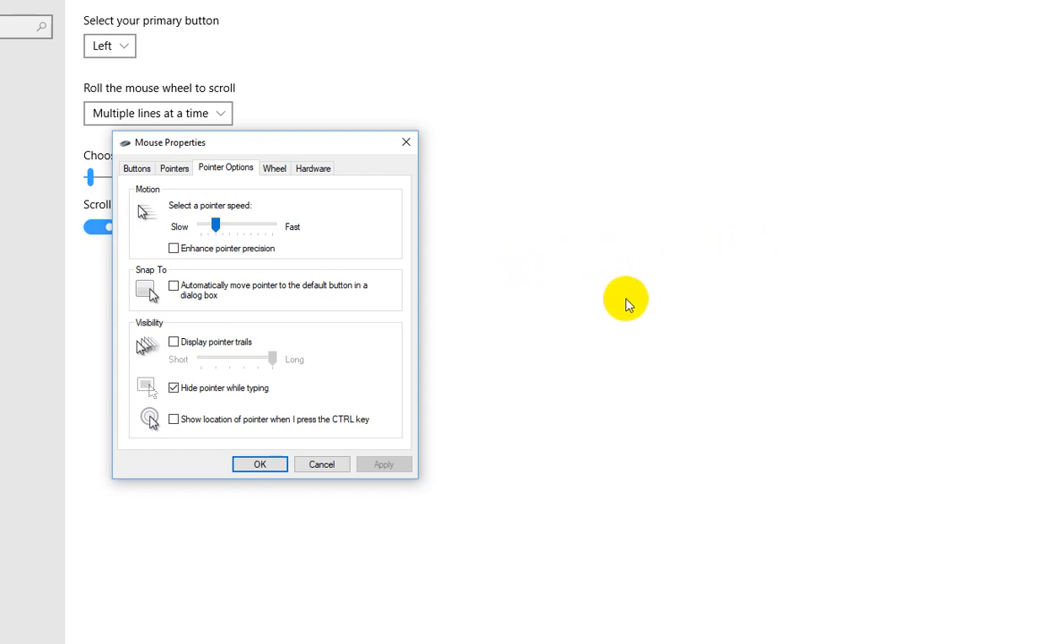
mouse_move(591, 279)
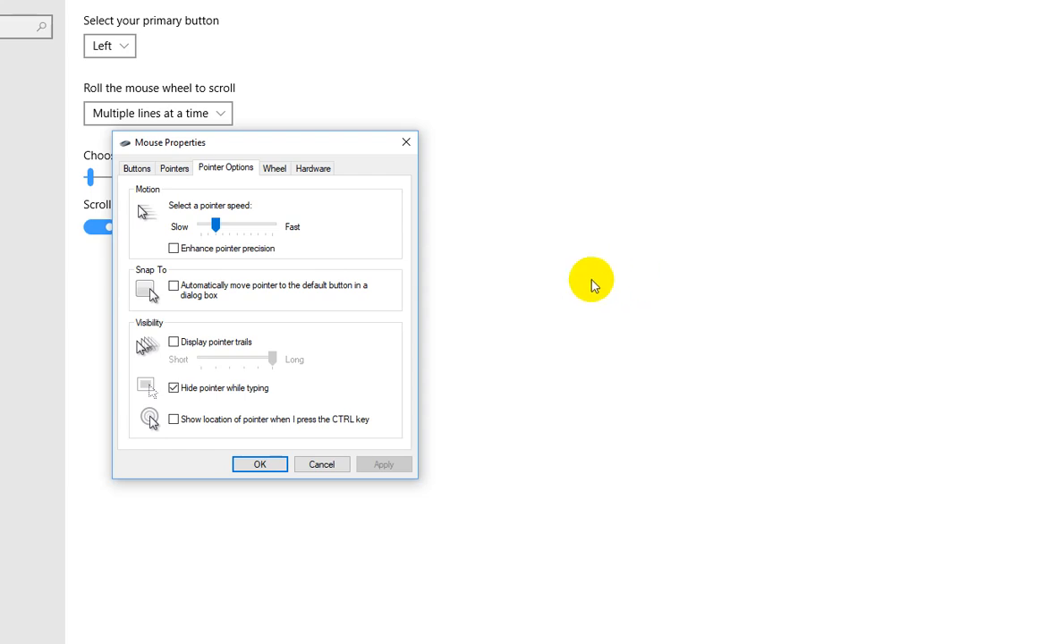
mouse_move(777, 249)
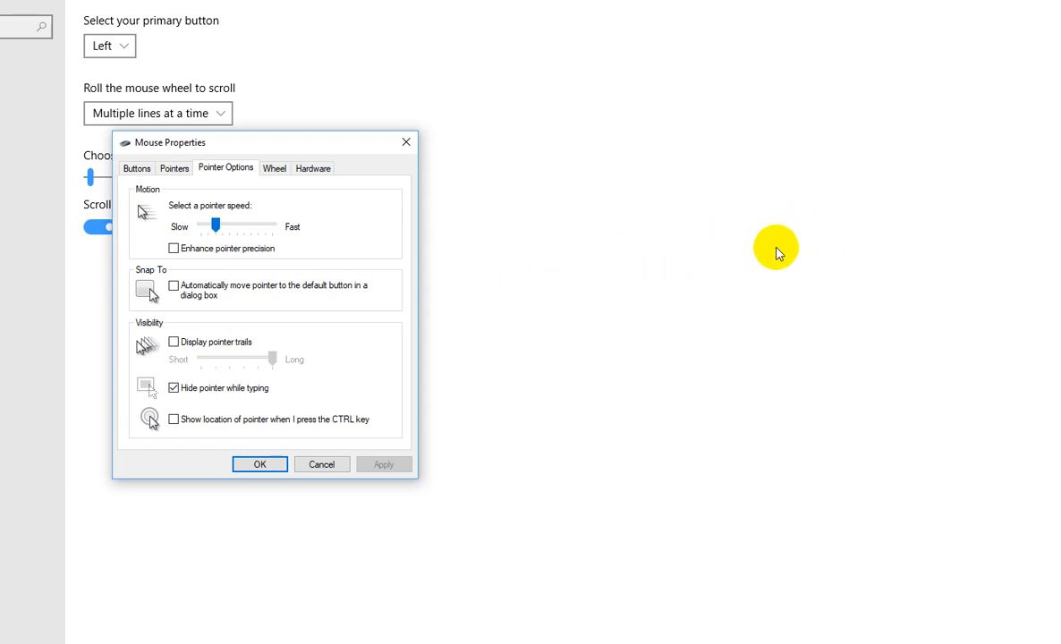
mouse_move(719, 272)
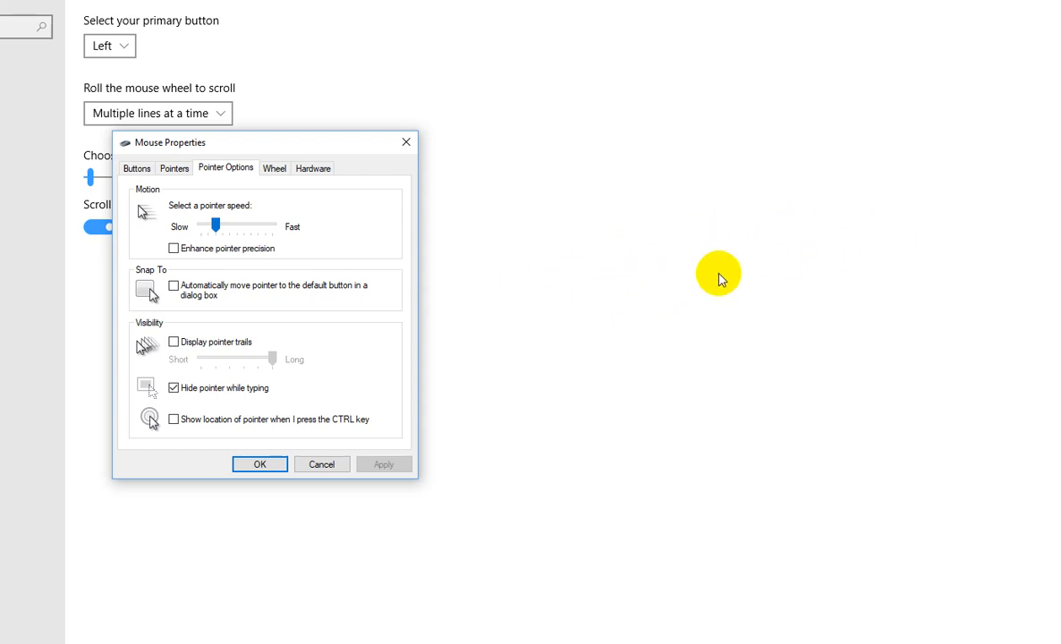
mouse_move(535, 270)
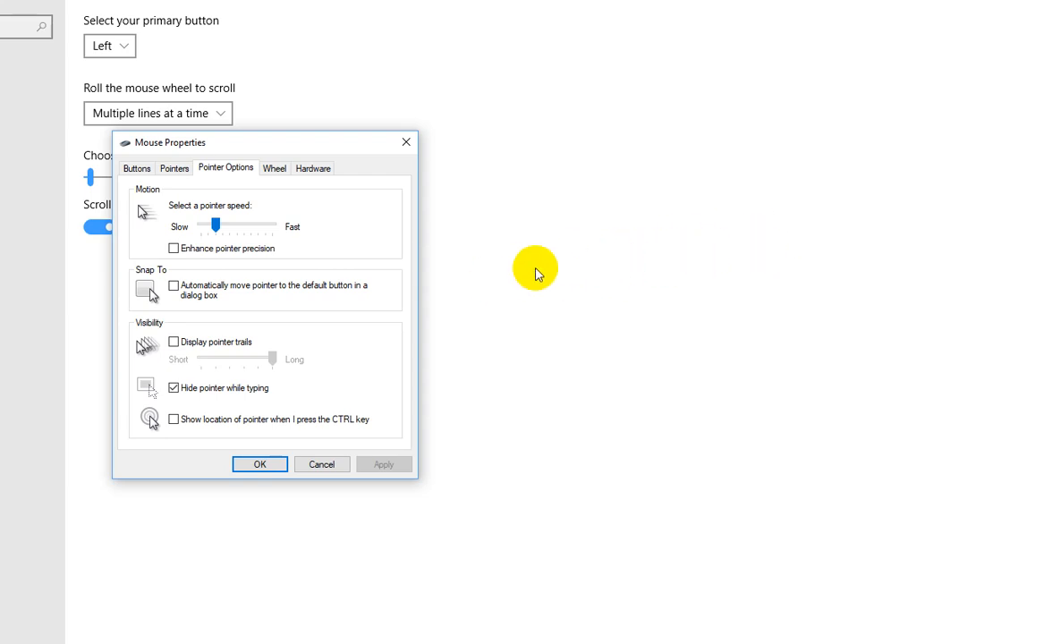
mouse_move(625, 297)
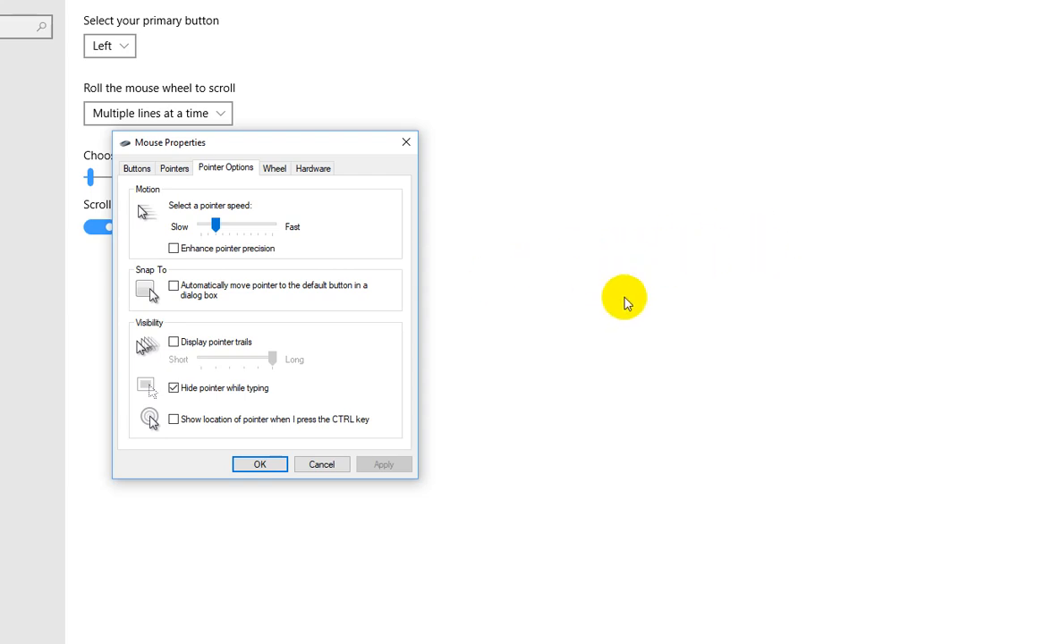
mouse_move(637, 297)
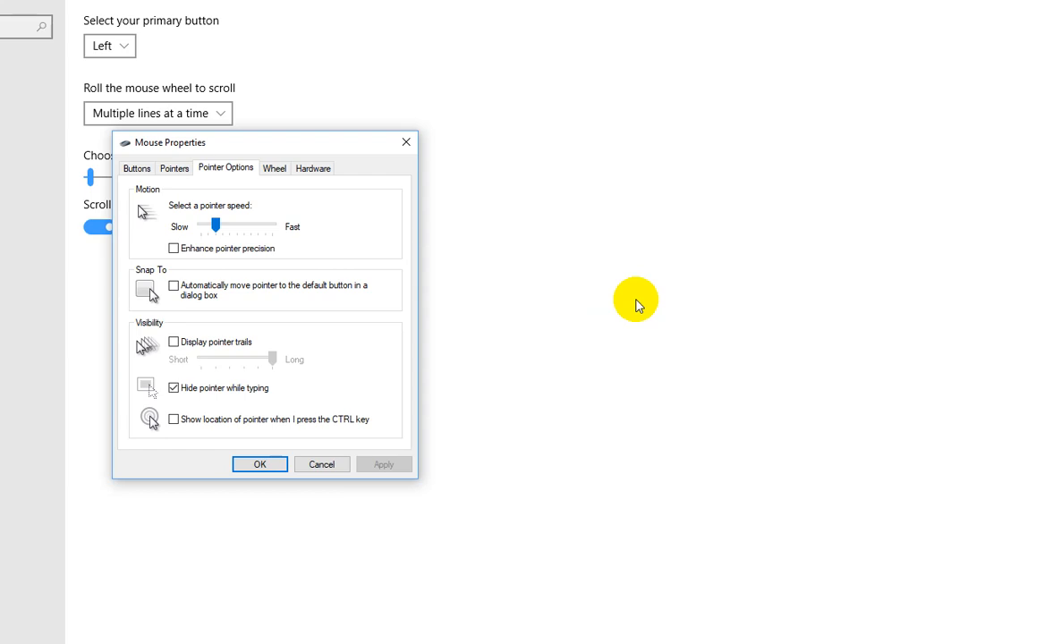
mouse_move(644, 286)
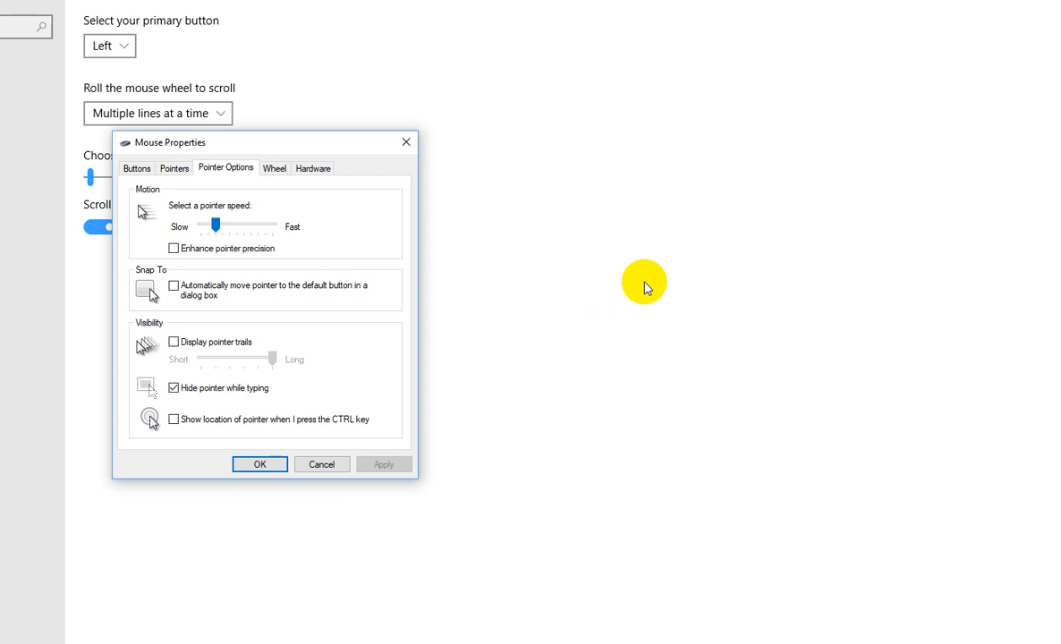
mouse_move(667, 254)
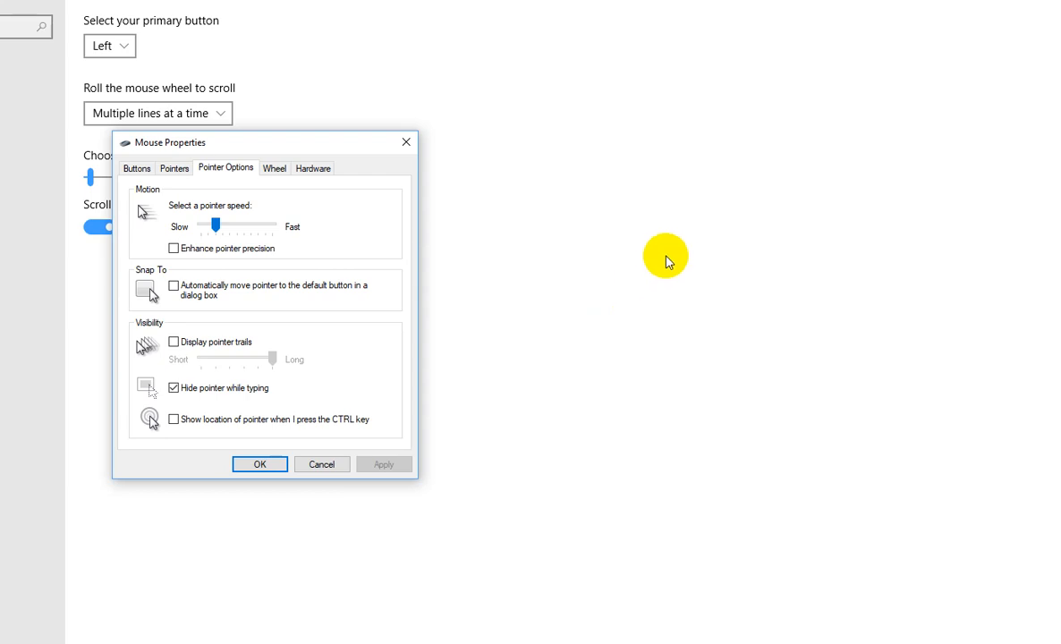
mouse_move(755, 233)
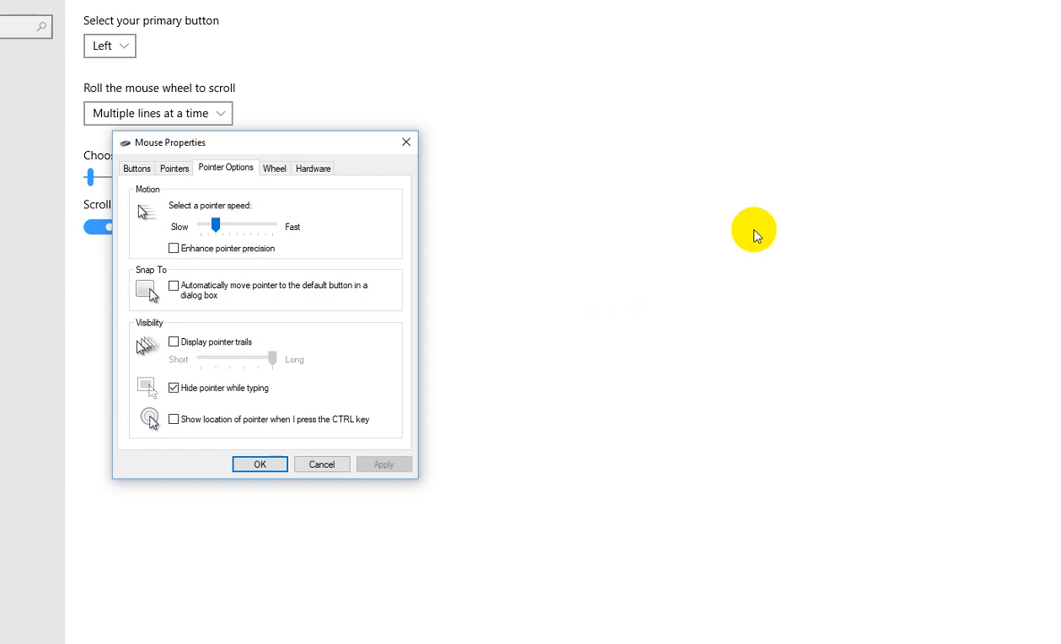
mouse_move(798, 239)
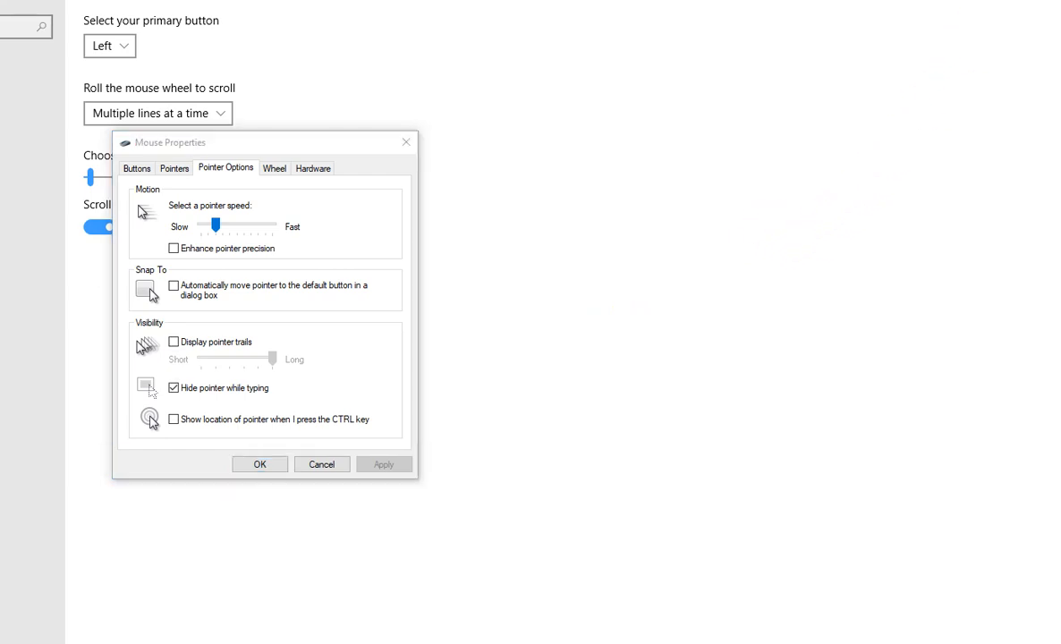
mouse_move(658, 225)
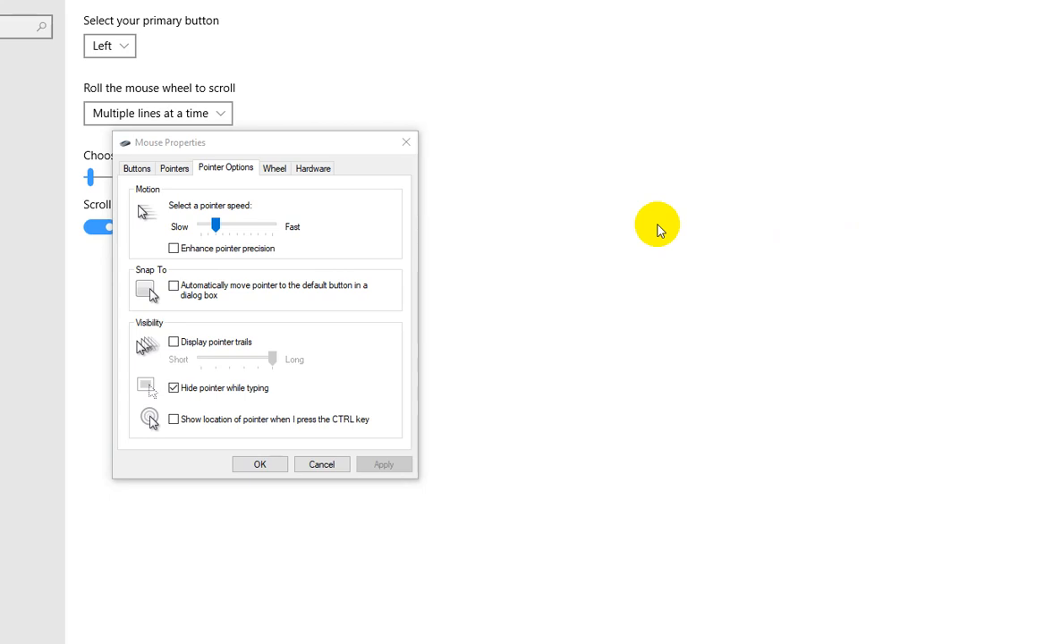
mouse_move(644, 199)
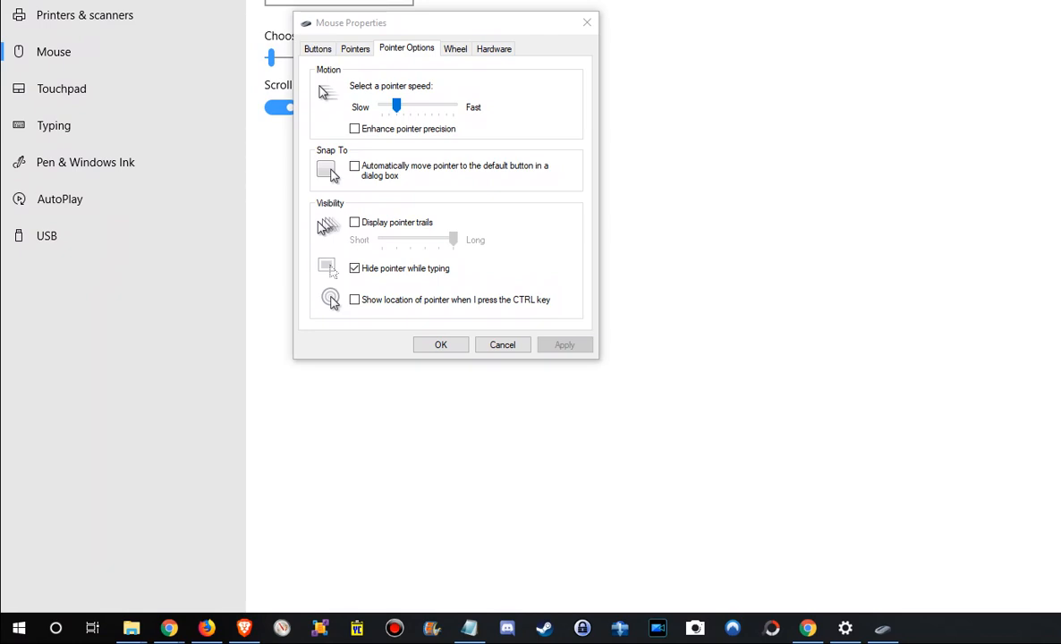
Step: Search Start for 'defend' and open the Windows Defender settings page
click(18, 626)
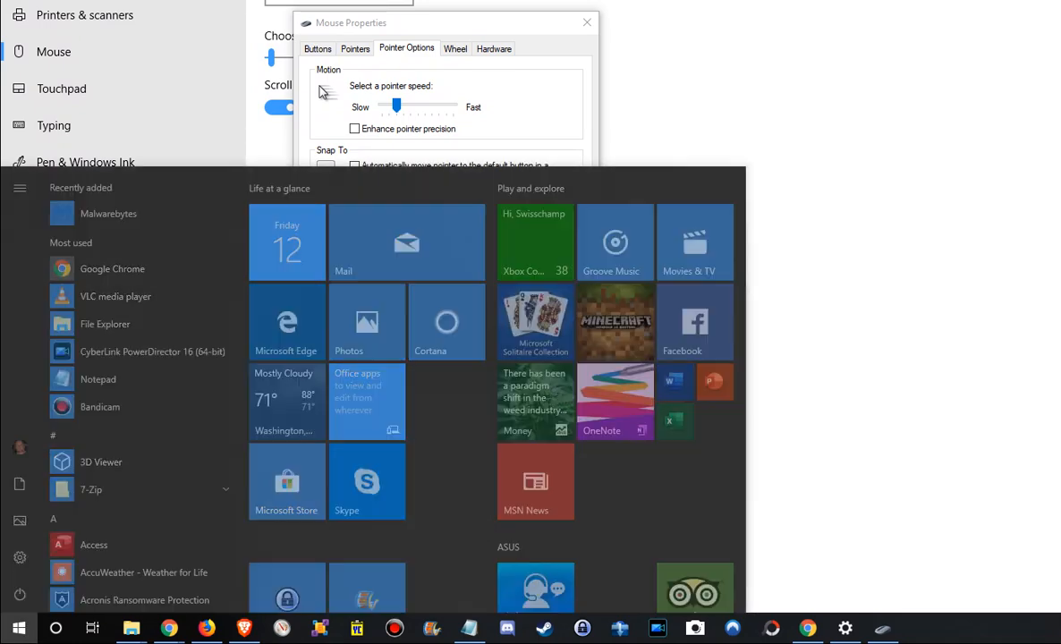
text(defend)
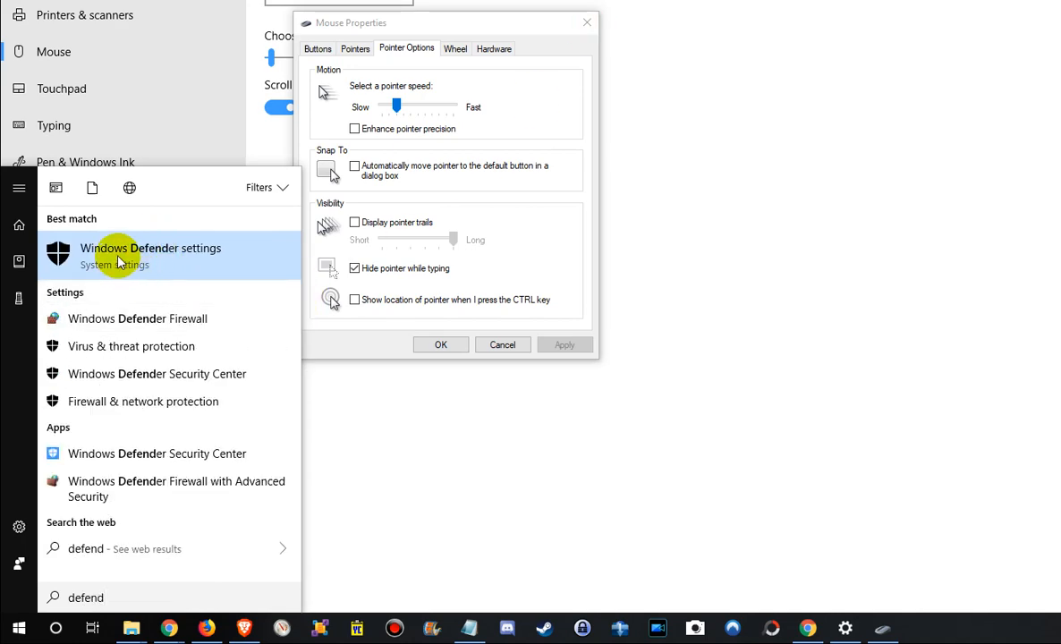
click(150, 247)
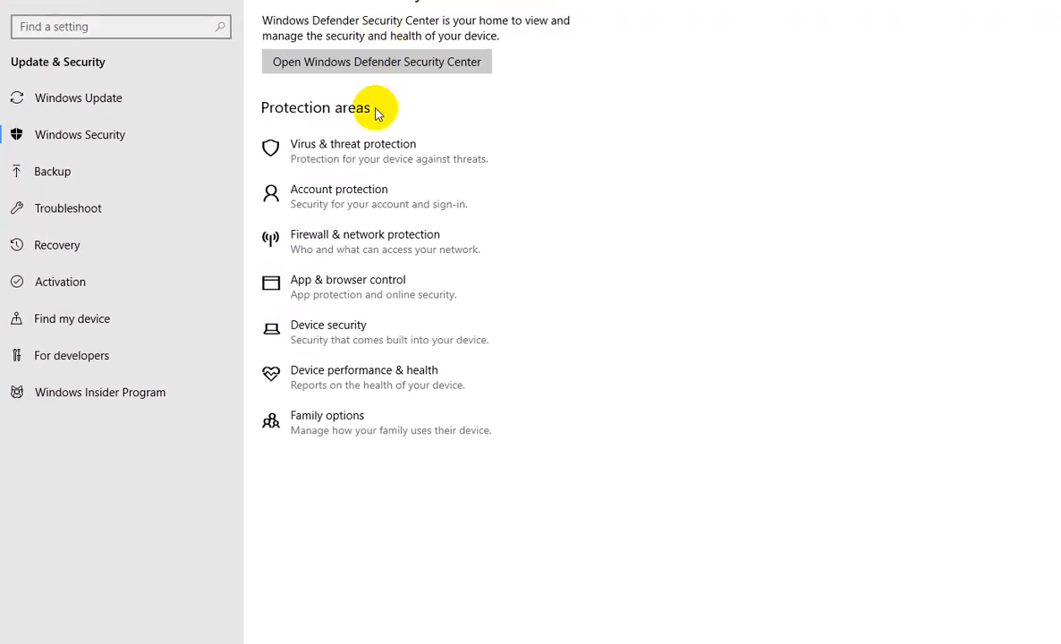
Step: Launch Windows Defender Security Center, confirm no threats, then close it
click(376, 61)
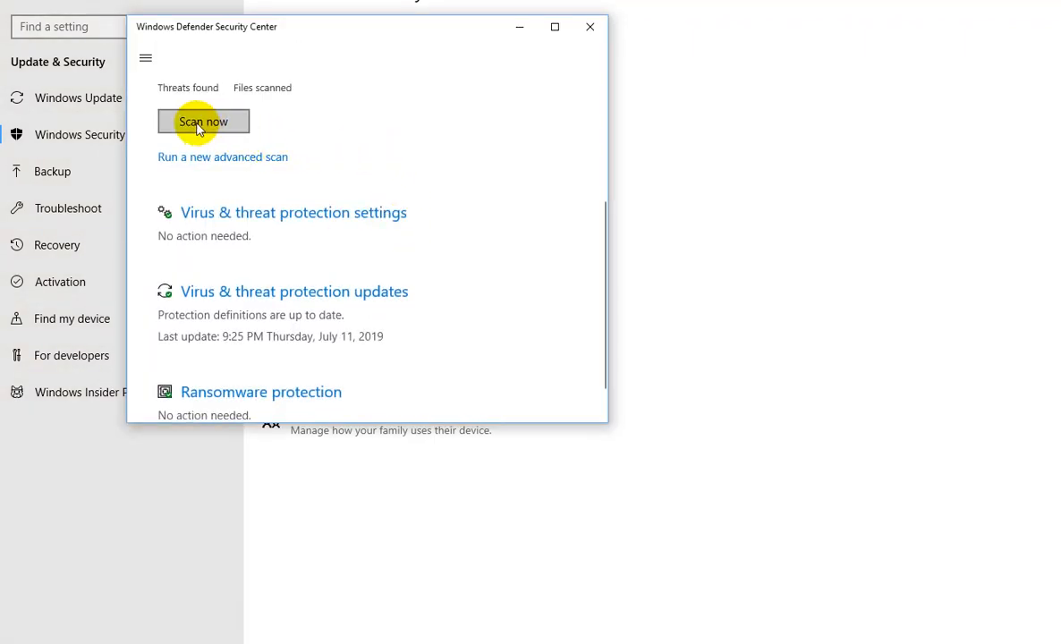
mouse_move(605, 64)
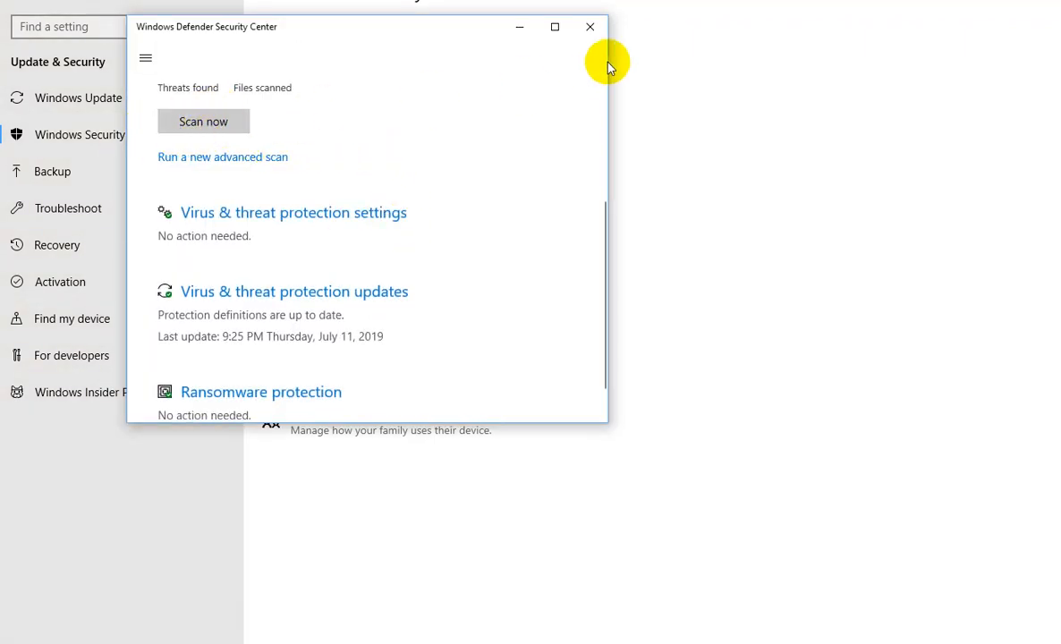
mouse_move(591, 29)
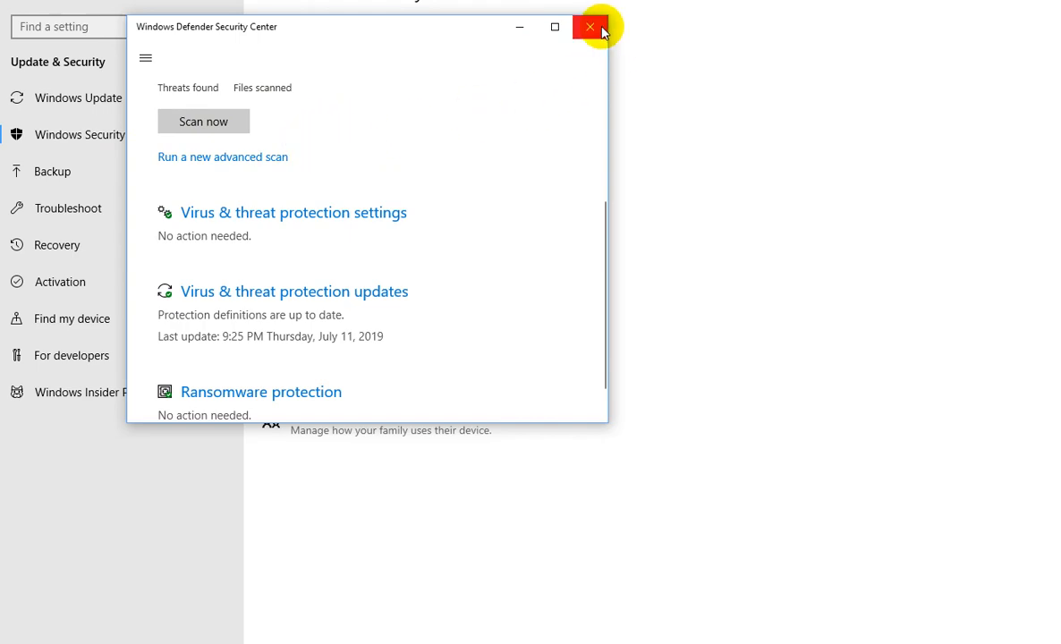
click(587, 27)
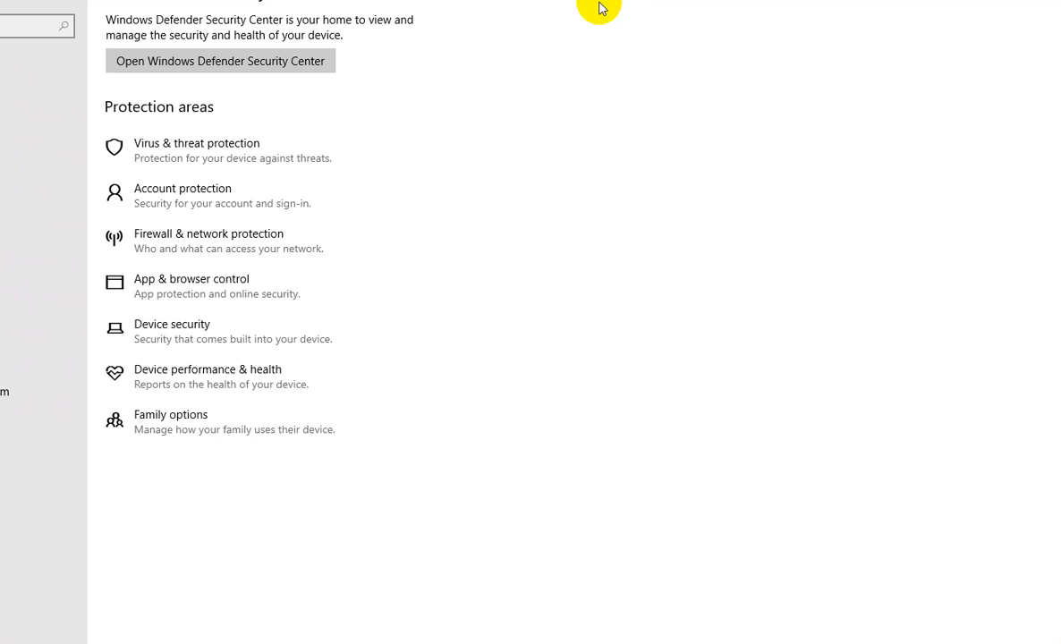
mouse_move(798, 72)
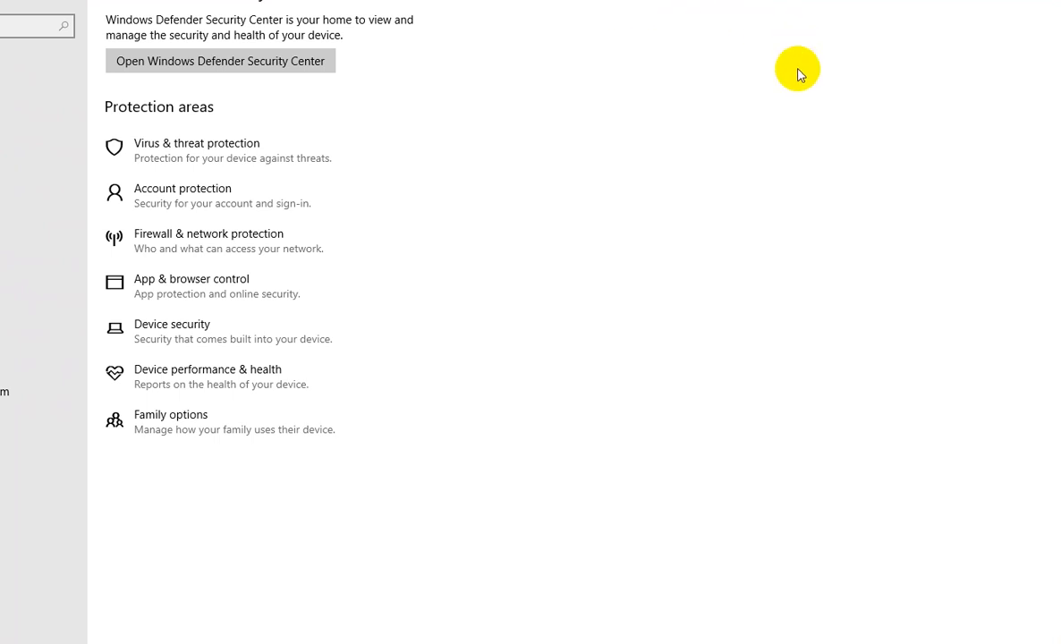
mouse_move(962, 96)
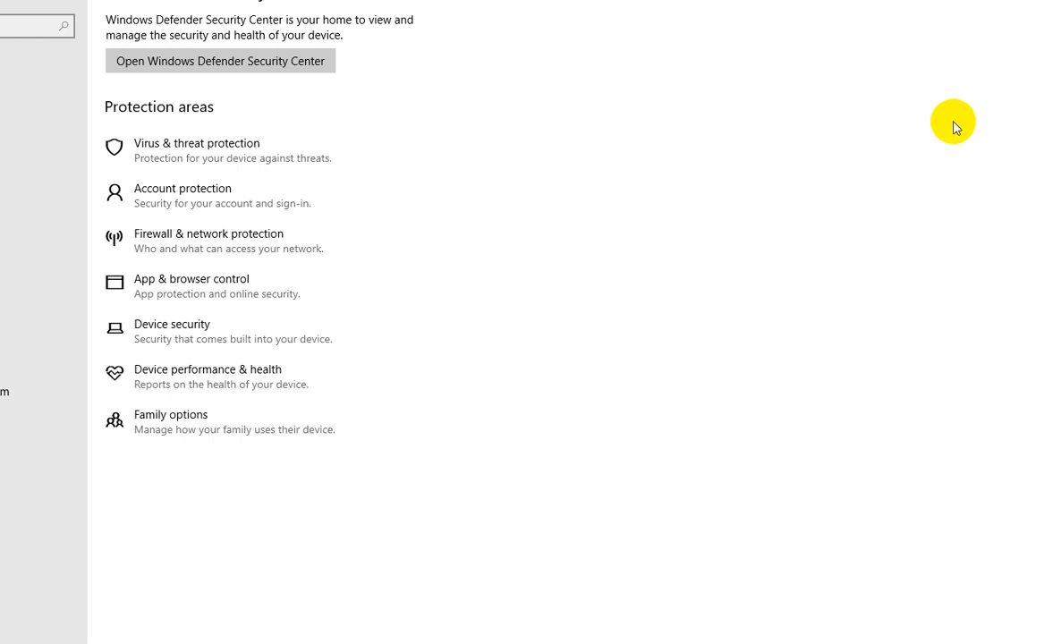
mouse_move(968, 55)
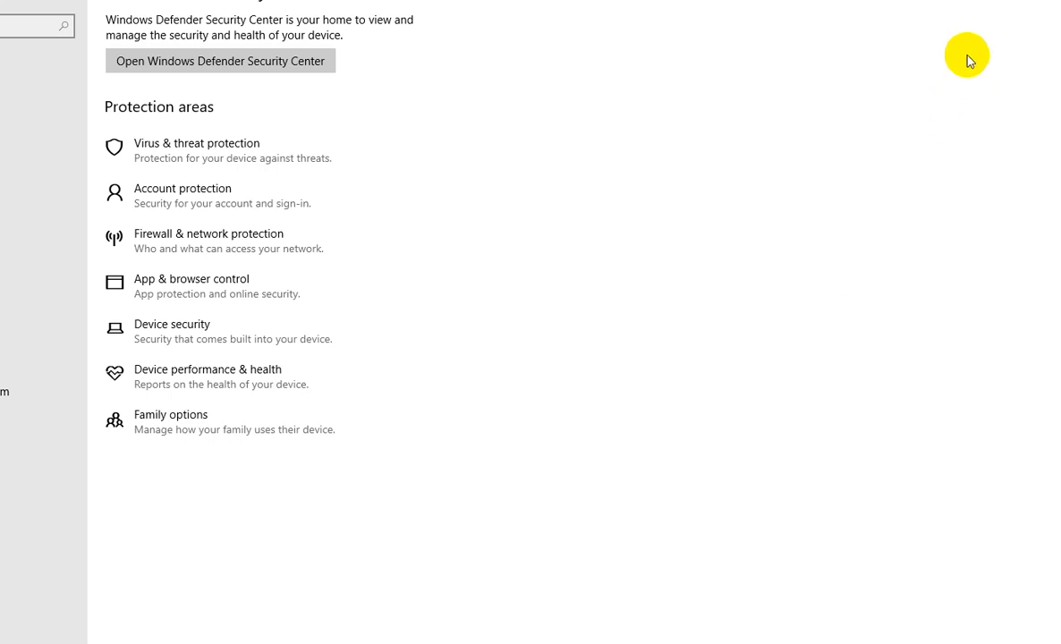
mouse_move(999, 4)
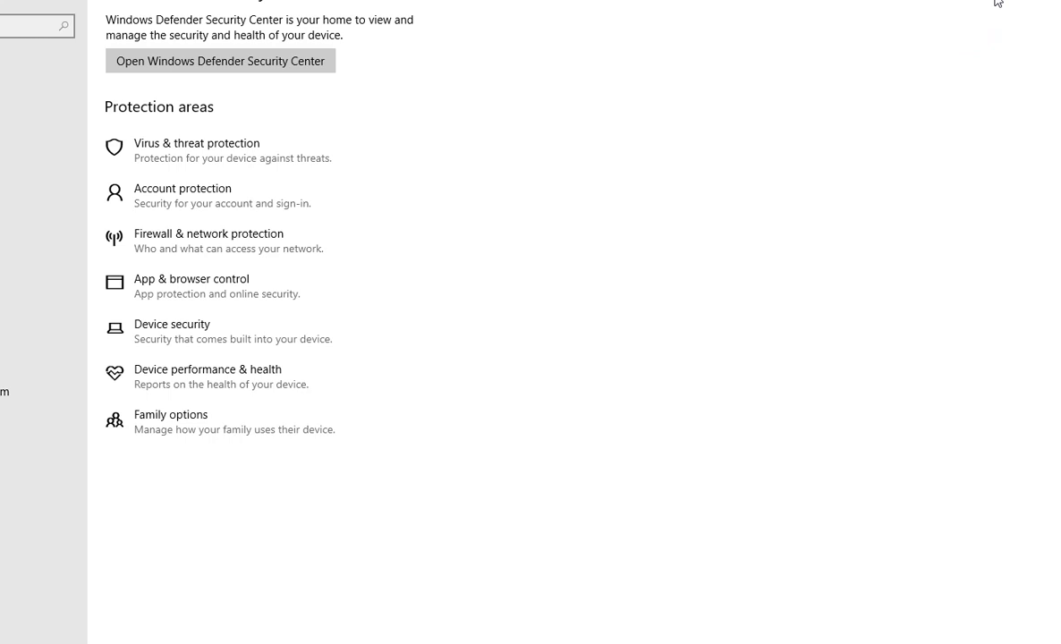
mouse_move(999, 4)
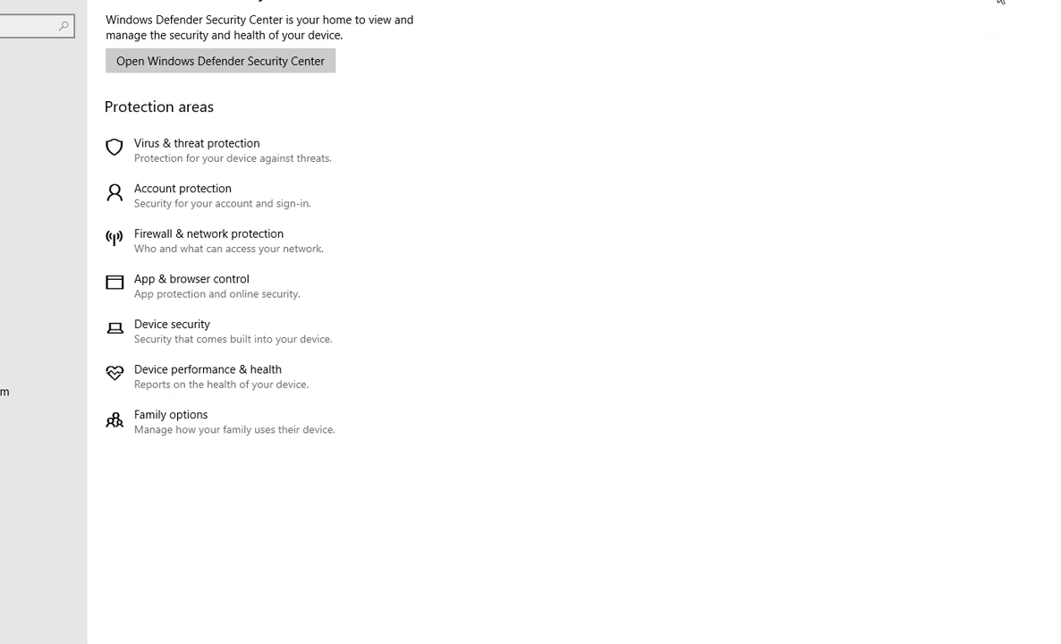
mouse_move(1002, 4)
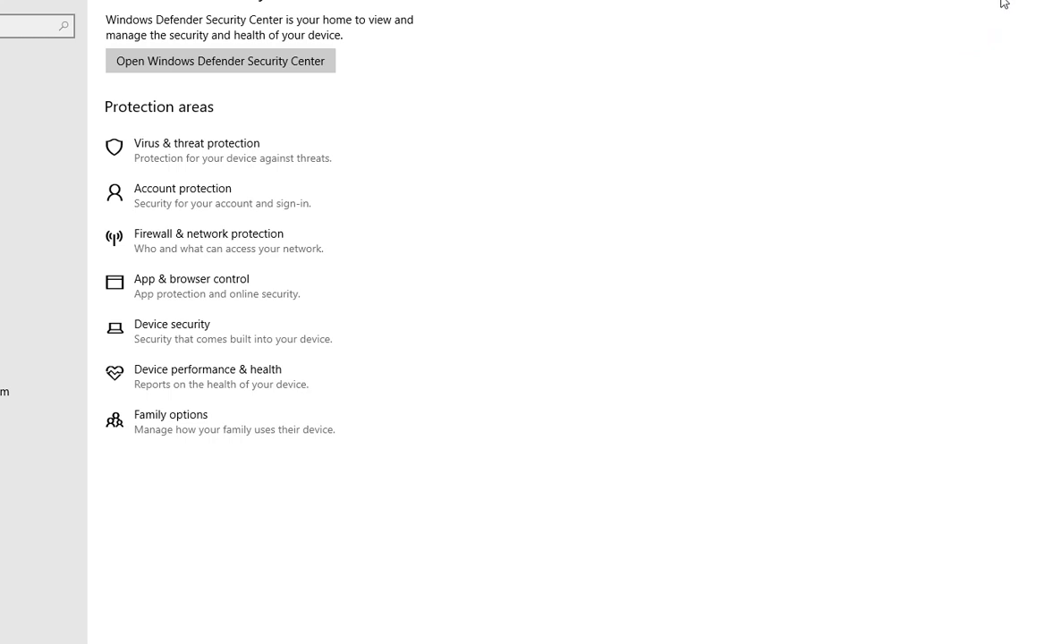
mouse_move(1004, 3)
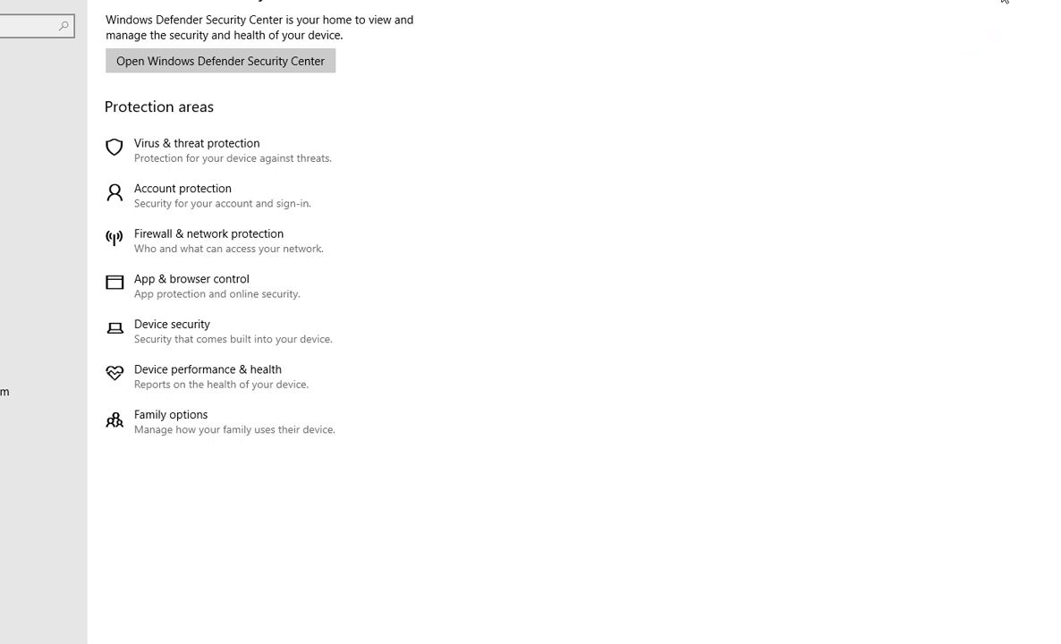
mouse_move(825, 180)
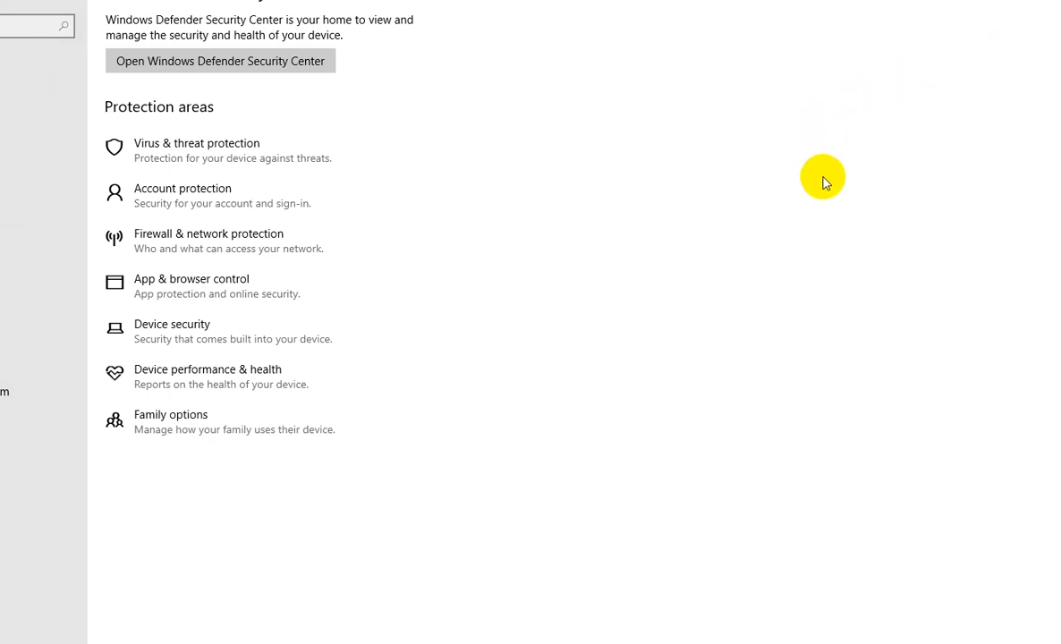
mouse_move(818, 153)
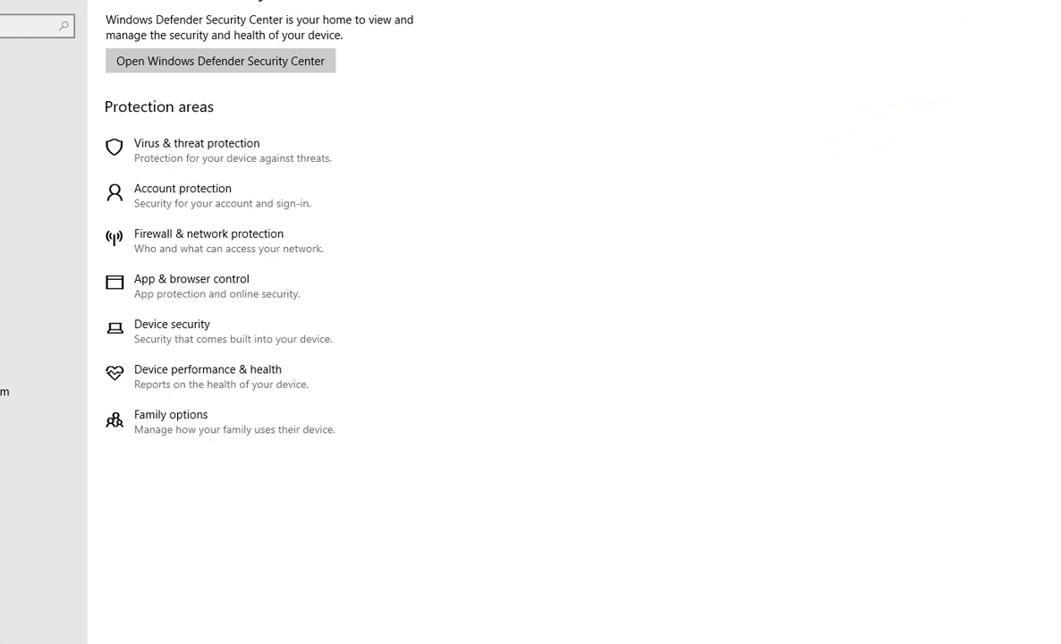
mouse_move(837, 168)
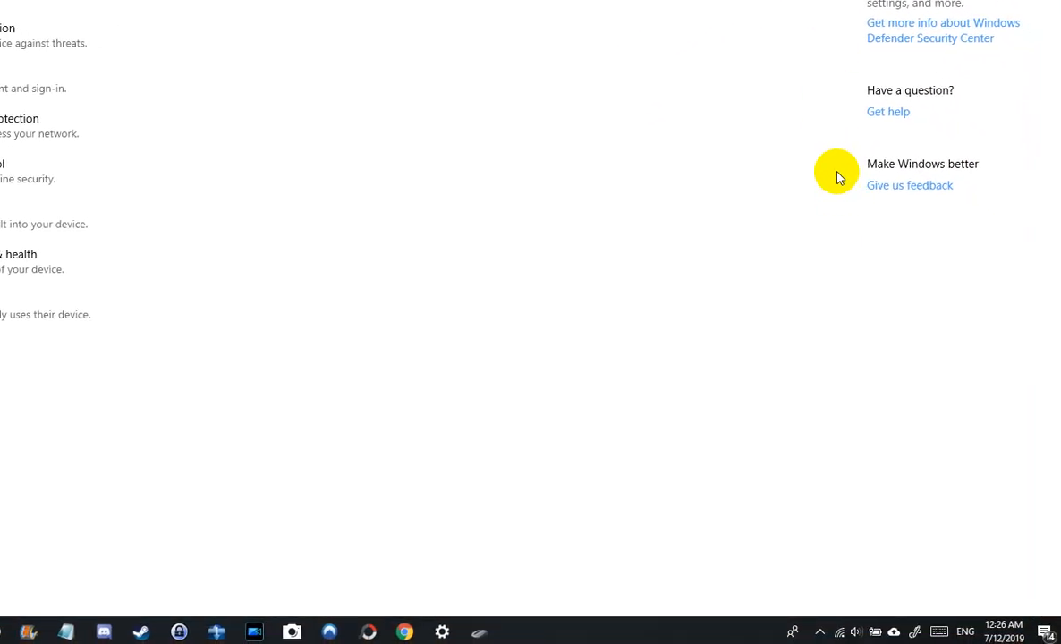
mouse_move(816, 465)
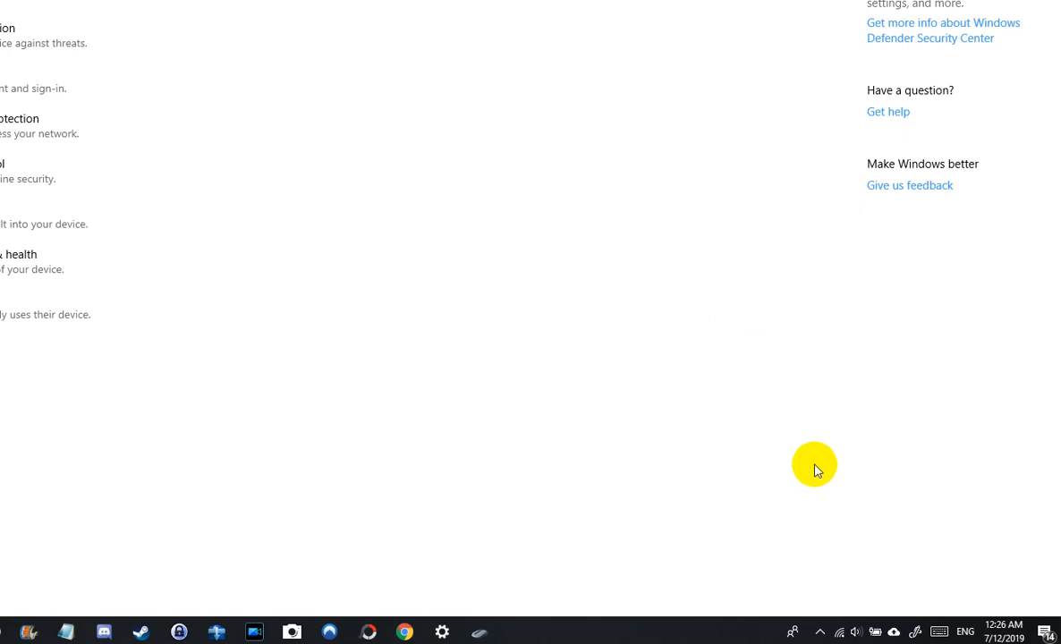
mouse_move(798, 515)
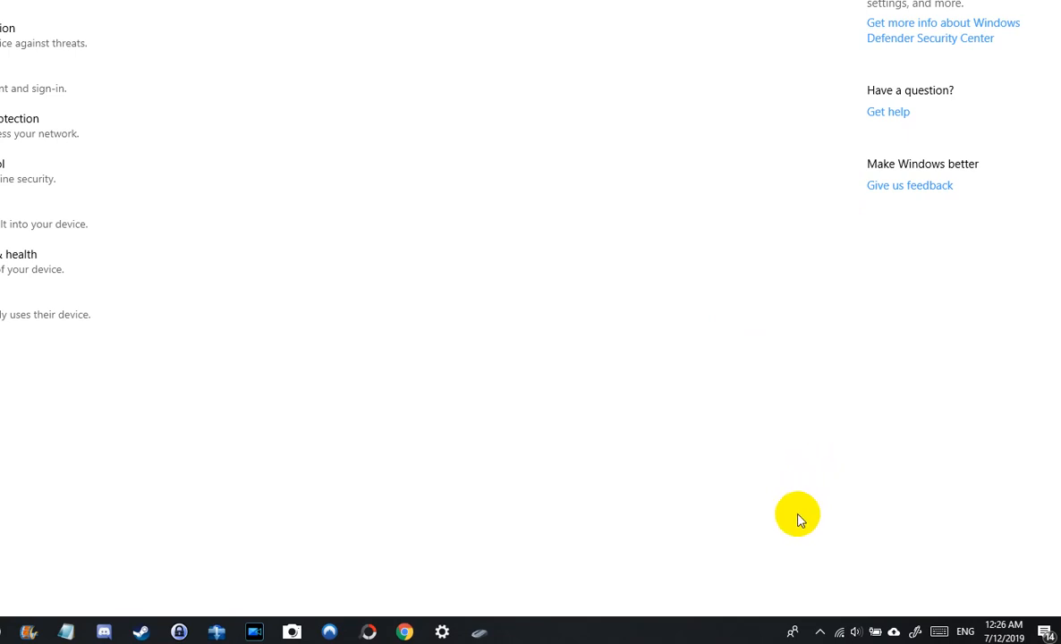
mouse_move(805, 577)
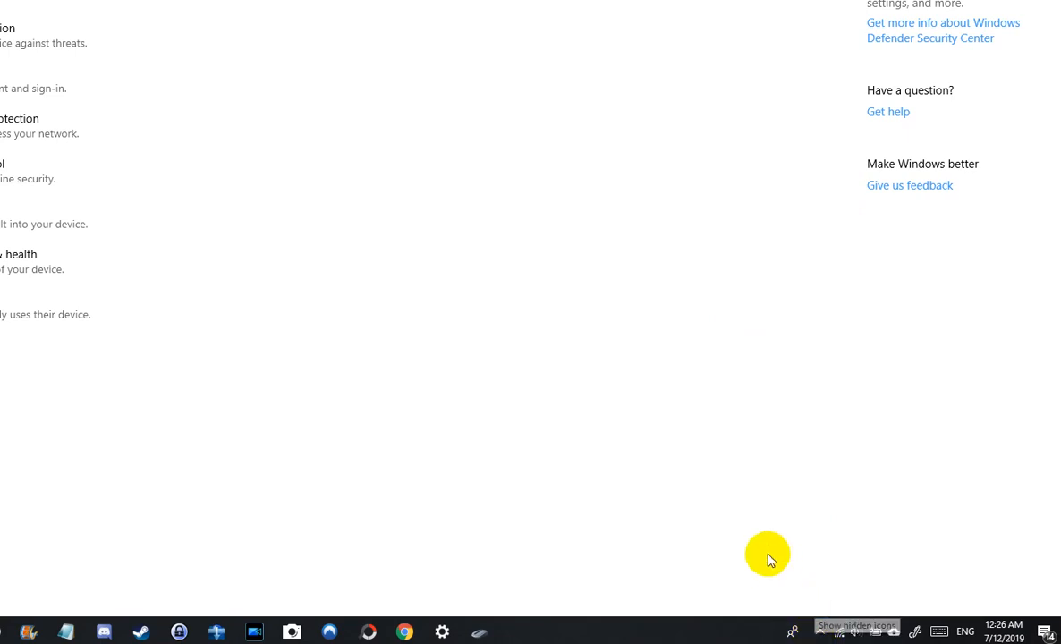
mouse_move(730, 511)
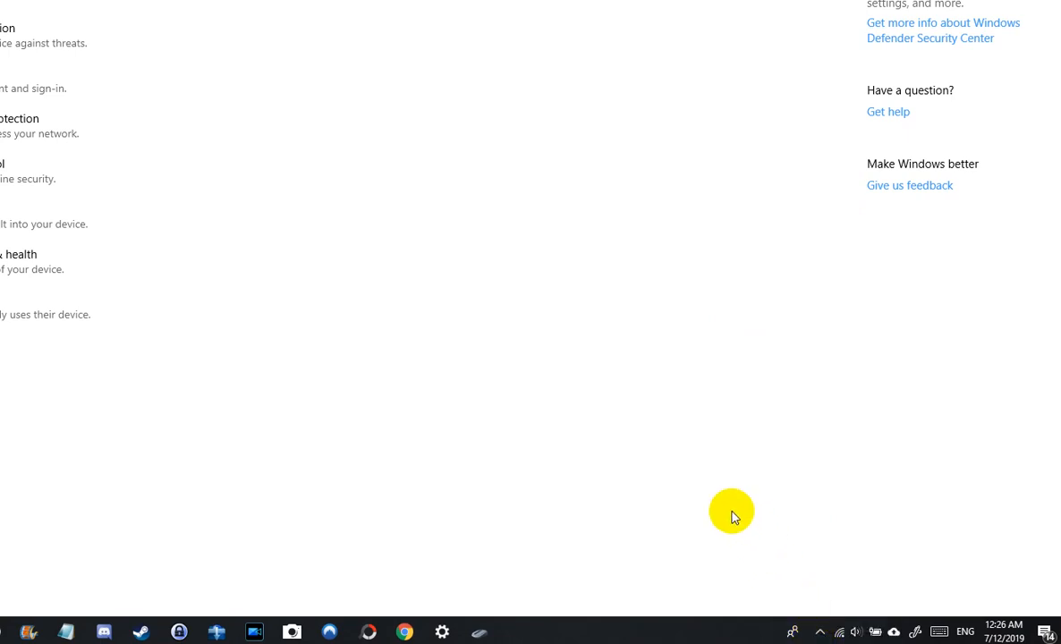
mouse_move(733, 512)
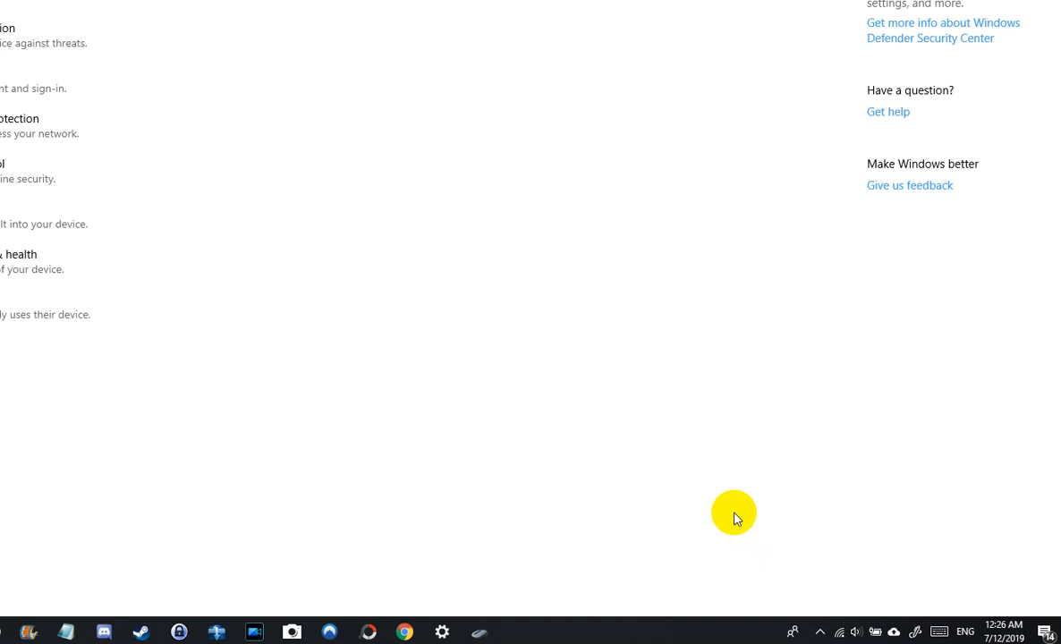
mouse_move(744, 551)
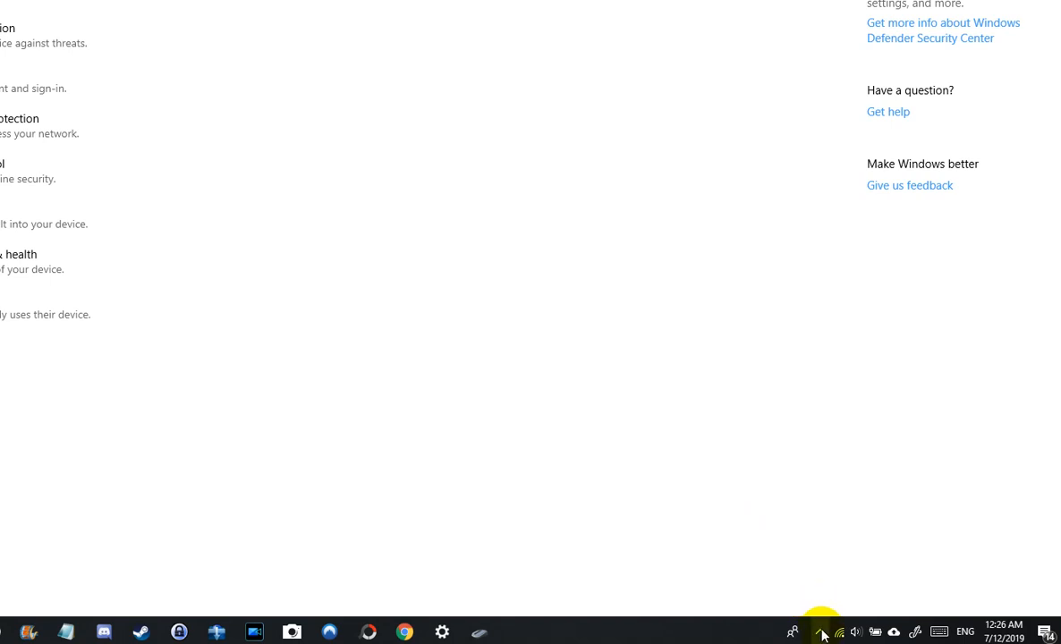
click(823, 633)
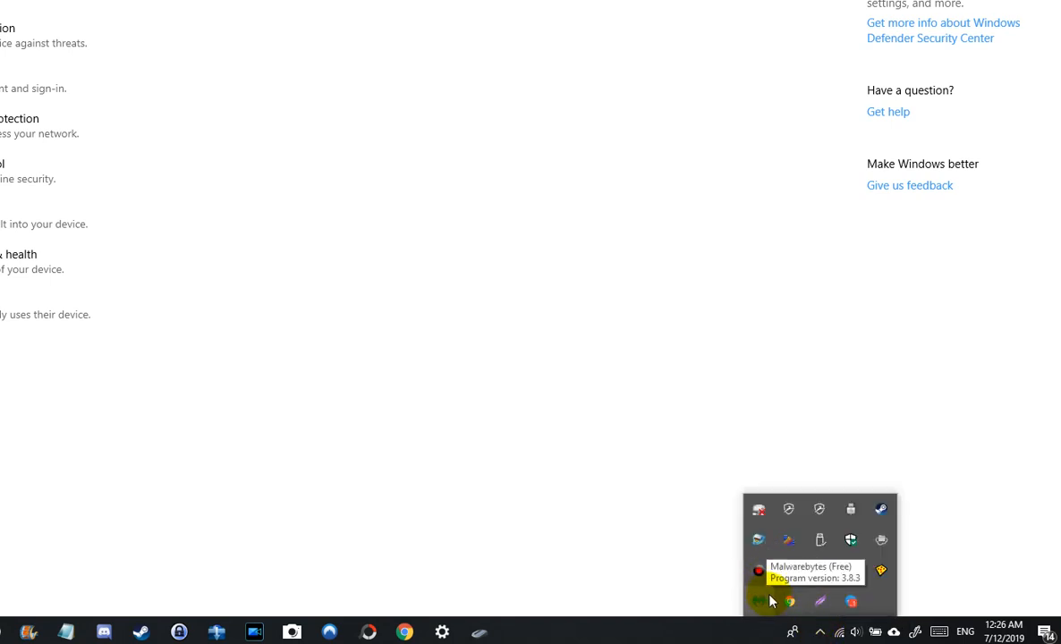
mouse_move(850, 586)
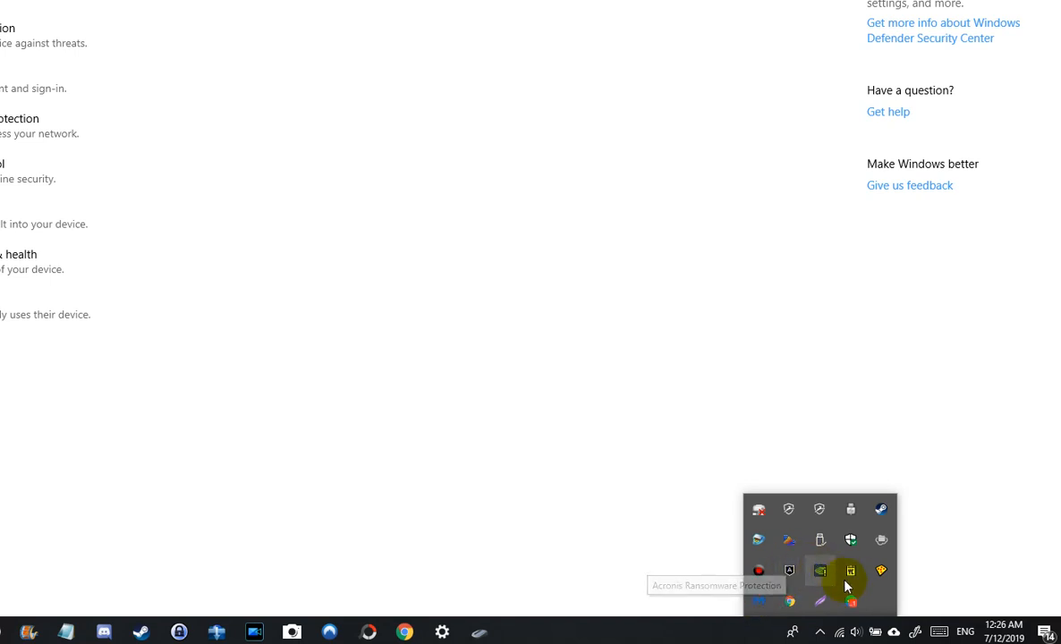
mouse_move(852, 598)
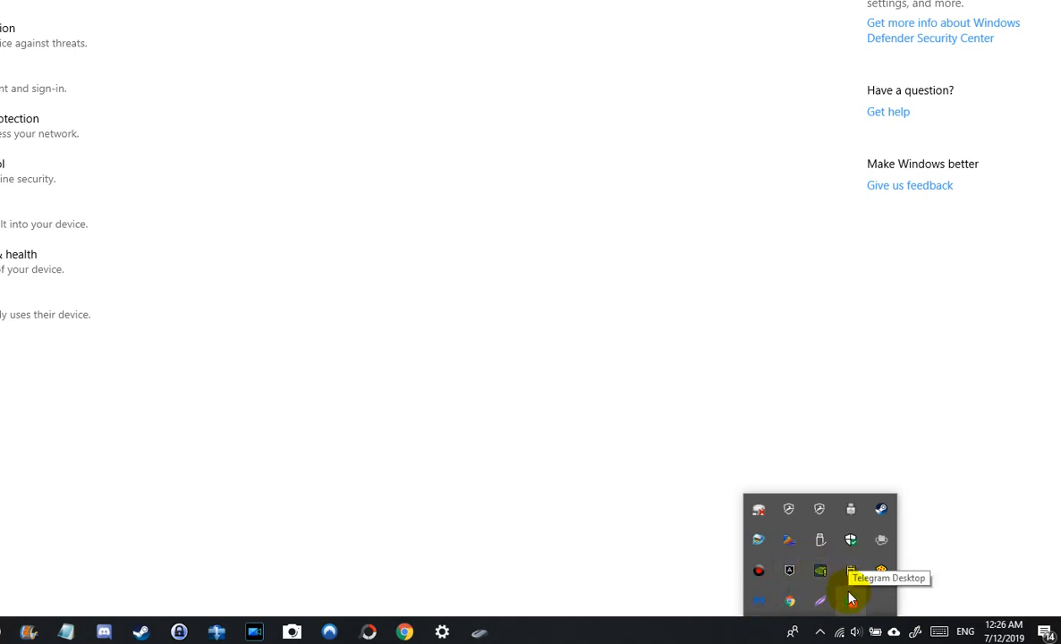
mouse_move(839, 588)
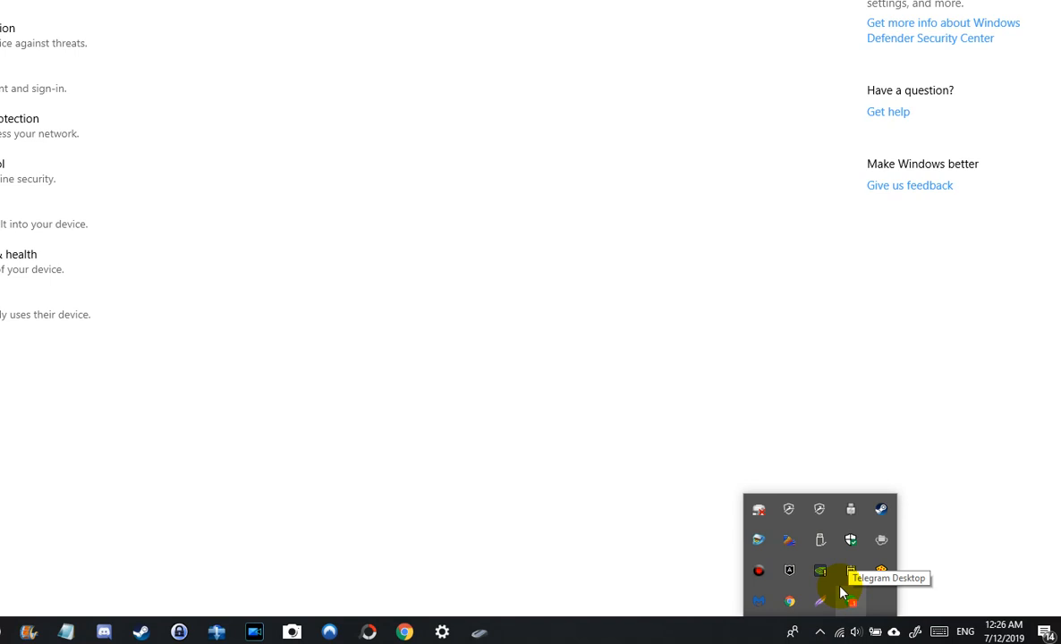
mouse_move(823, 579)
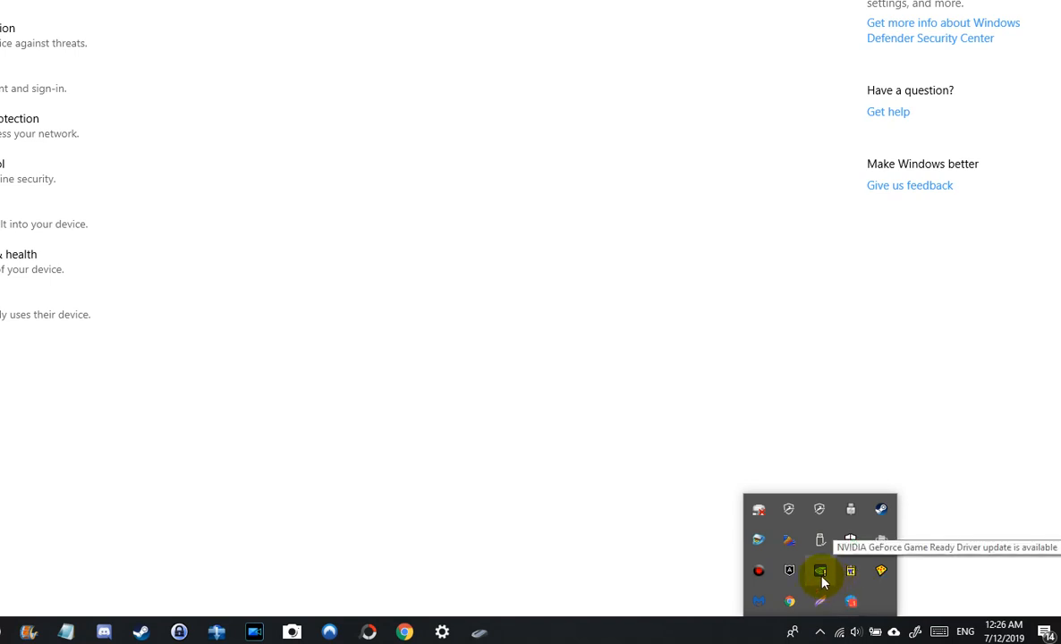
mouse_move(820, 540)
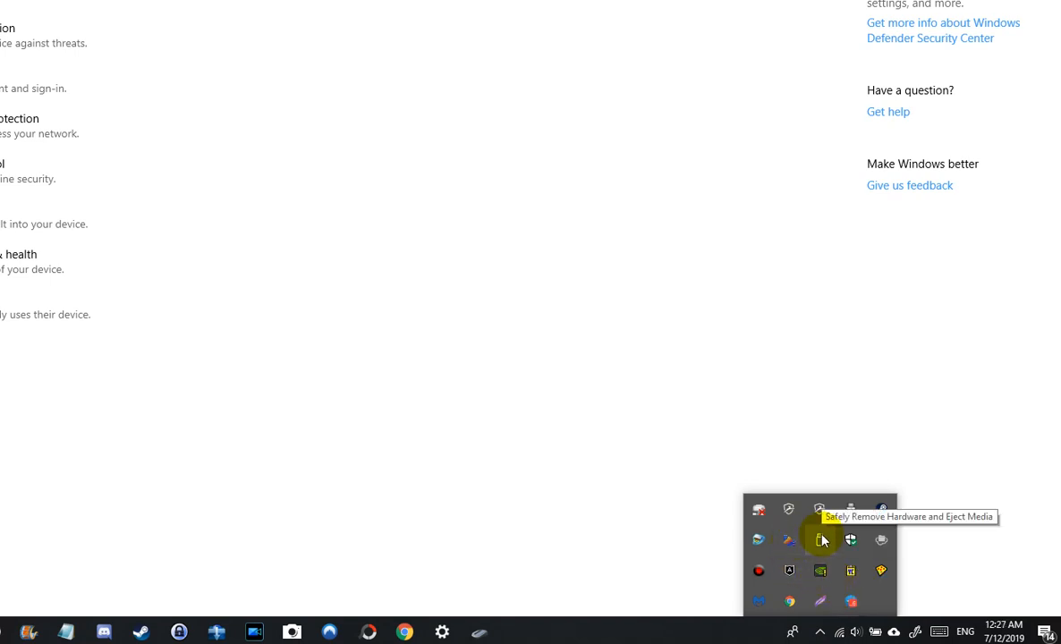
mouse_move(851, 541)
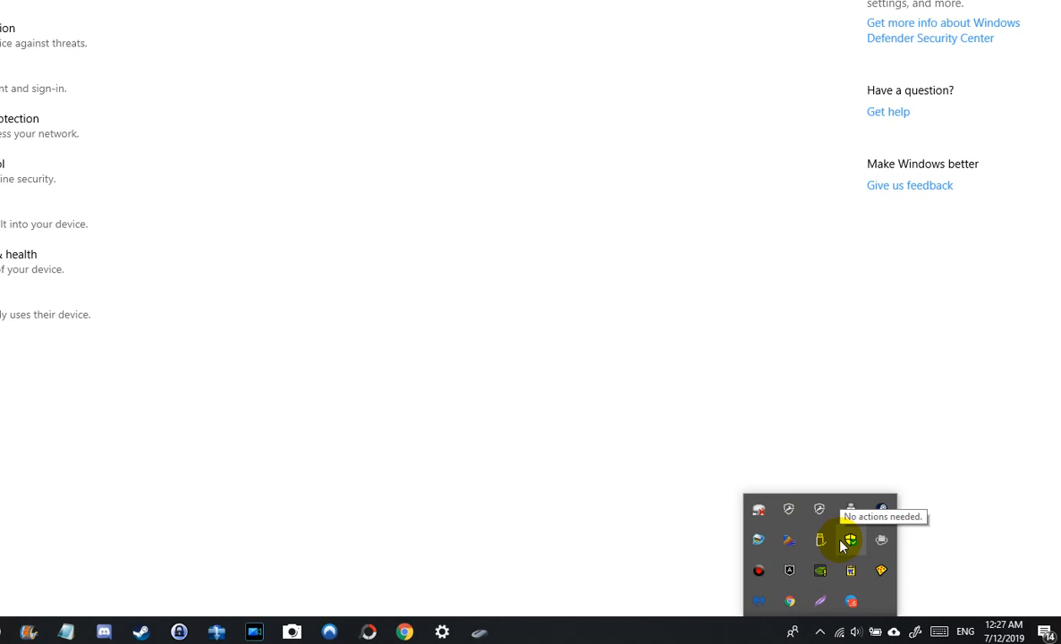
mouse_move(790, 555)
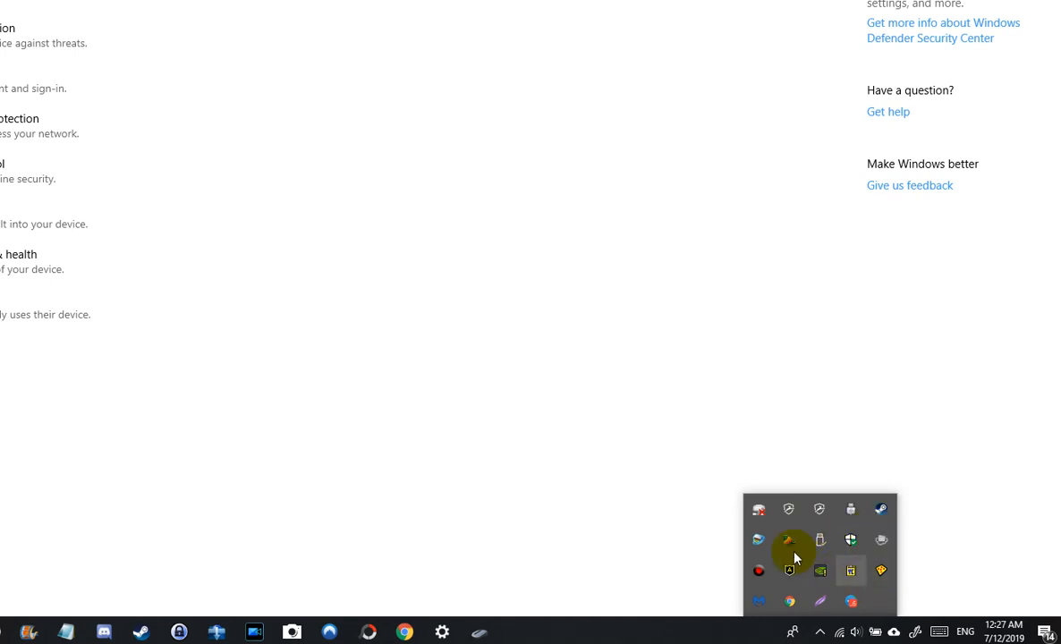
mouse_move(821, 630)
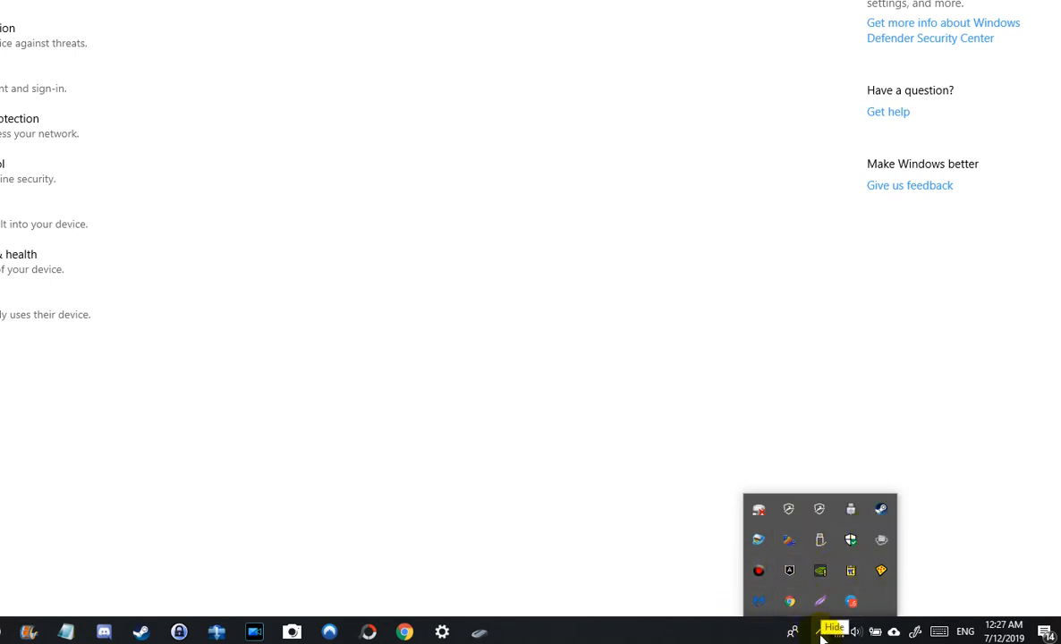
mouse_move(850, 569)
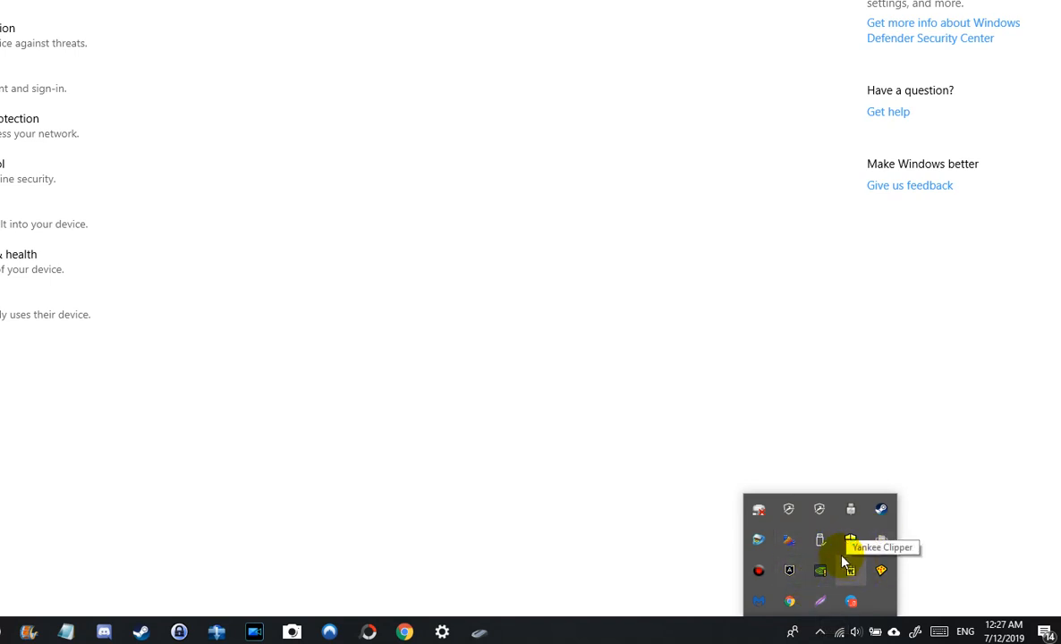
mouse_move(819, 540)
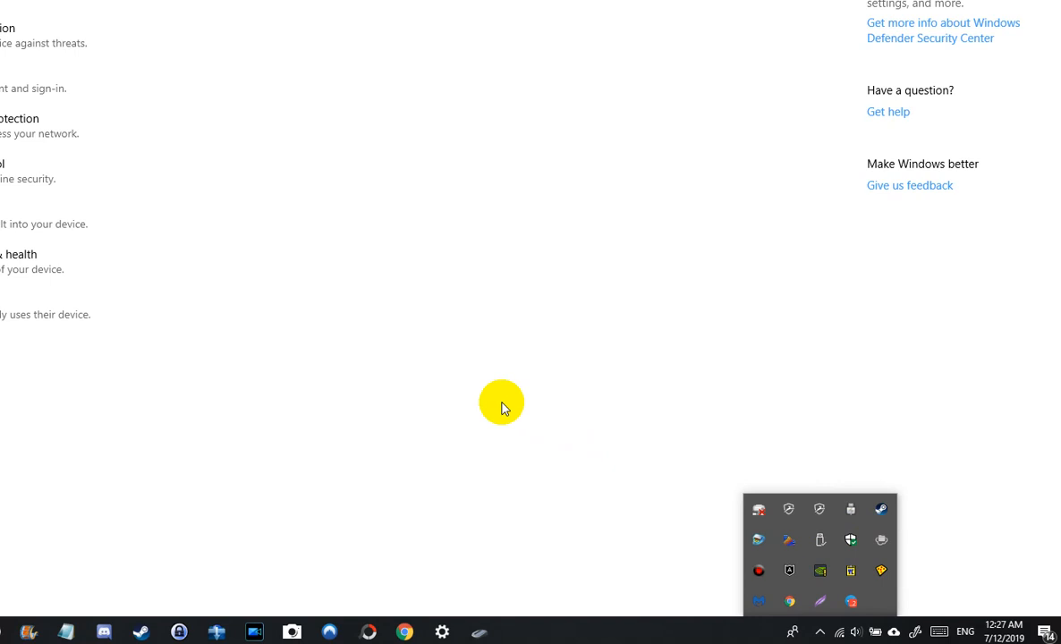
mouse_move(526, 236)
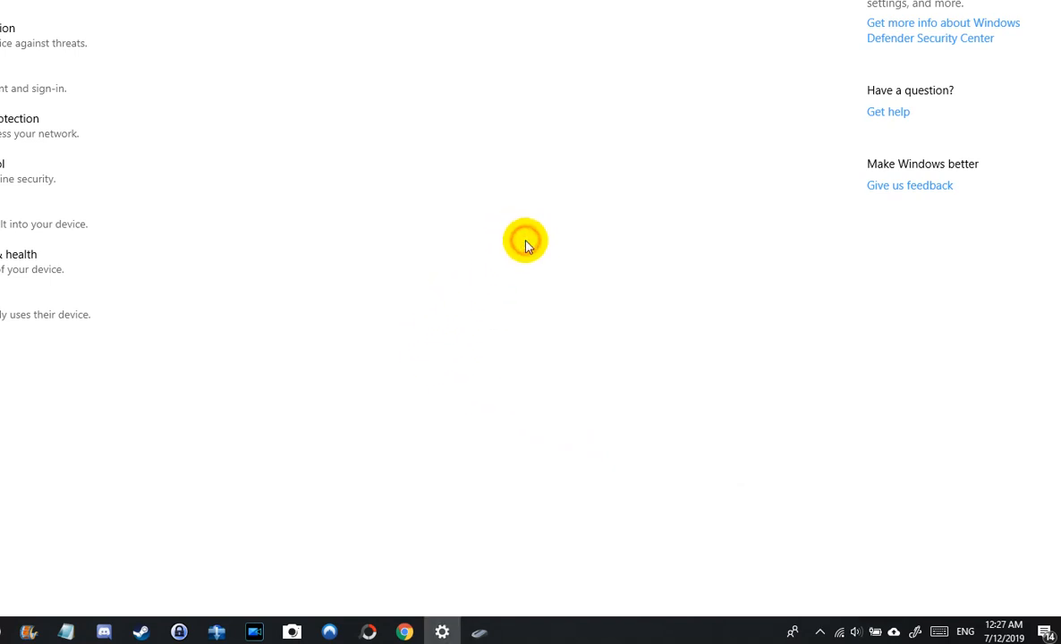
mouse_move(608, 2)
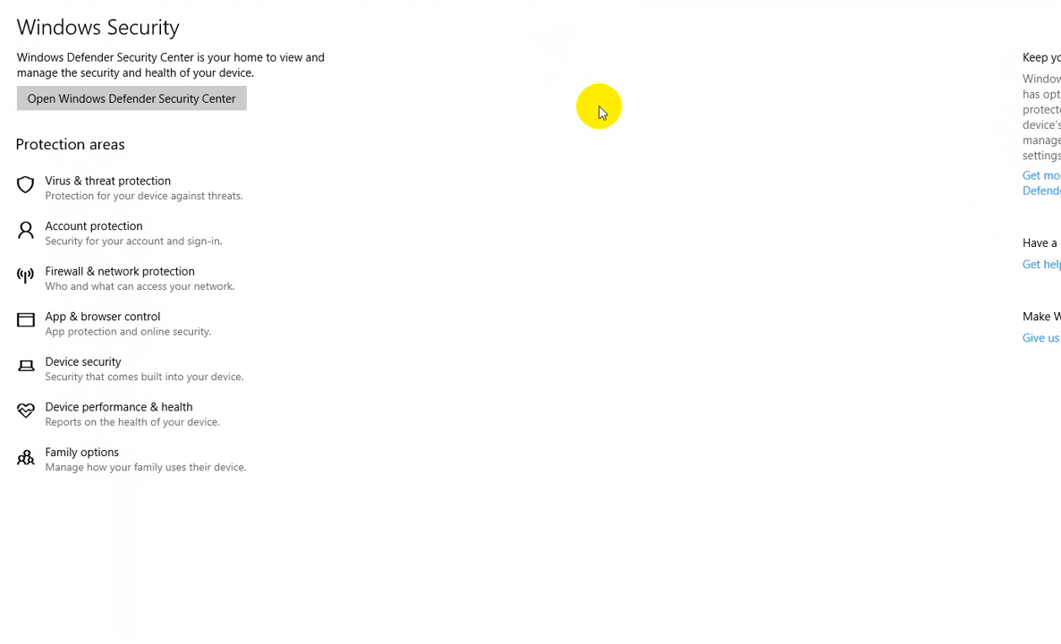
mouse_move(727, 13)
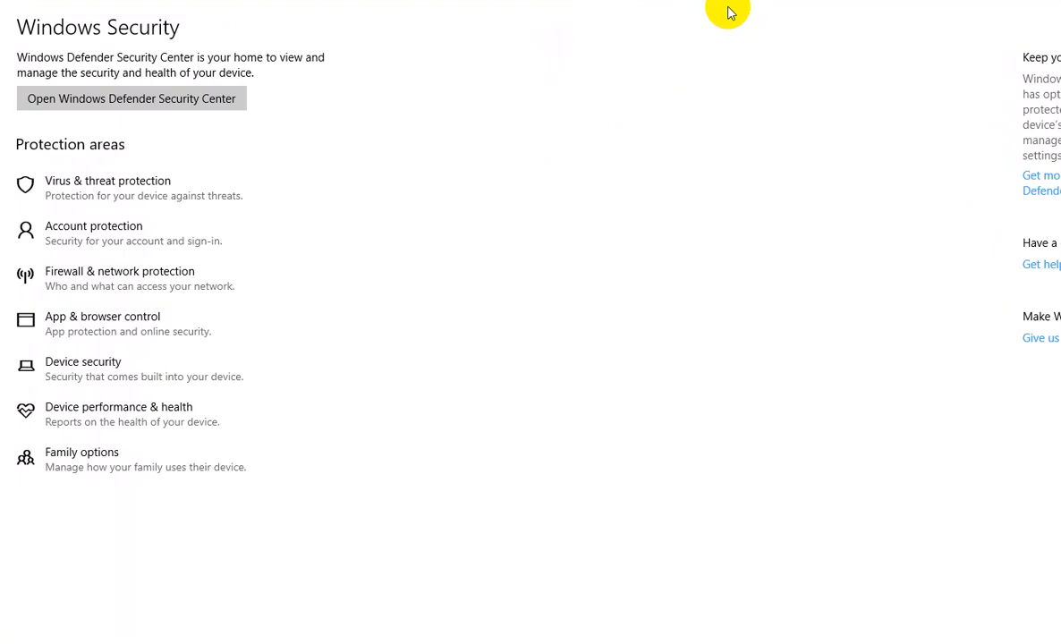
mouse_move(998, 6)
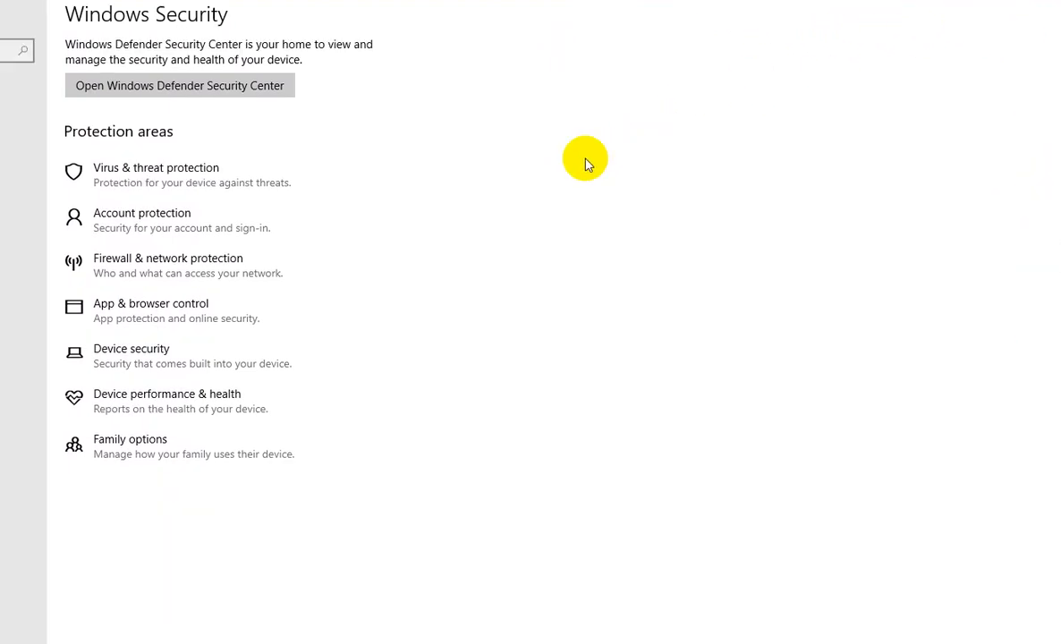
mouse_move(590, 179)
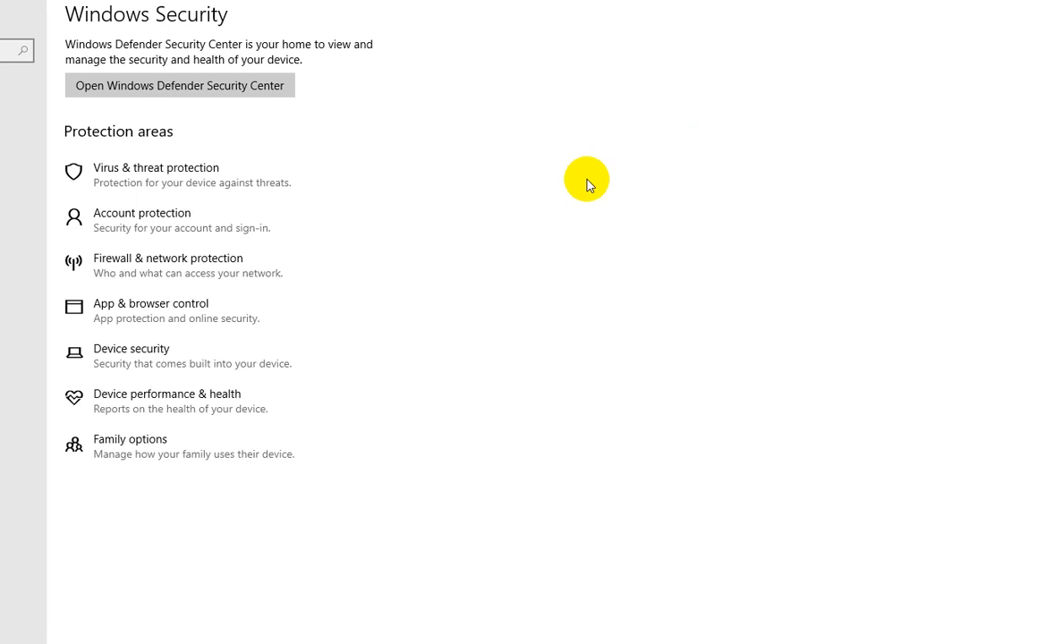
mouse_move(582, 145)
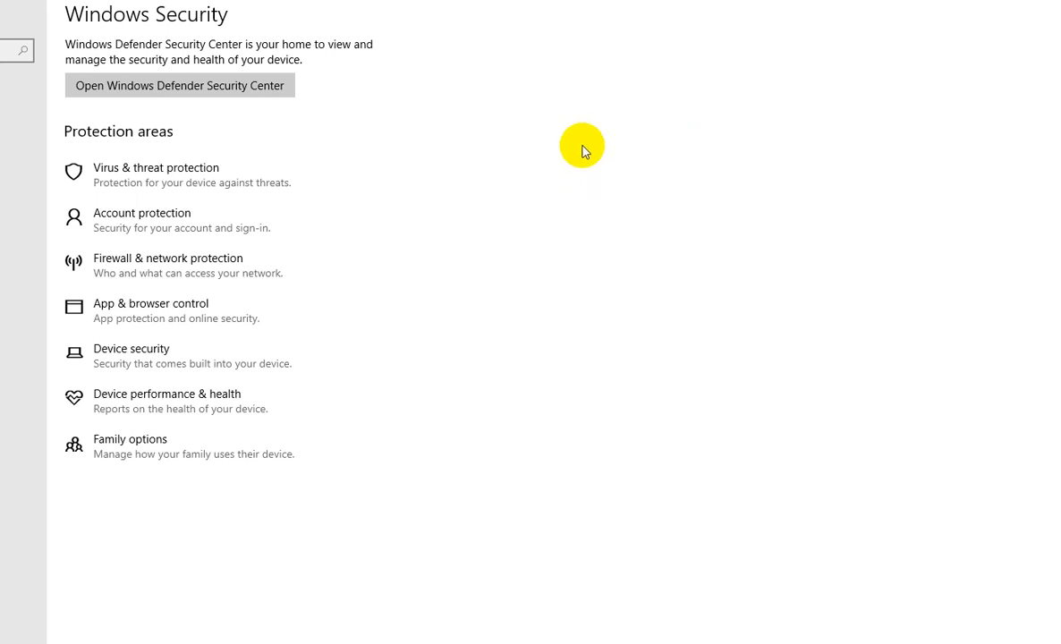
mouse_move(555, 183)
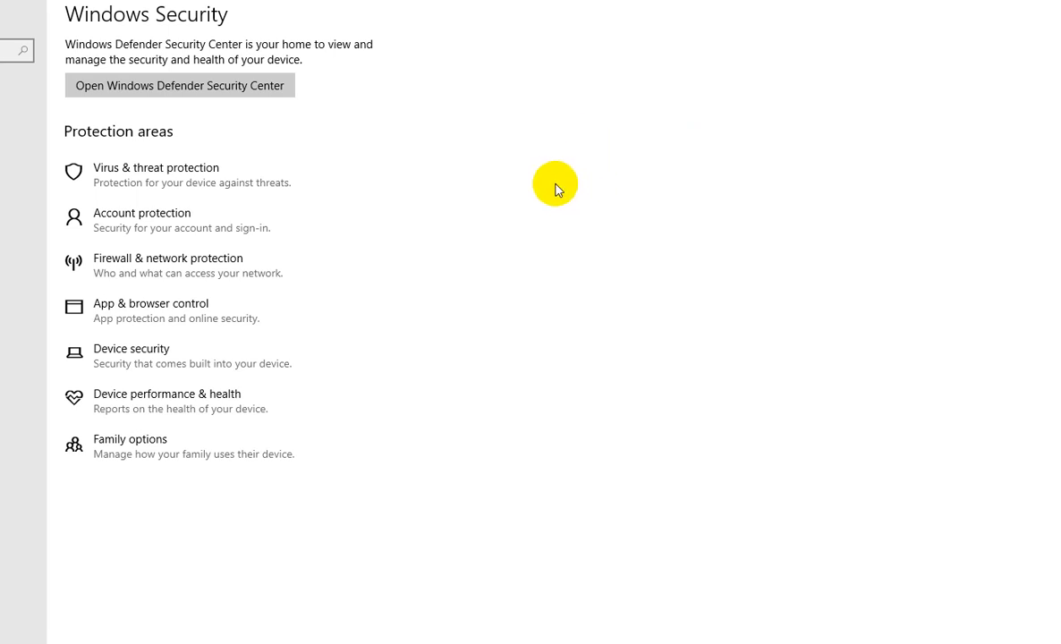
mouse_move(571, 175)
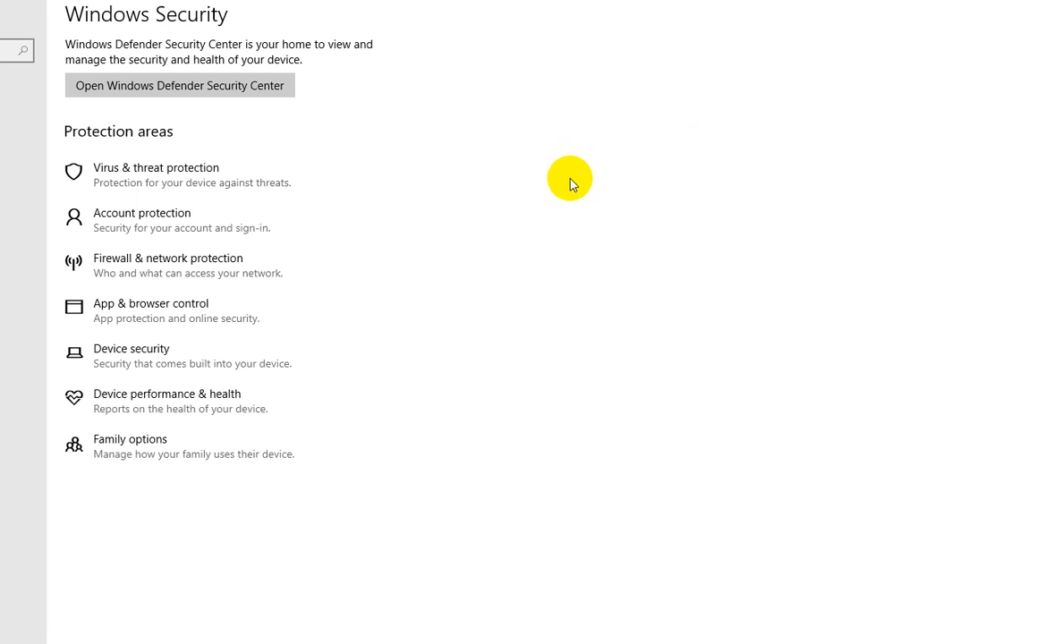
mouse_move(594, 168)
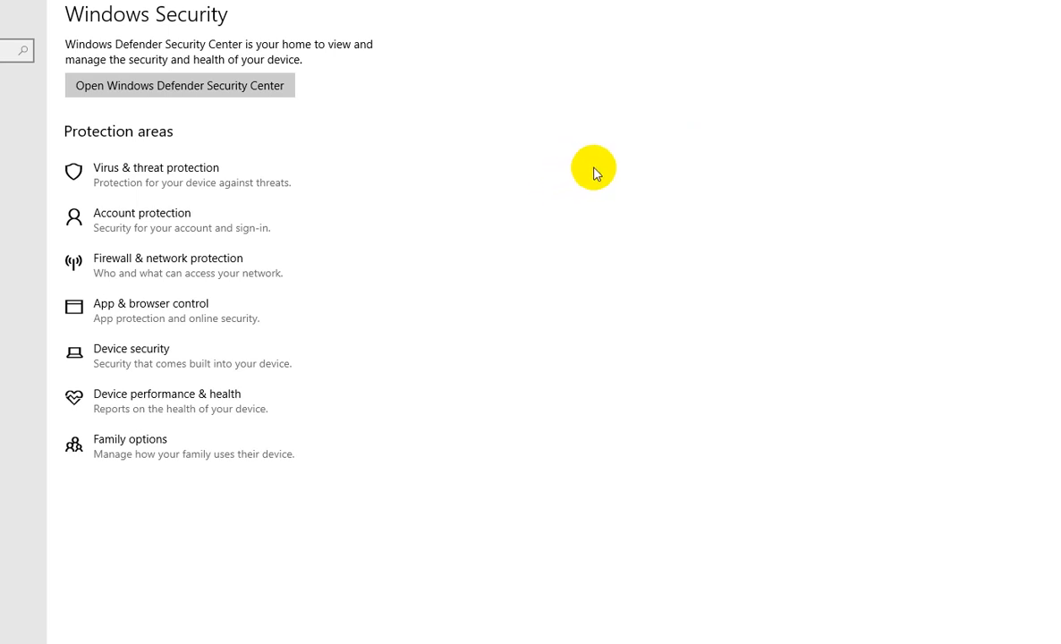
mouse_move(1005, 4)
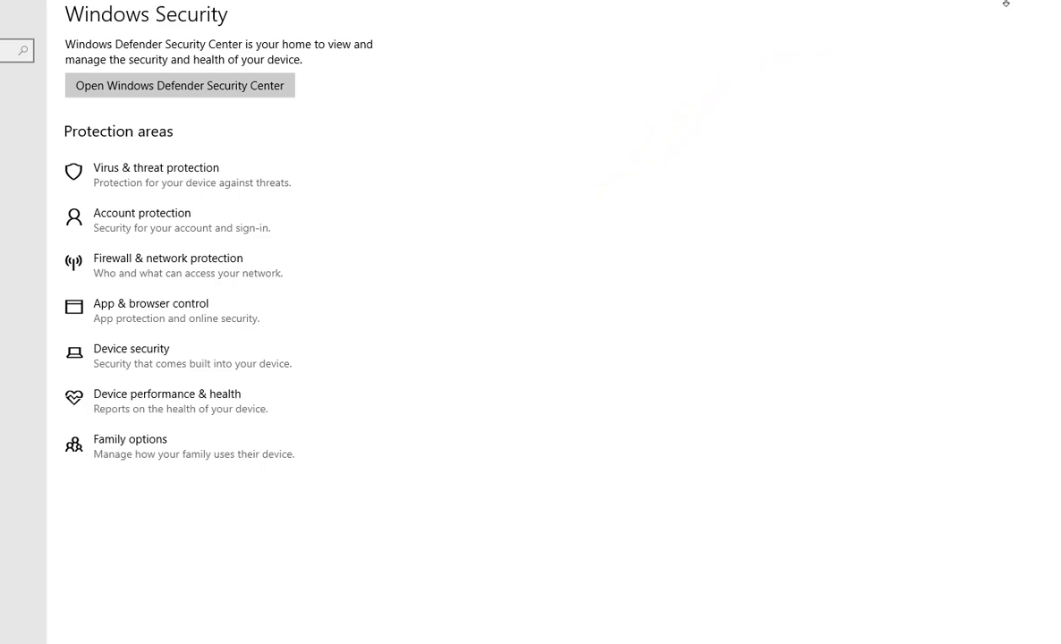
mouse_move(955, 0)
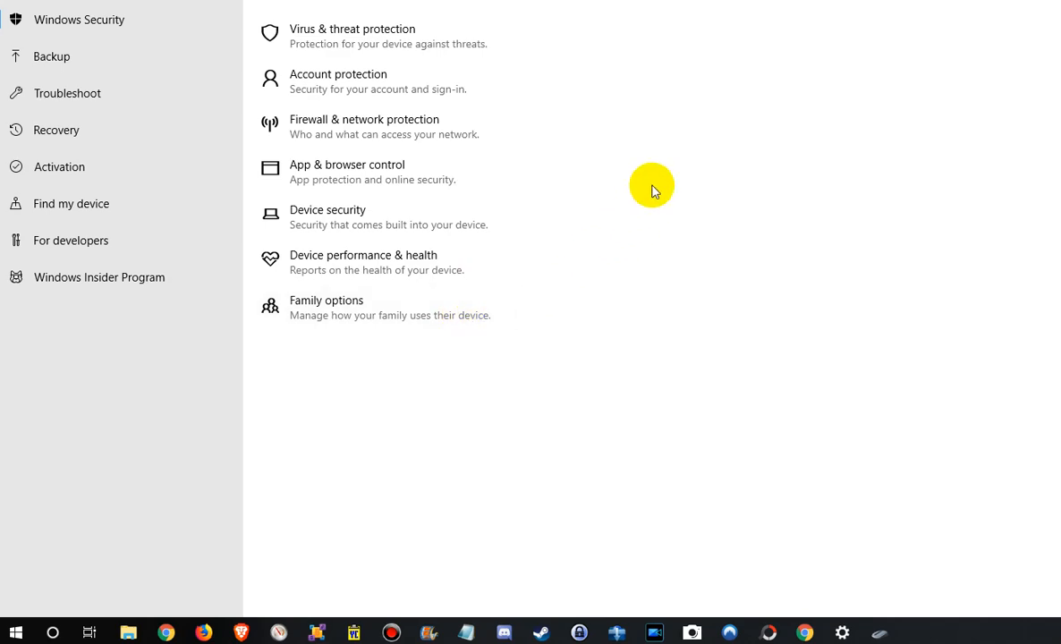
Step: Open Task Manager and show the Performance CPU utilization graph
click(14, 630)
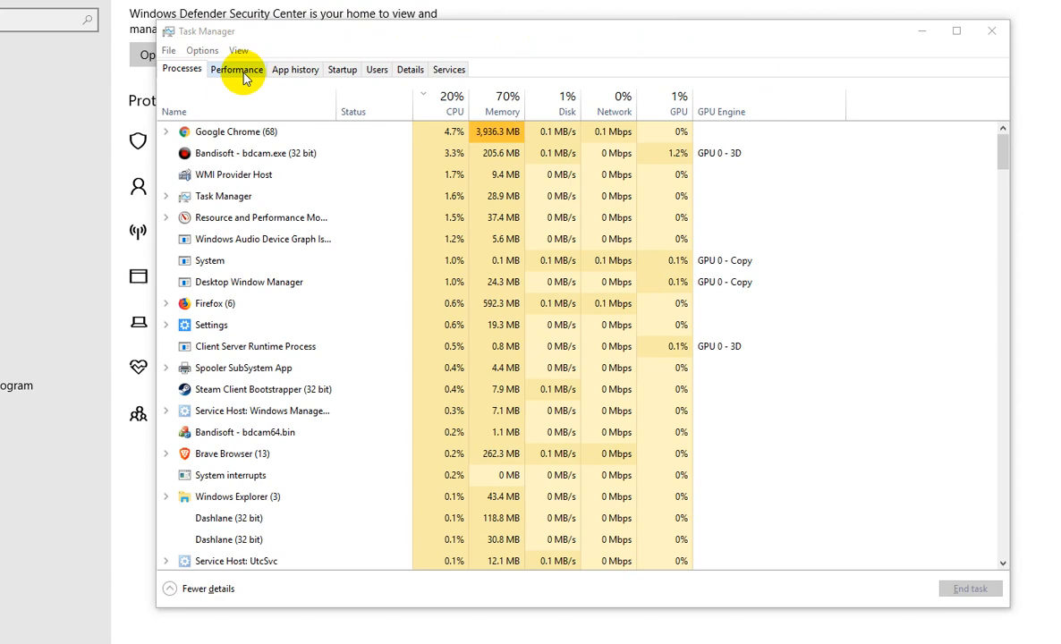
click(236, 68)
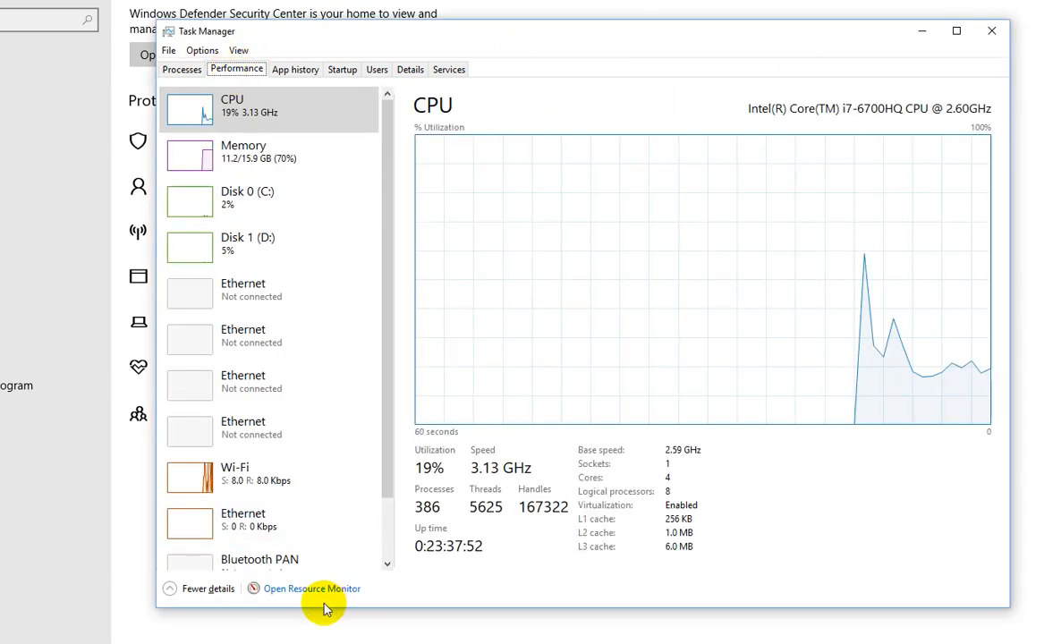
Step: Open Resource Monitor and sort its process list by average CPU usage
click(311, 586)
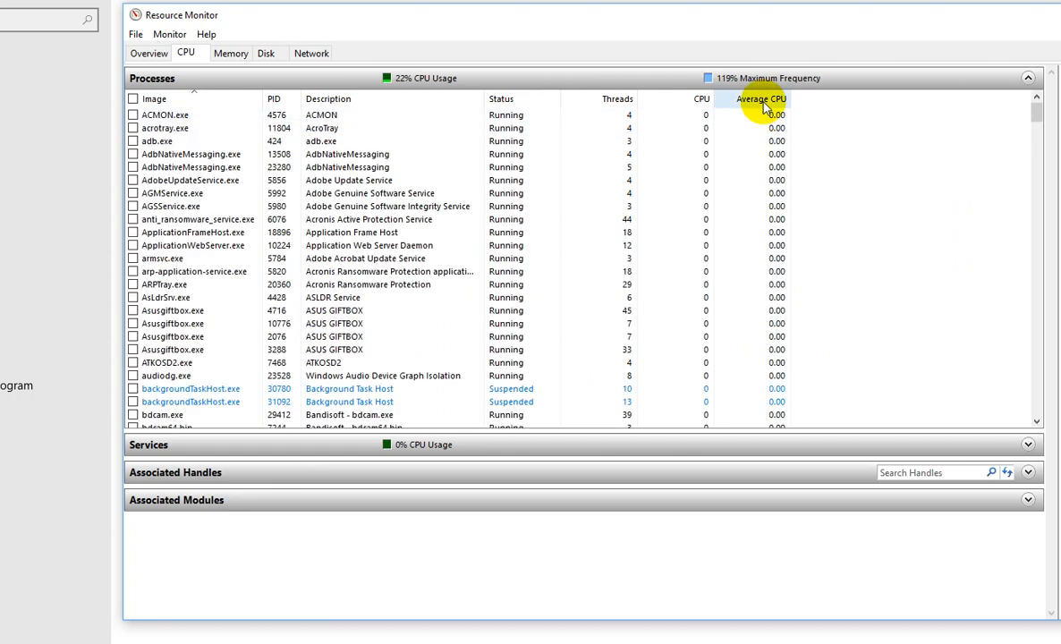
click(762, 98)
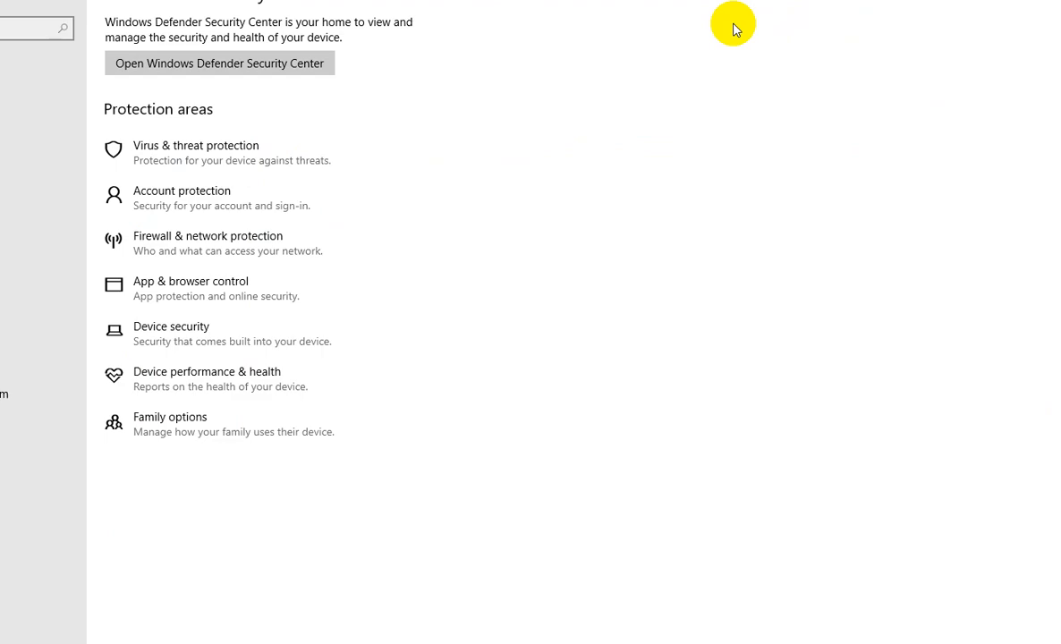
mouse_move(701, 13)
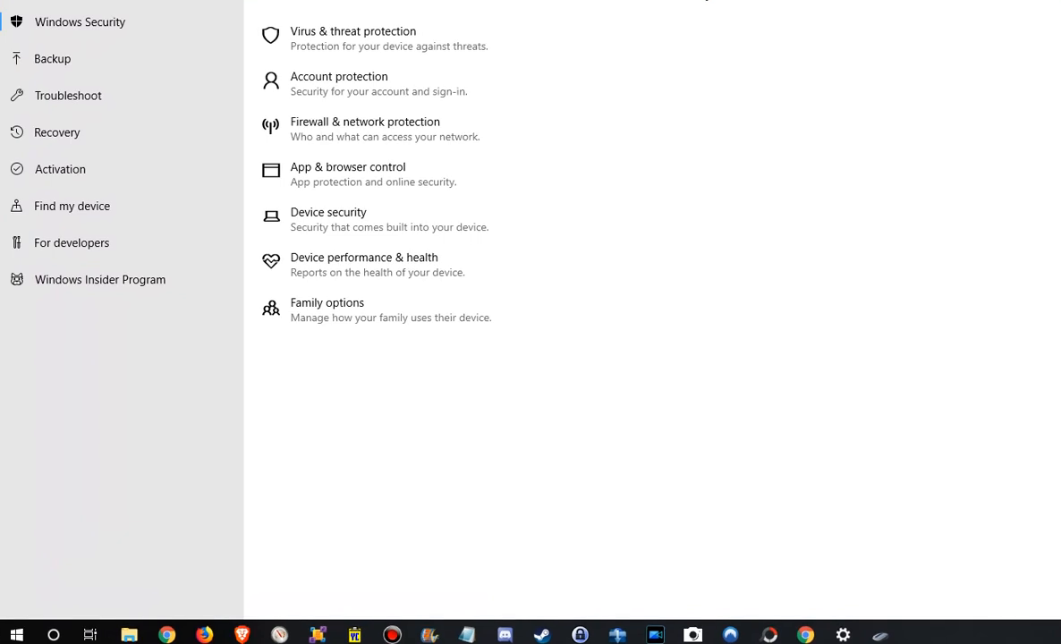
mouse_move(816, 22)
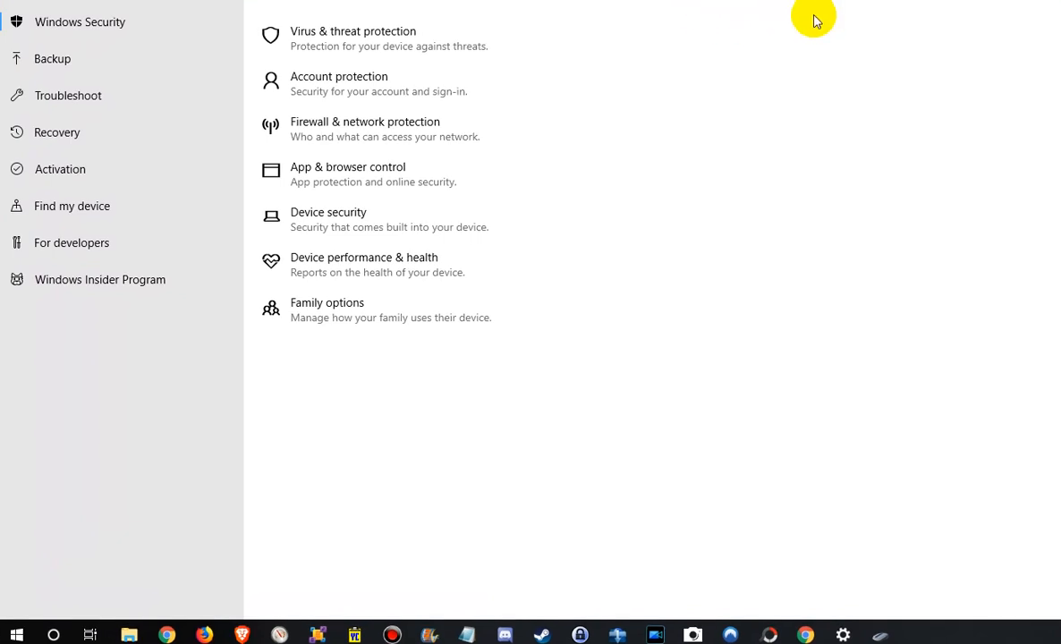
mouse_move(716, 260)
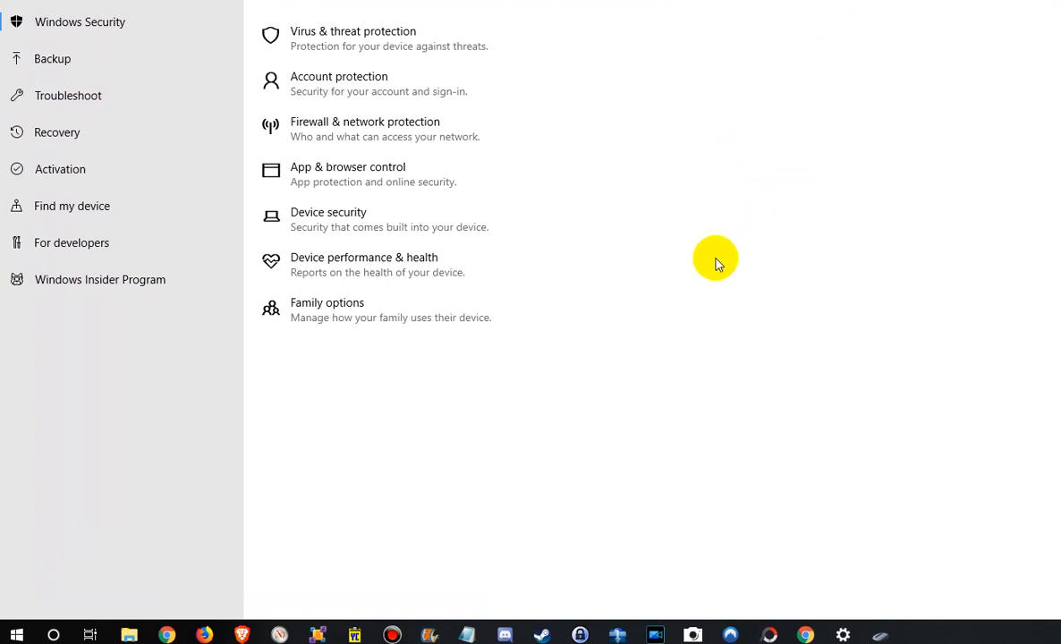
mouse_move(698, 265)
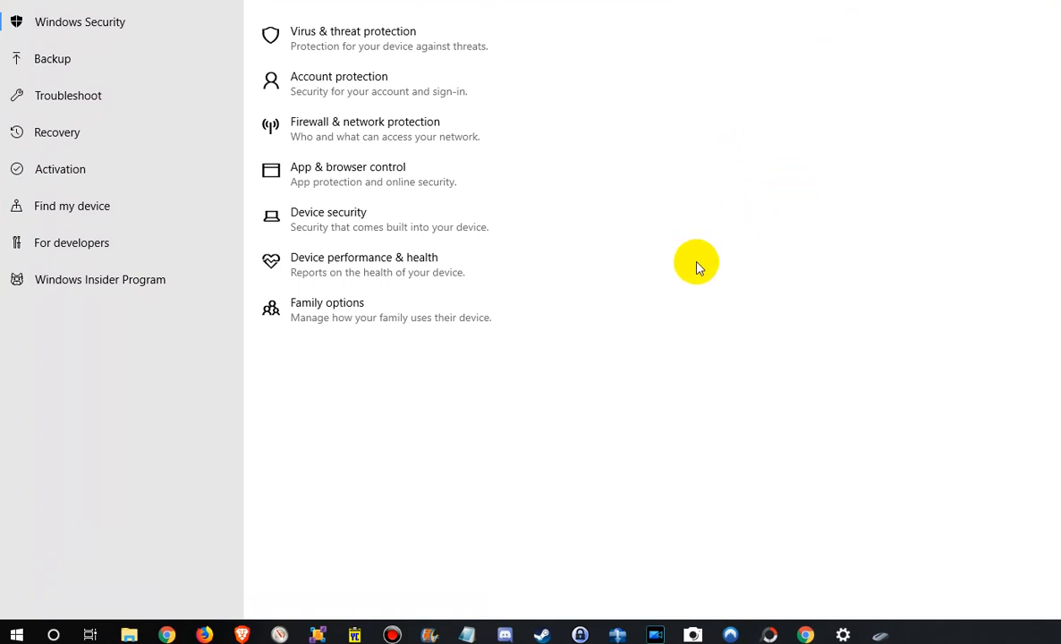
mouse_move(648, 288)
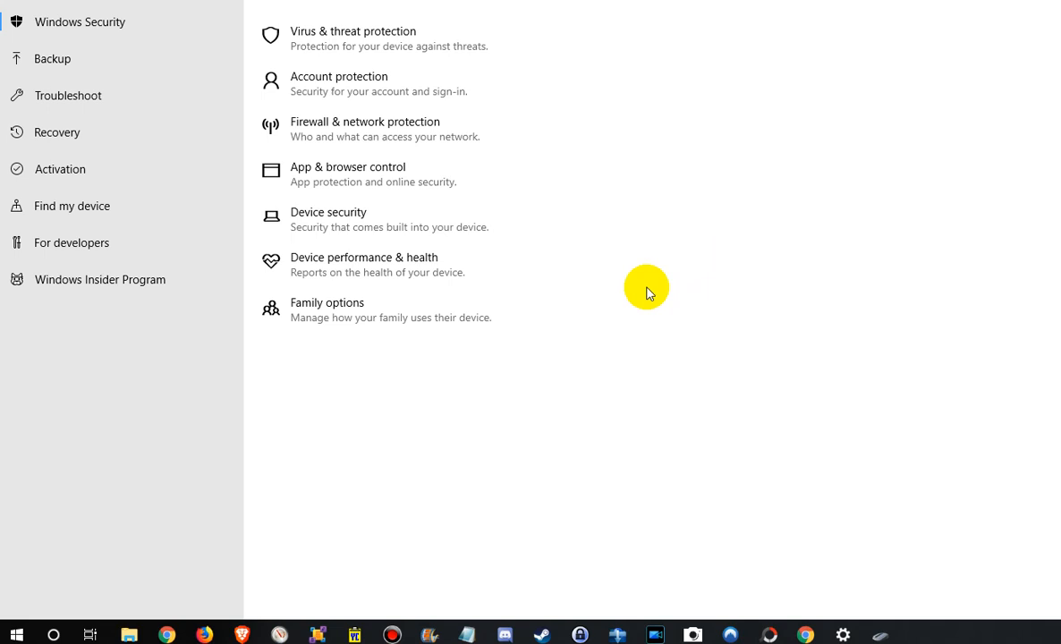
mouse_move(643, 293)
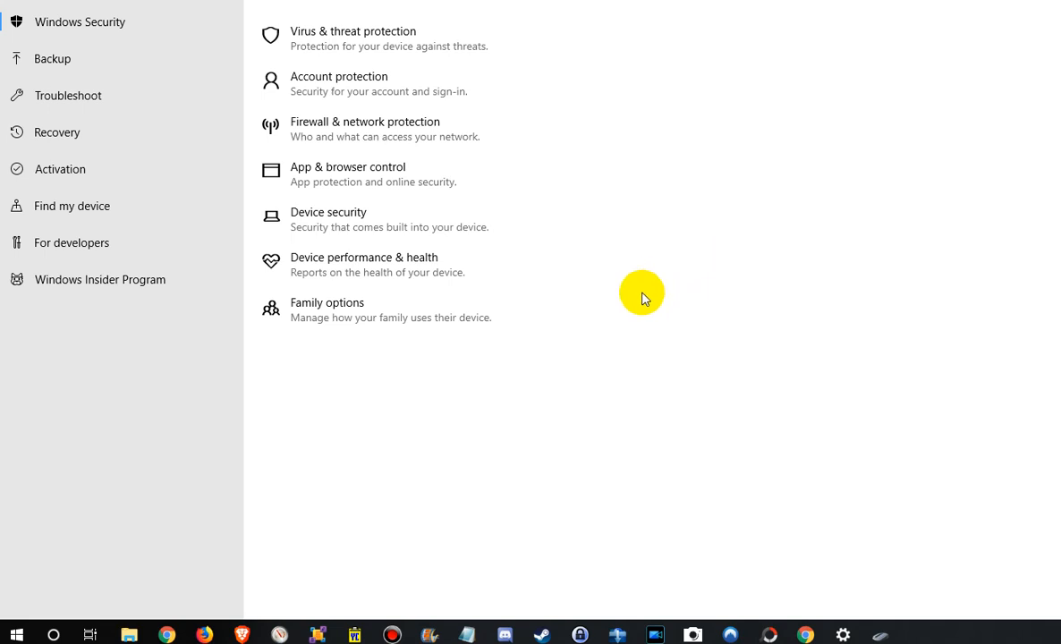
mouse_move(655, 329)
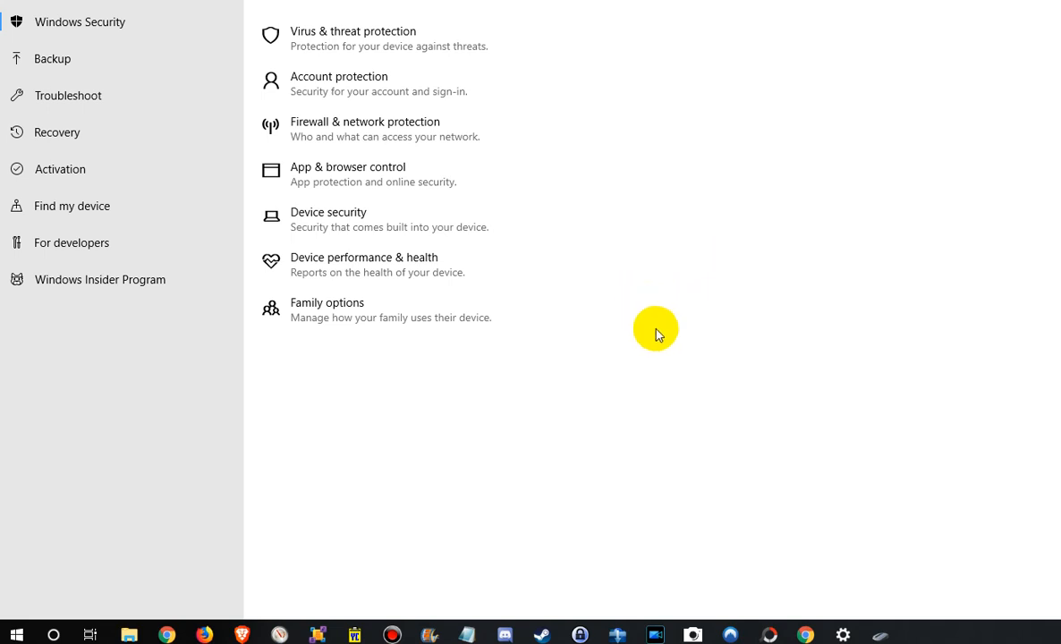
mouse_move(90, 587)
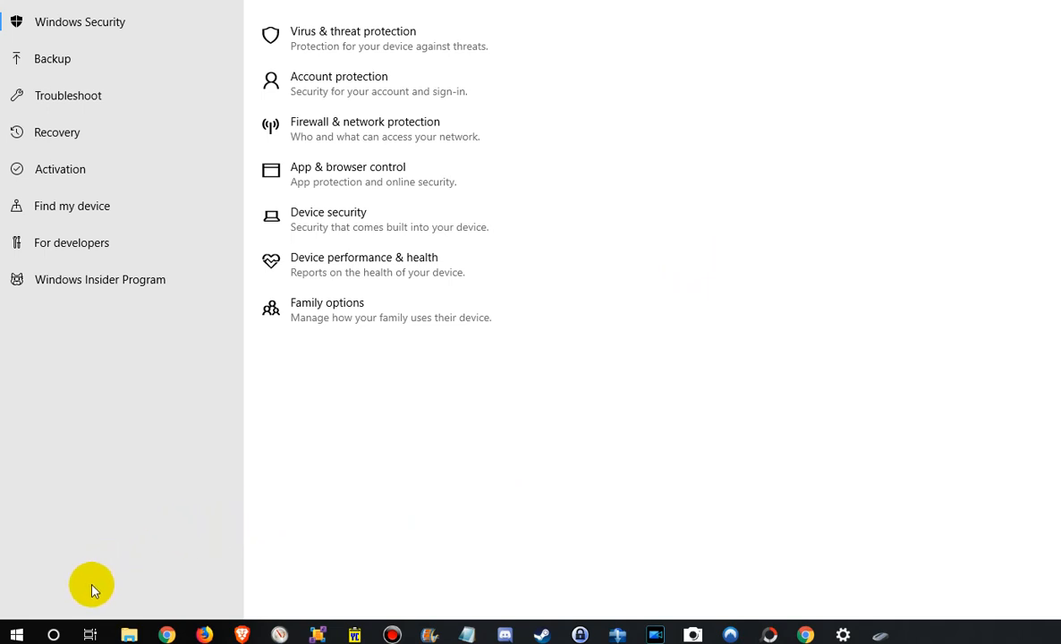
mouse_move(100, 518)
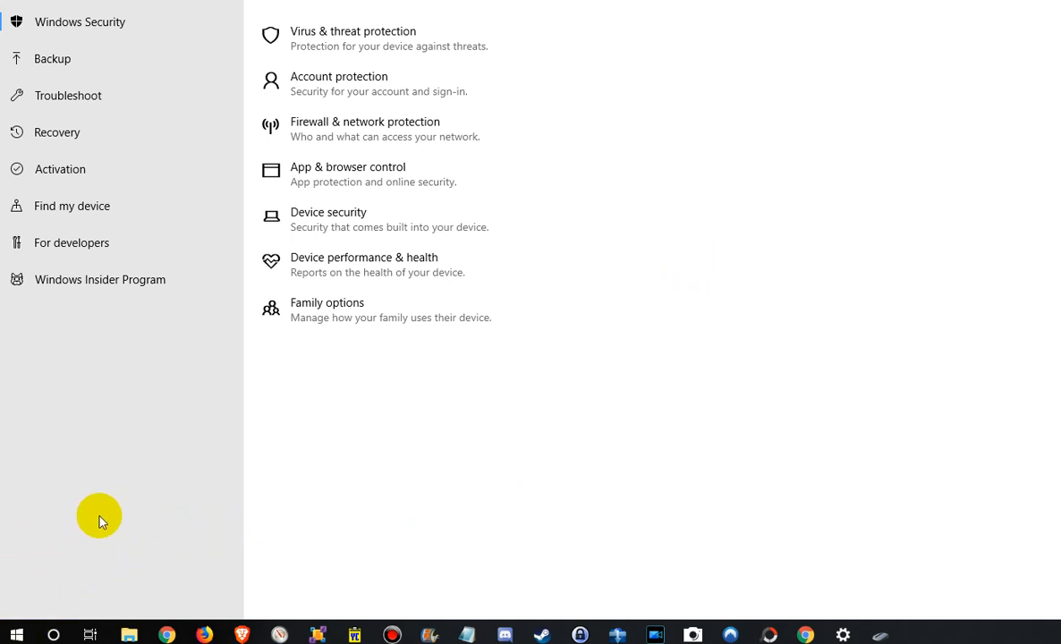
mouse_move(109, 512)
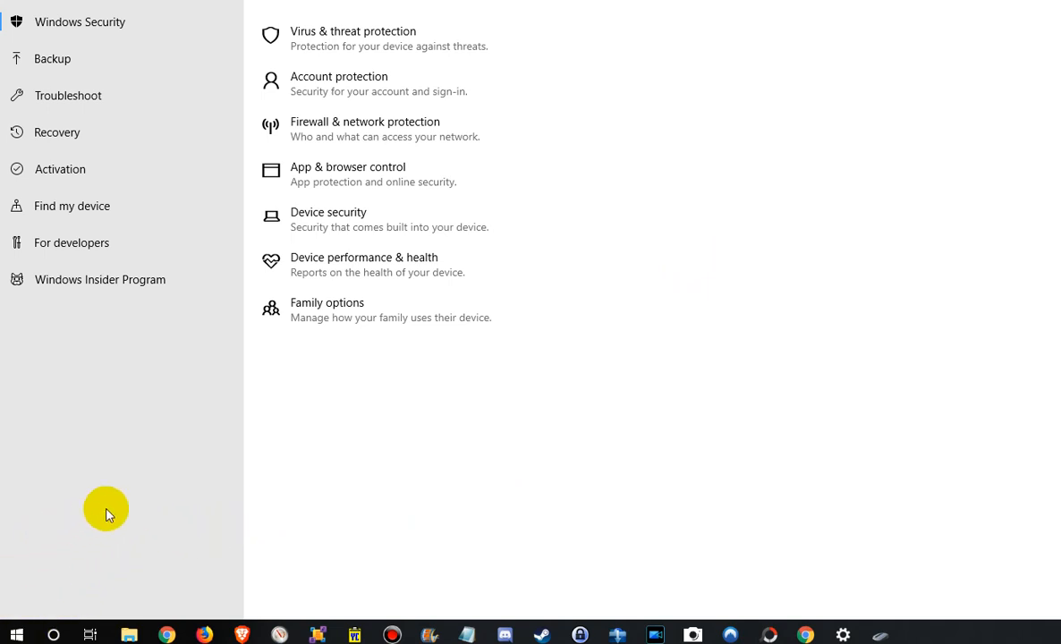
mouse_move(22, 490)
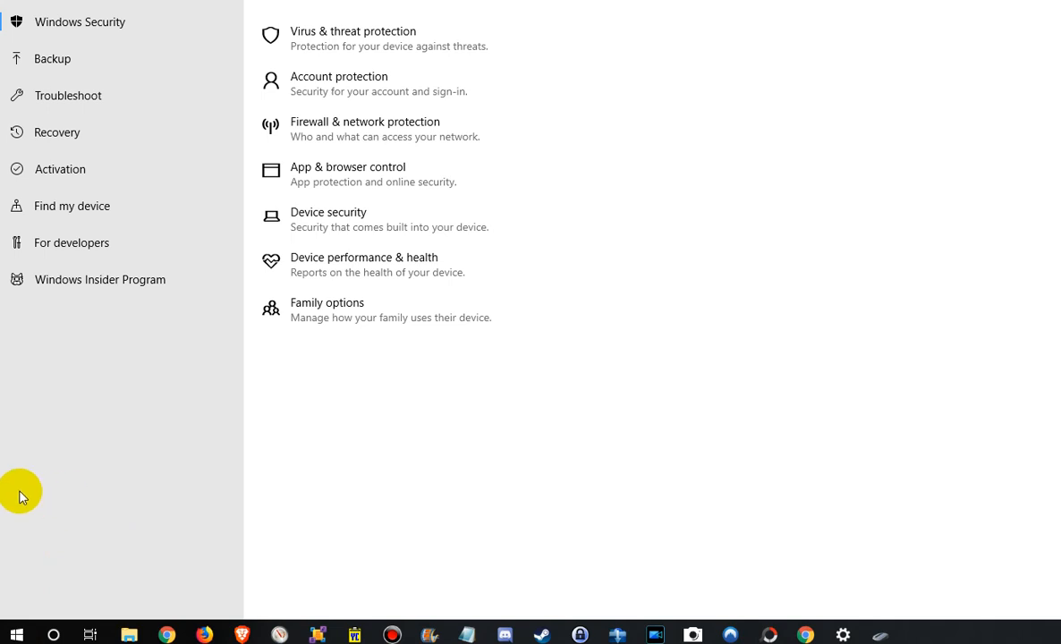
mouse_move(315, 435)
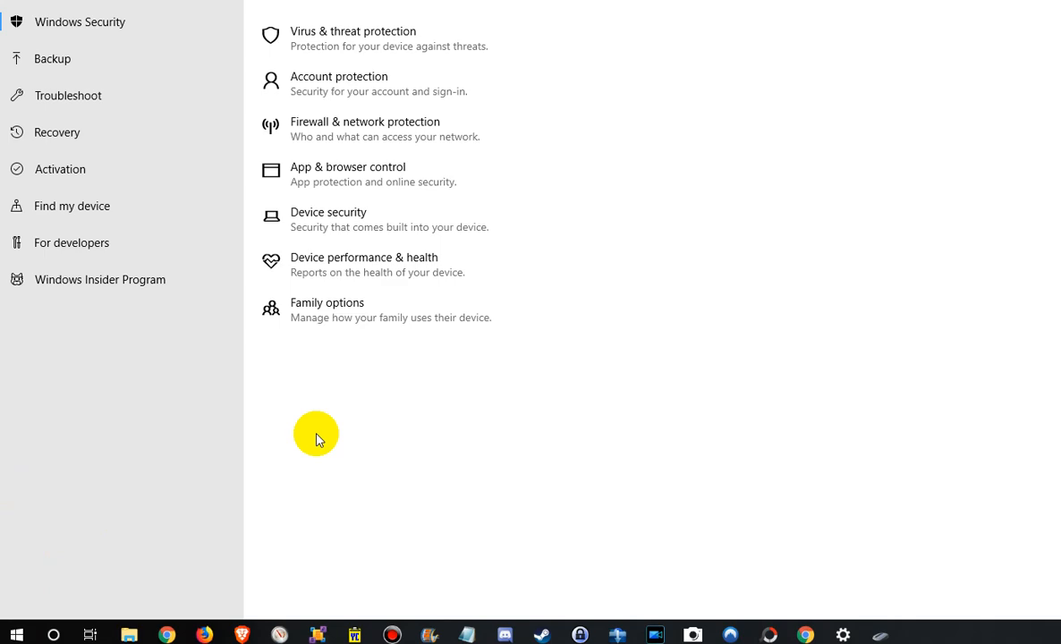
mouse_move(556, 399)
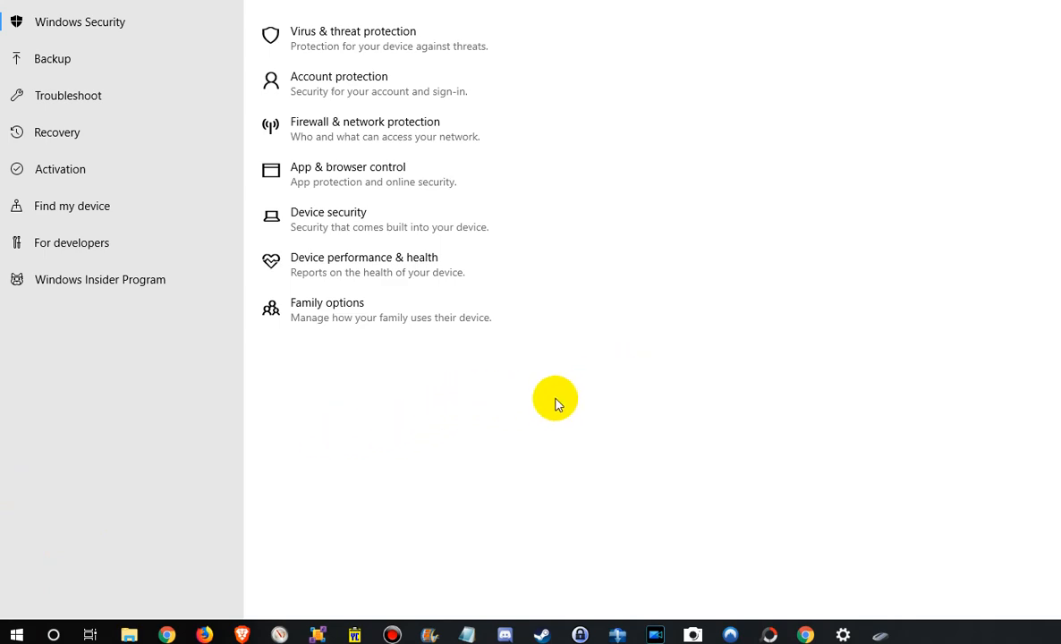
Step: Launch Settings from the Start menu and open the Apps & features list
click(16, 633)
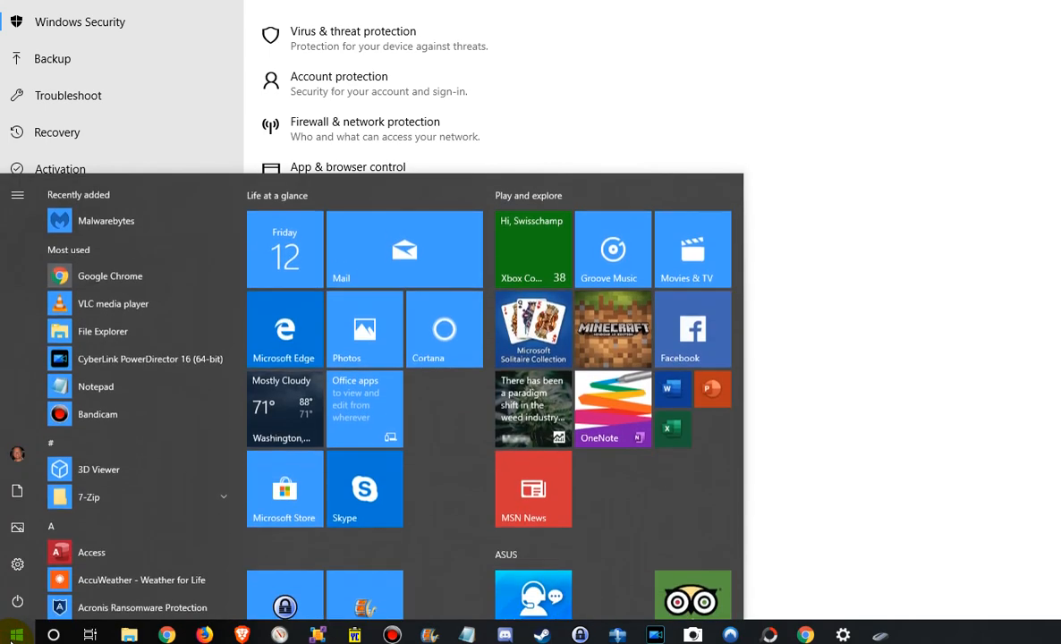
mouse_move(15, 576)
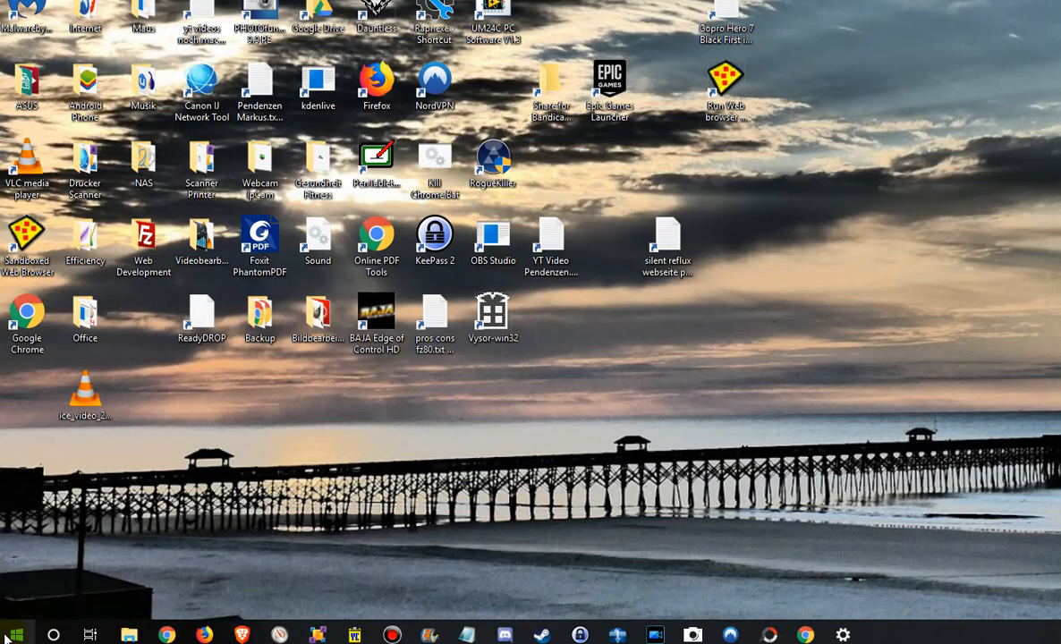
click(11, 633)
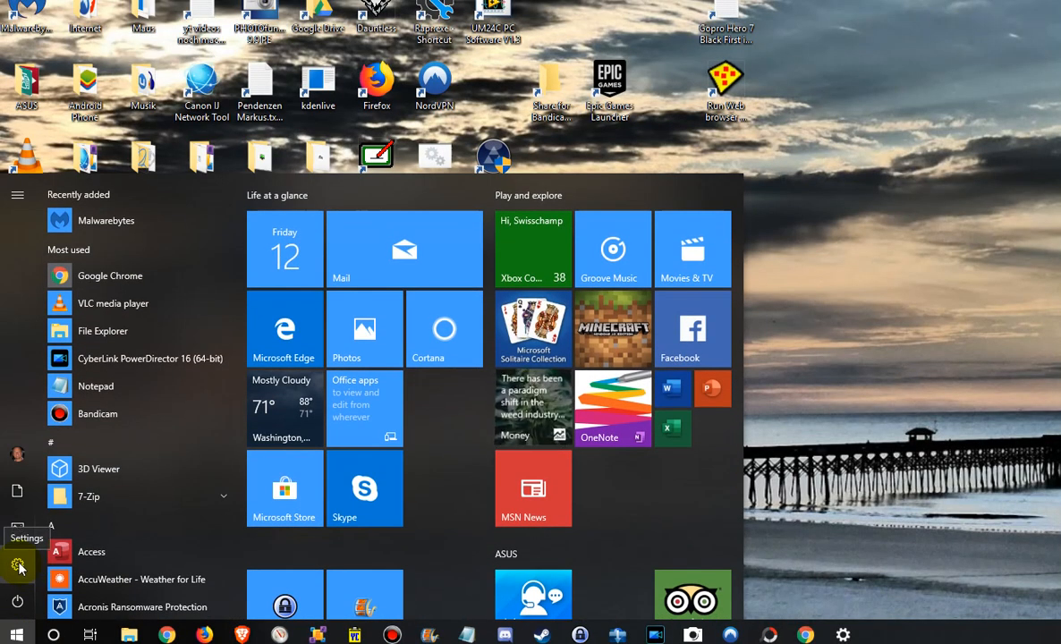
click(20, 572)
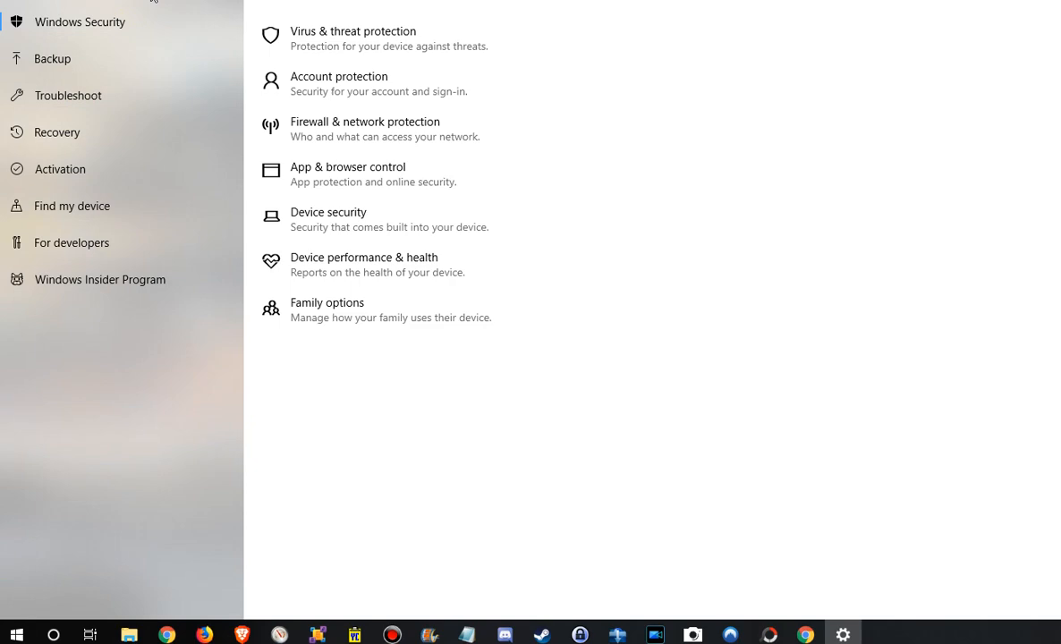
scroll(up, 3)
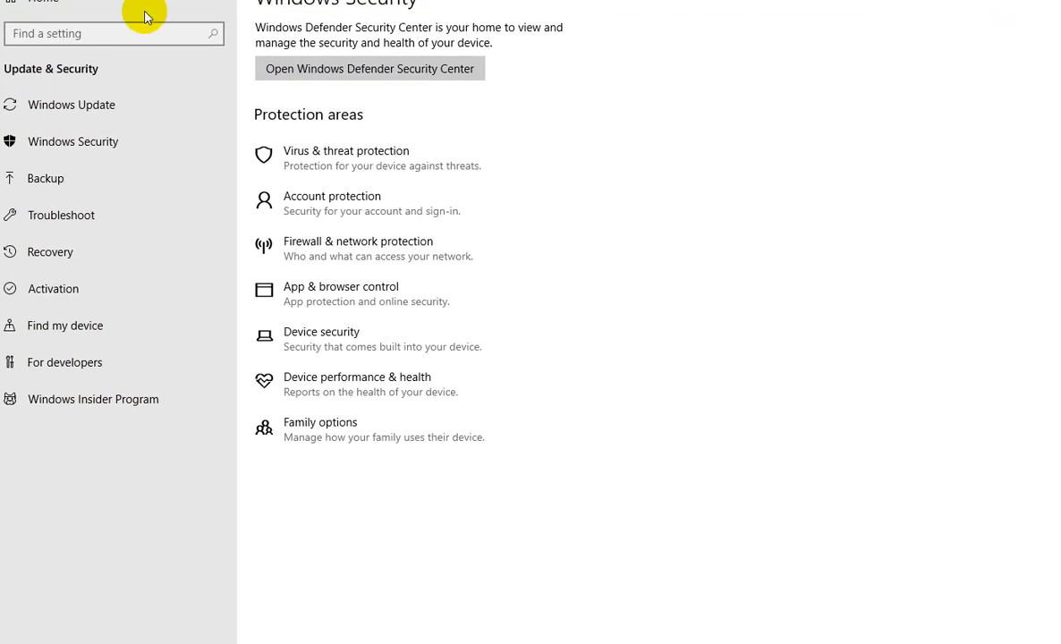
mouse_move(981, 18)
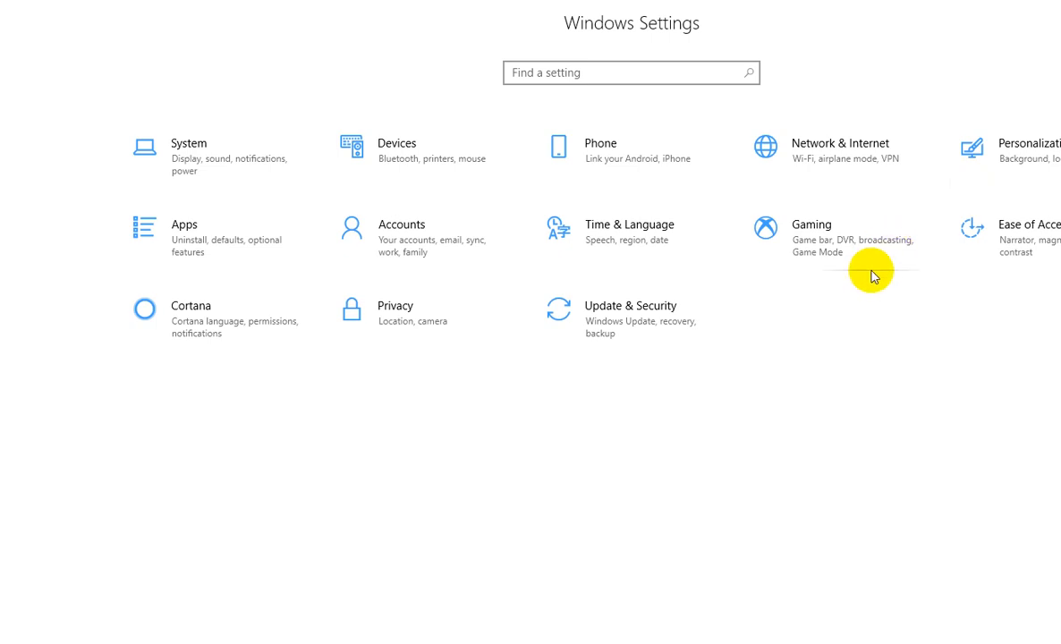
mouse_move(480, 163)
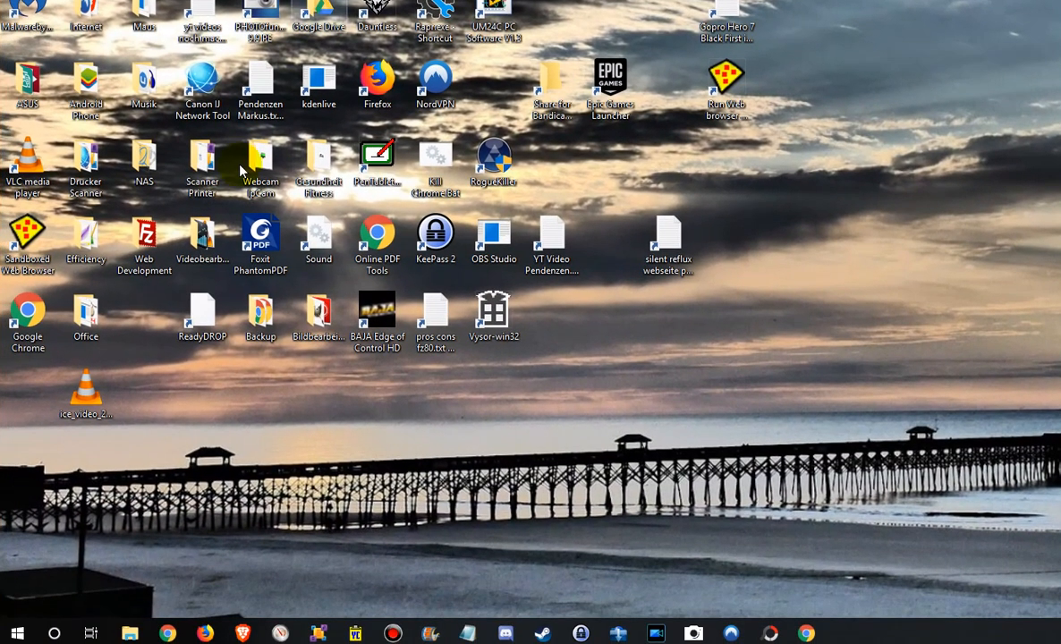
click(11, 630)
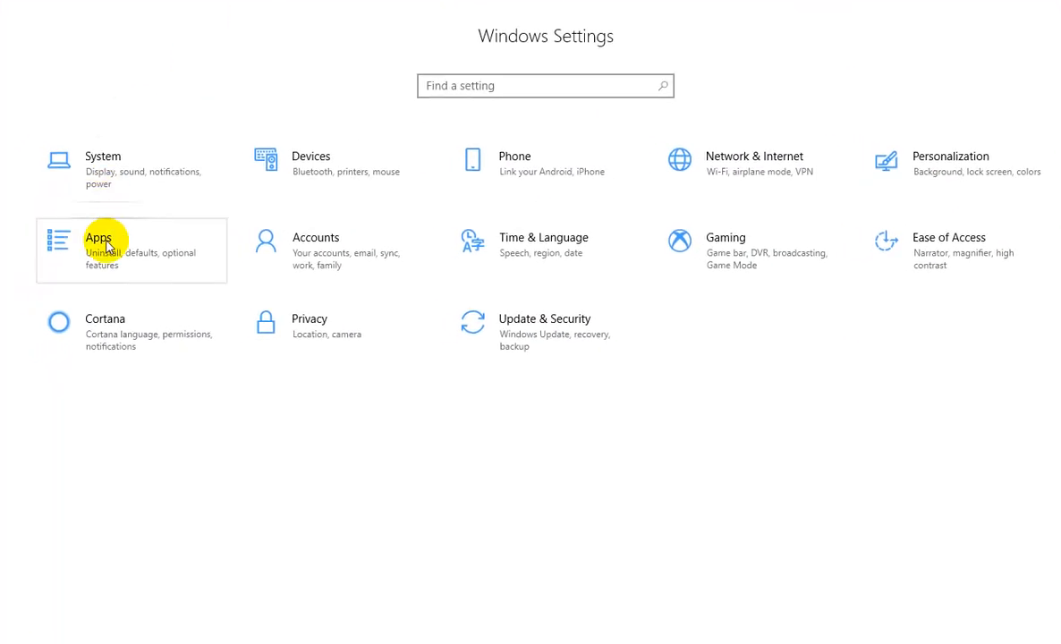
click(100, 238)
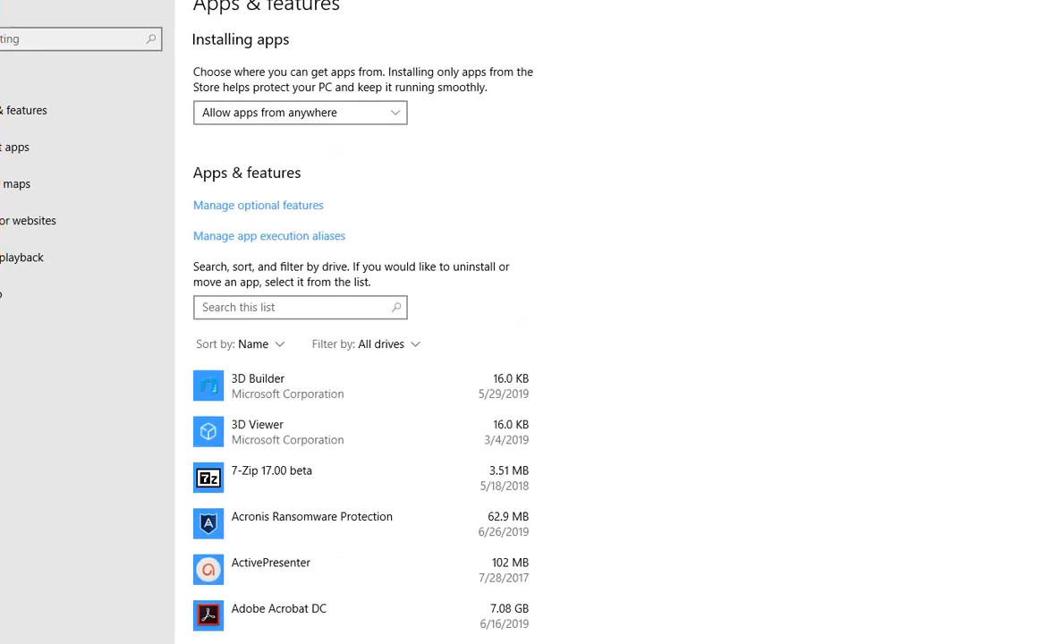
click(279, 307)
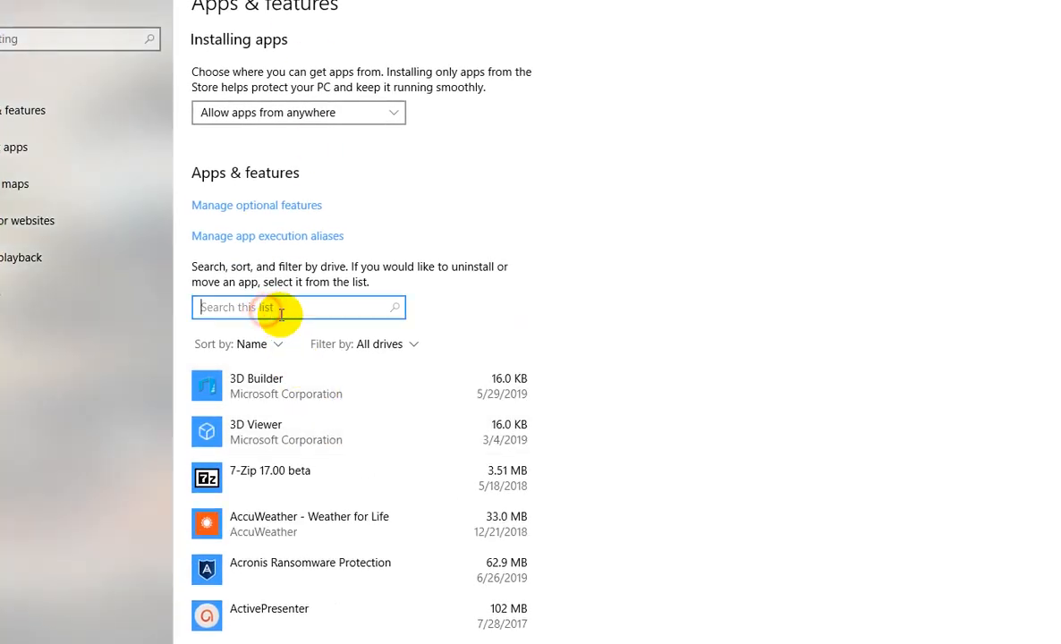
mouse_move(395, 297)
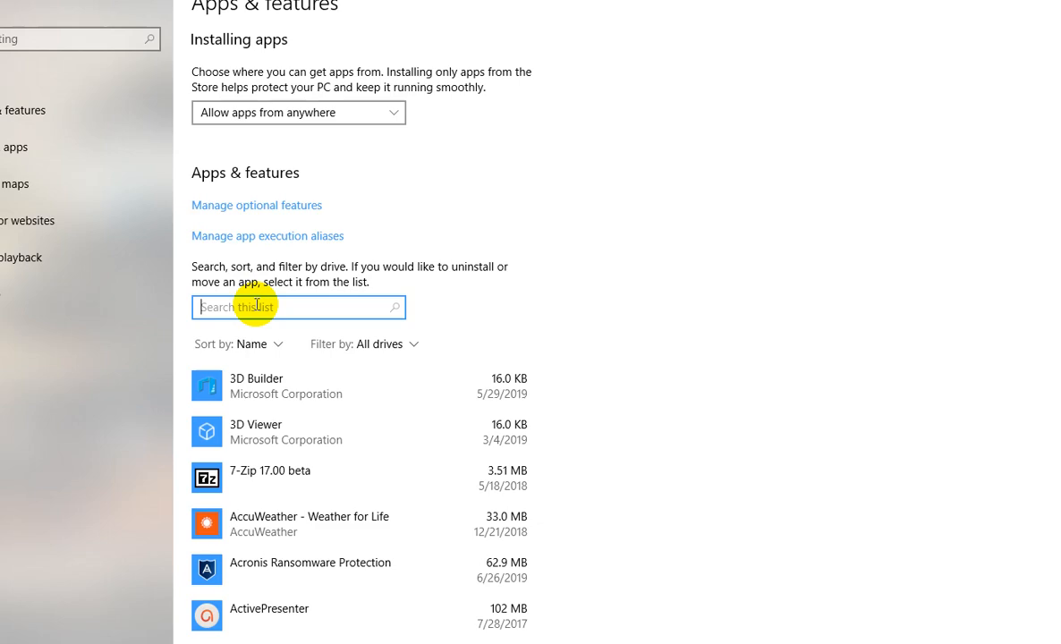
mouse_move(279, 306)
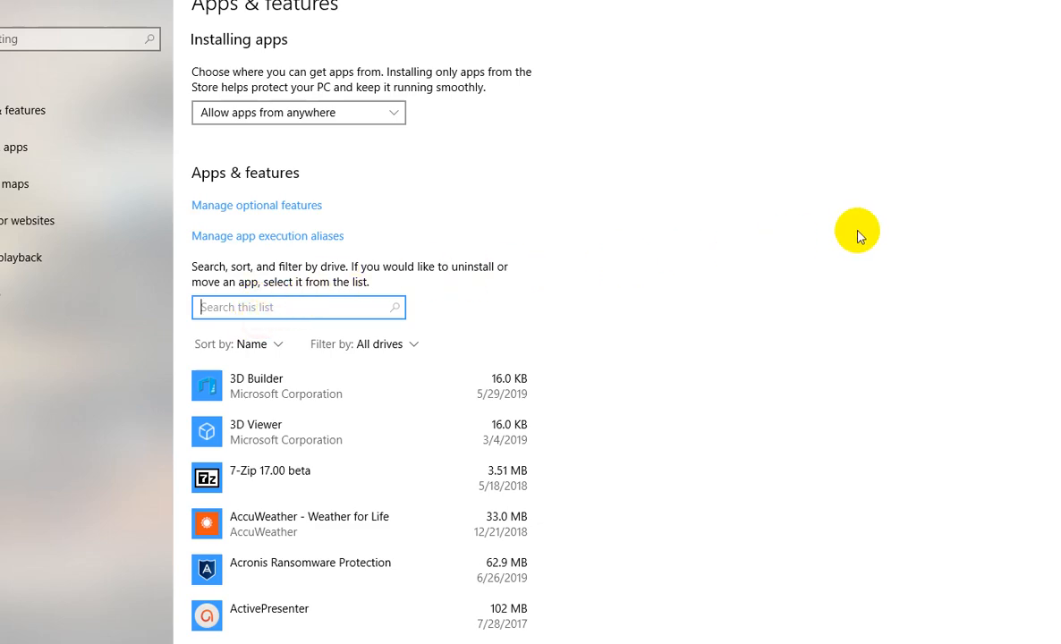
click(247, 308)
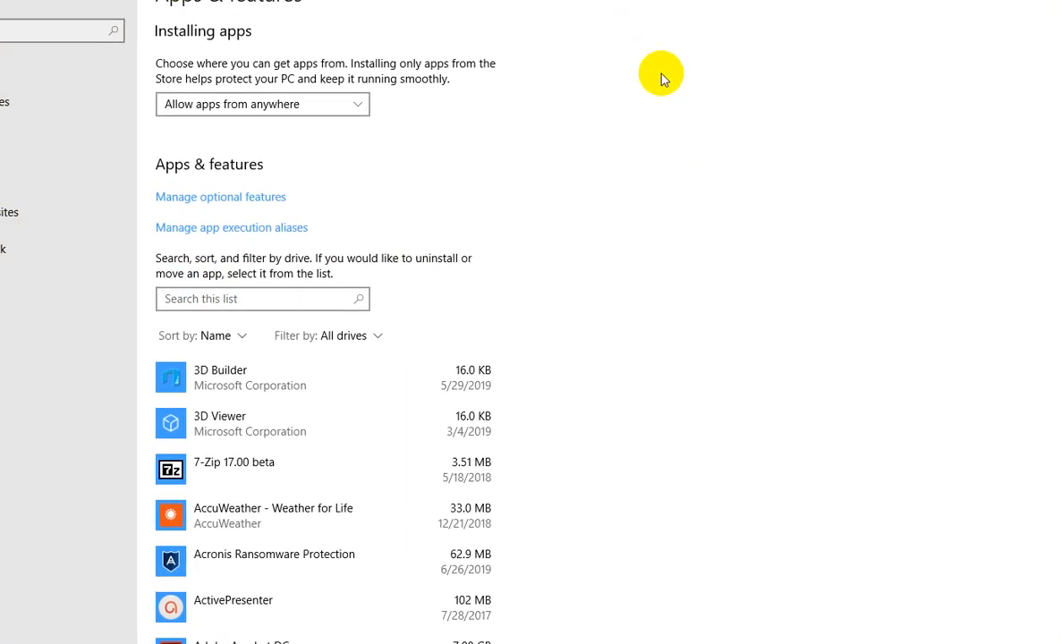
click(261, 299)
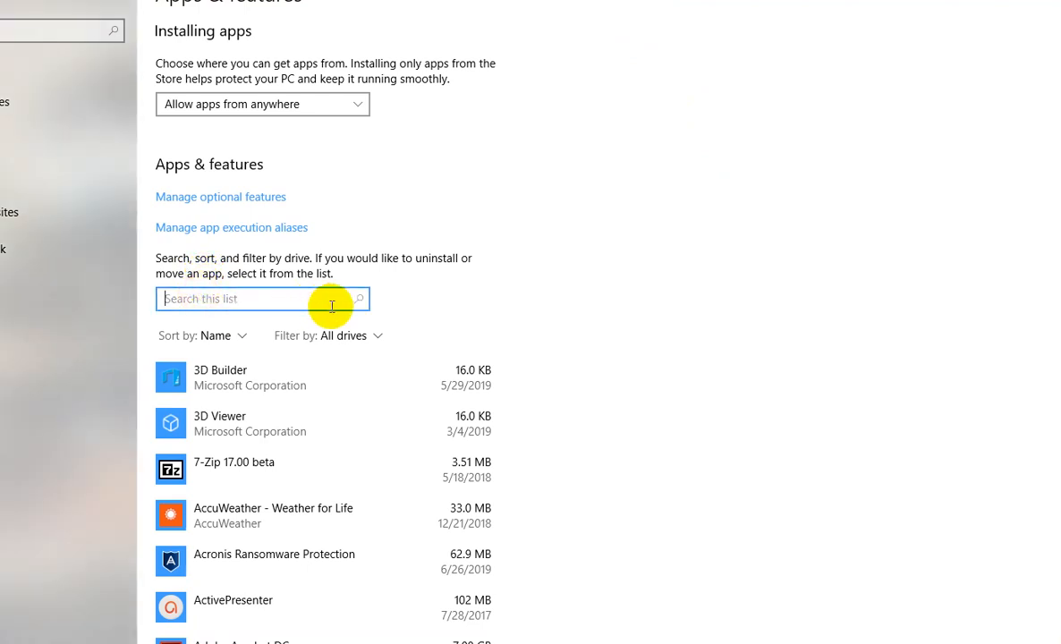
mouse_move(576, 344)
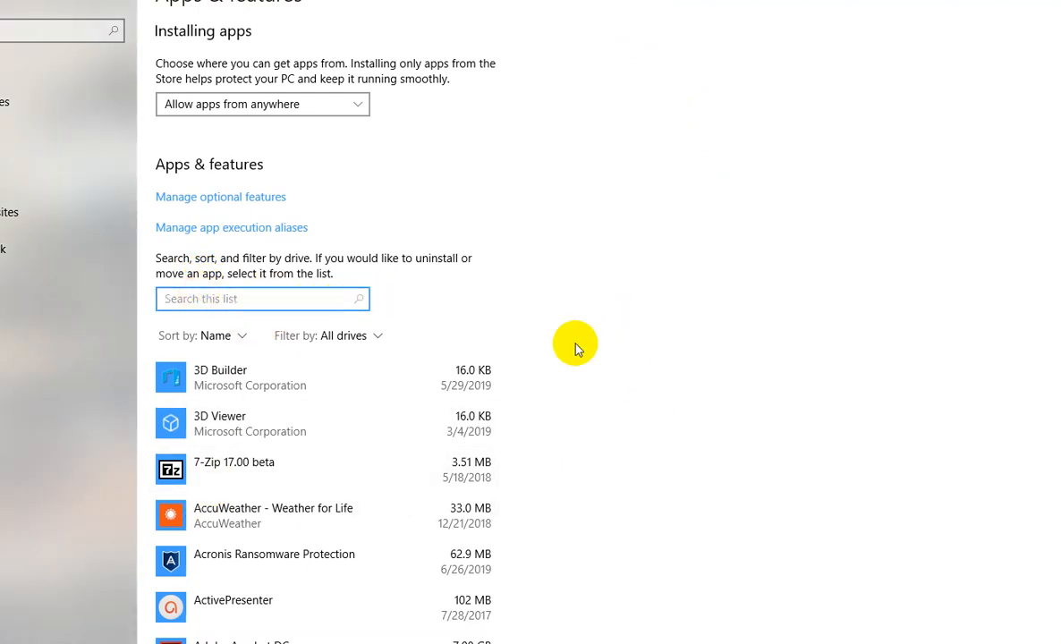
mouse_move(573, 403)
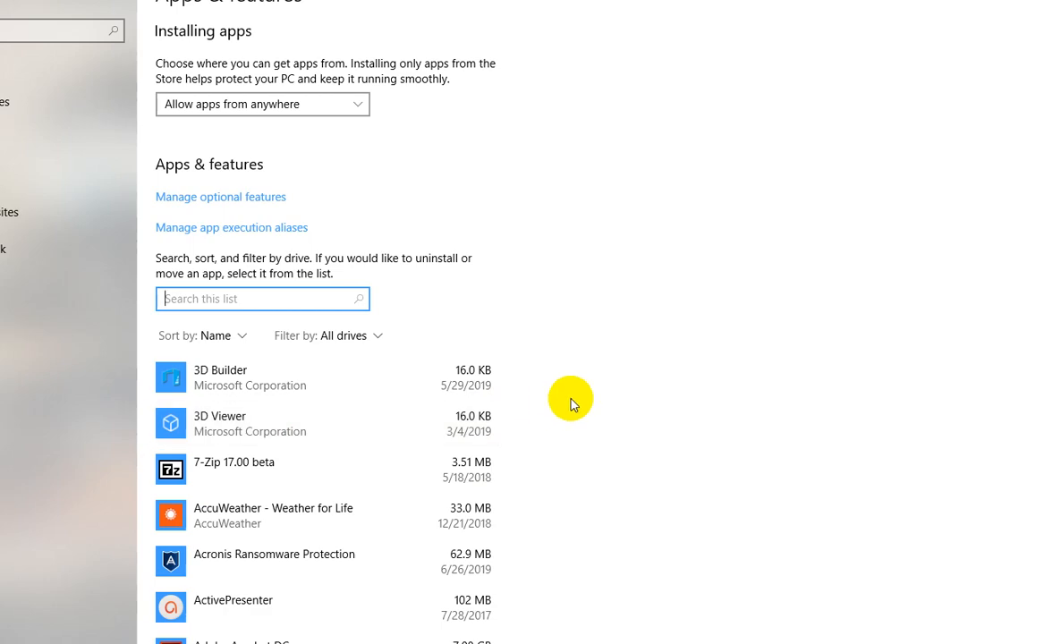
mouse_move(671, 290)
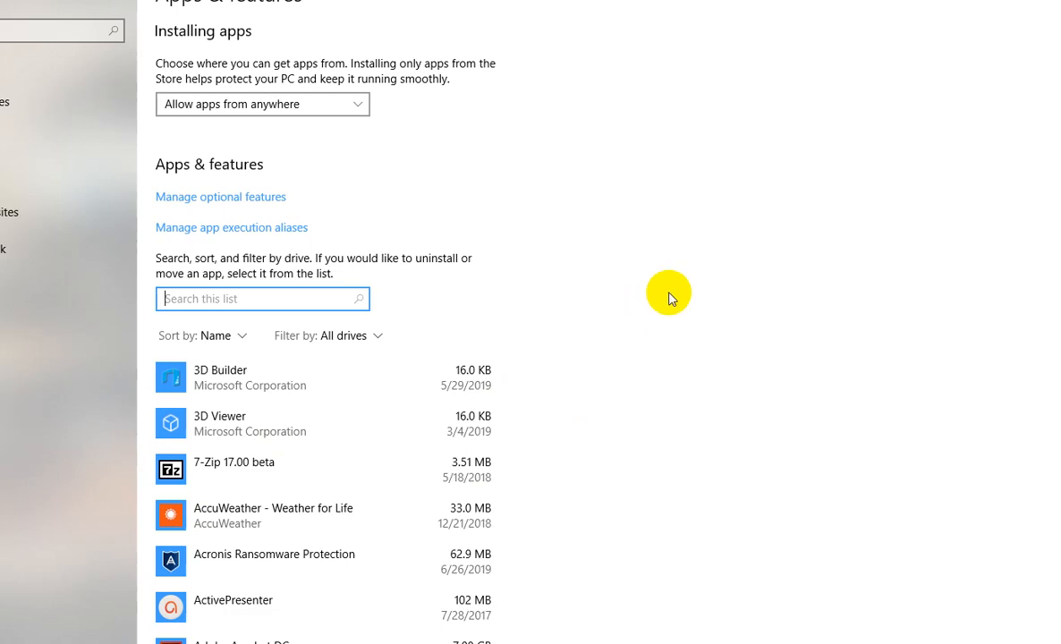
mouse_move(753, 283)
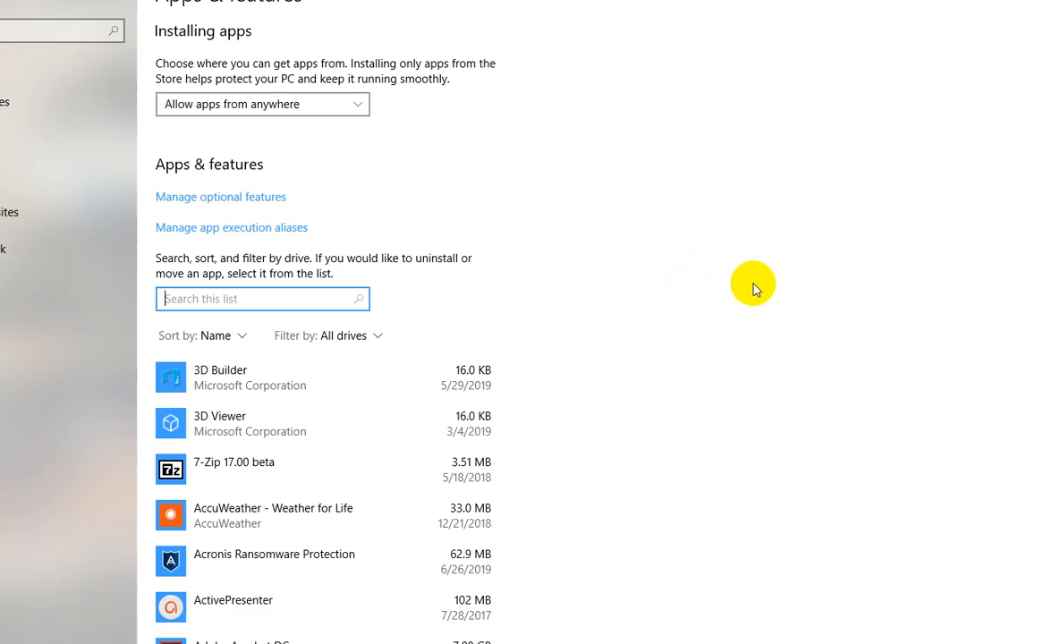
mouse_move(755, 263)
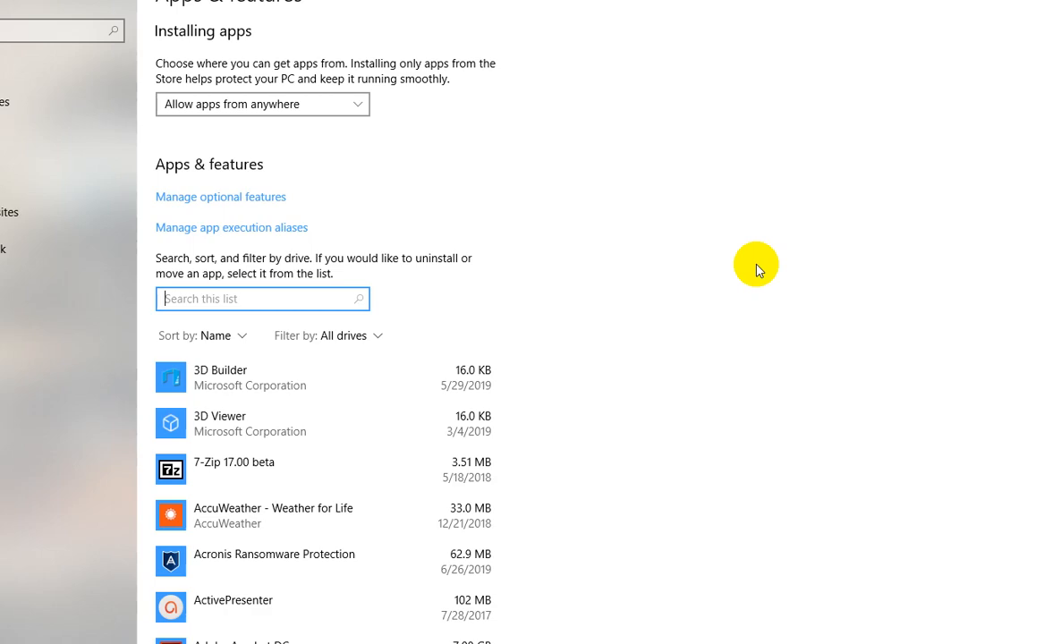
mouse_move(796, 437)
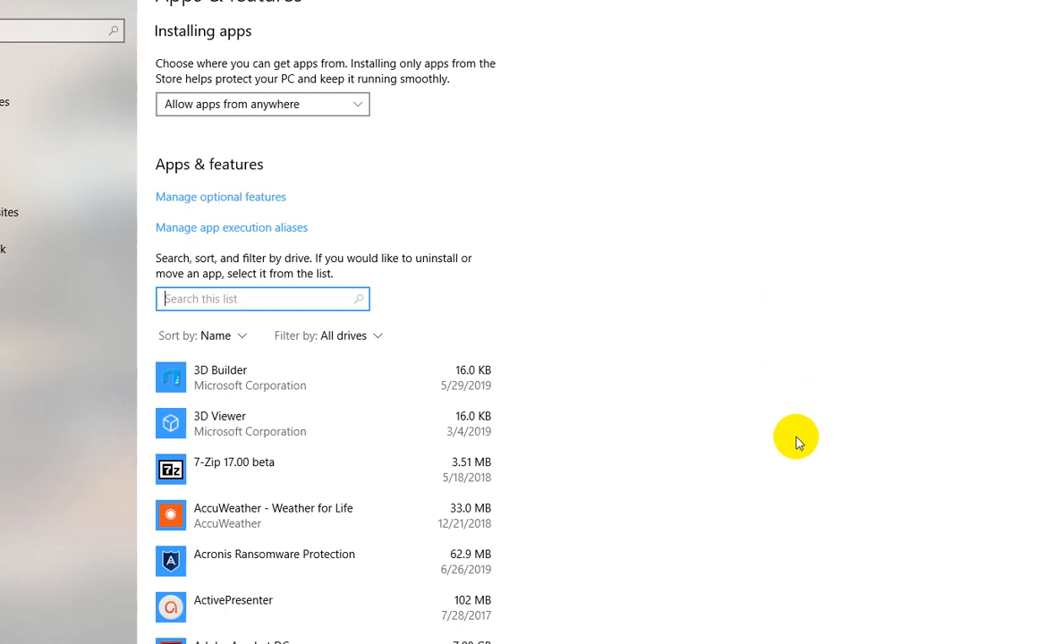
mouse_move(791, 435)
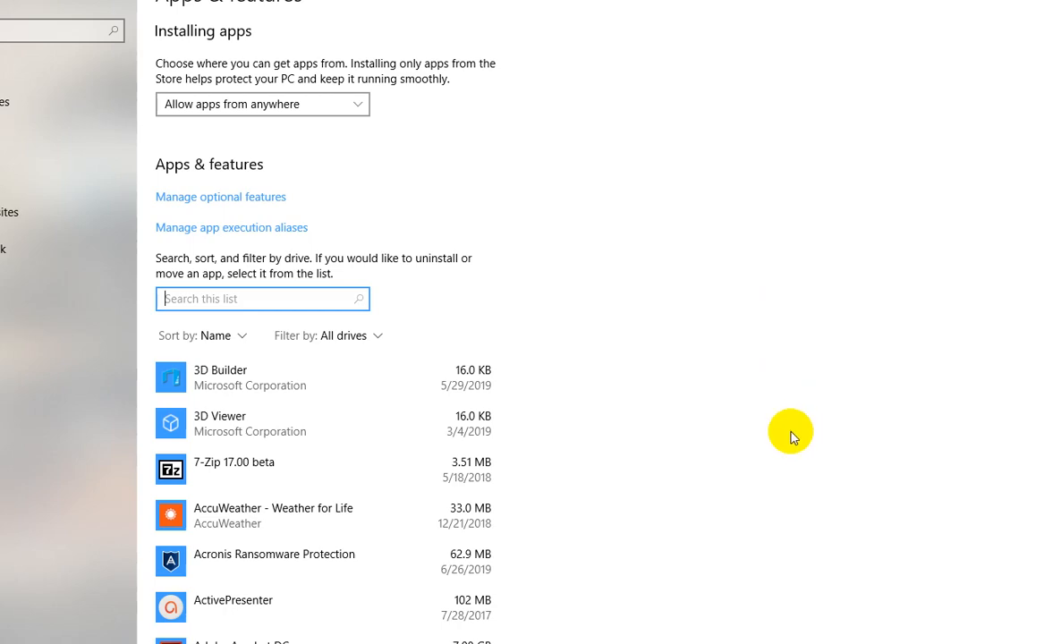
mouse_move(787, 426)
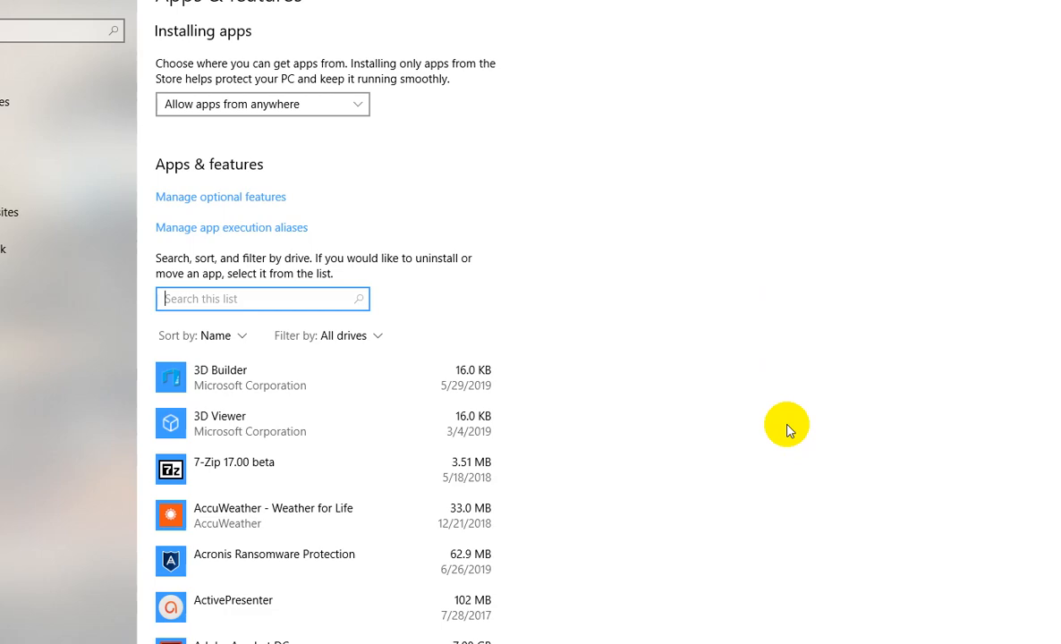
mouse_move(775, 413)
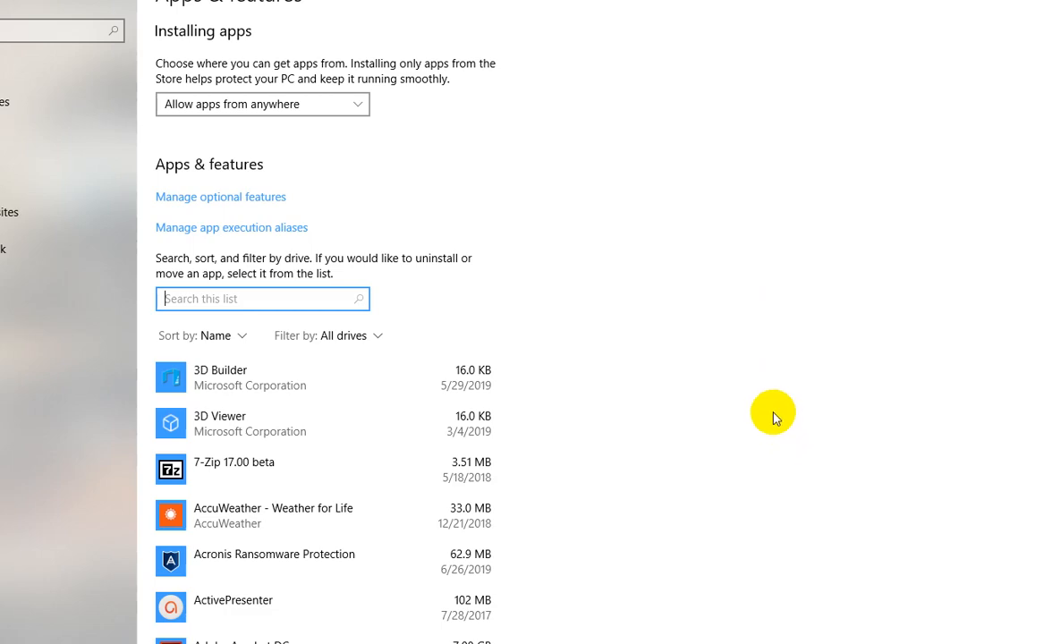
mouse_move(701, 410)
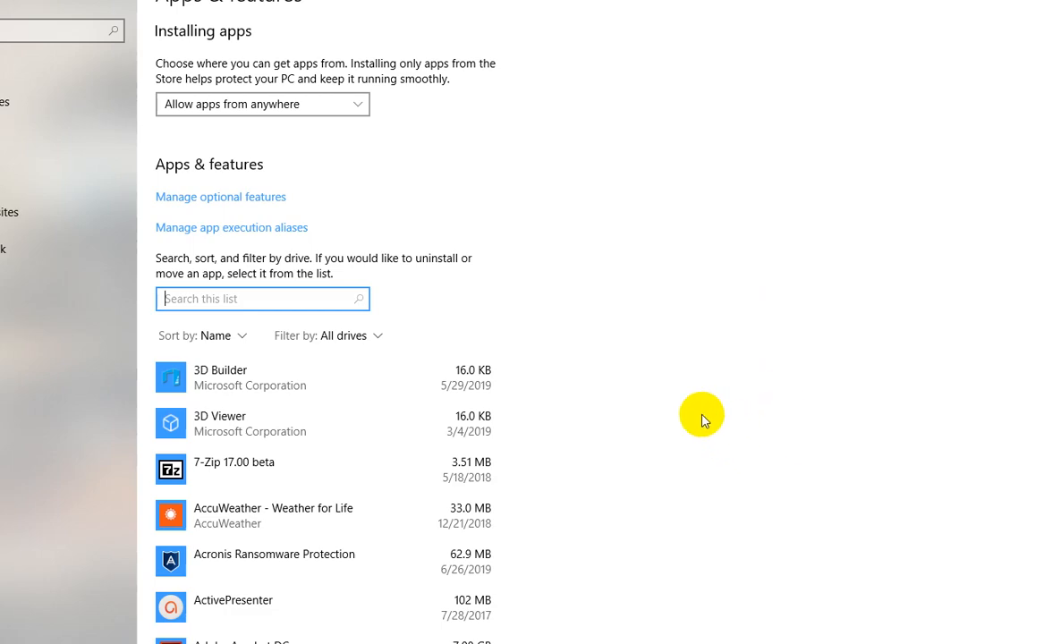
mouse_move(557, 285)
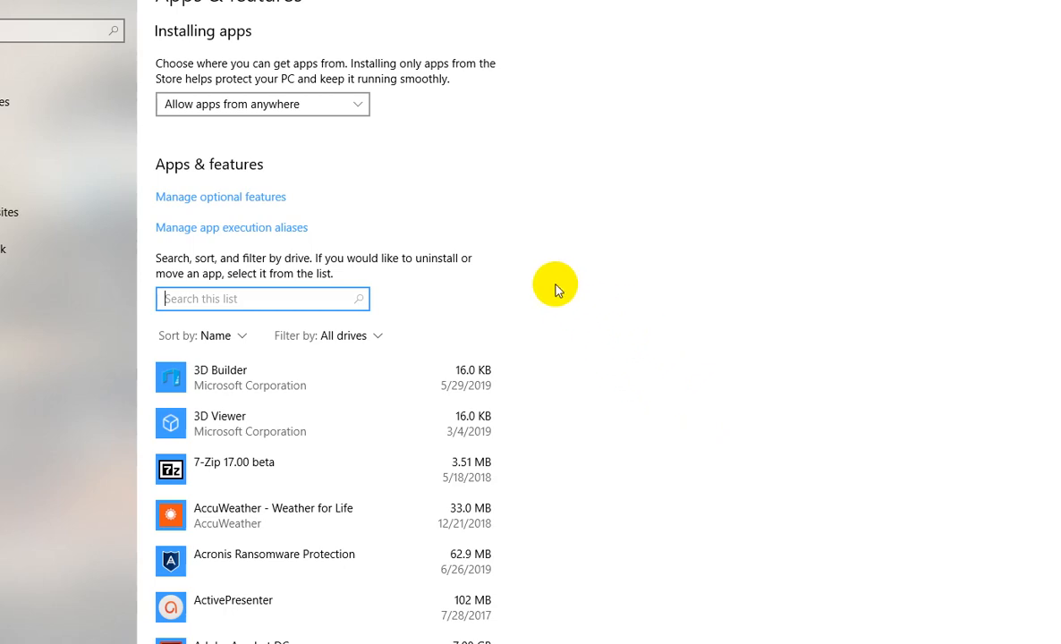
mouse_move(528, 276)
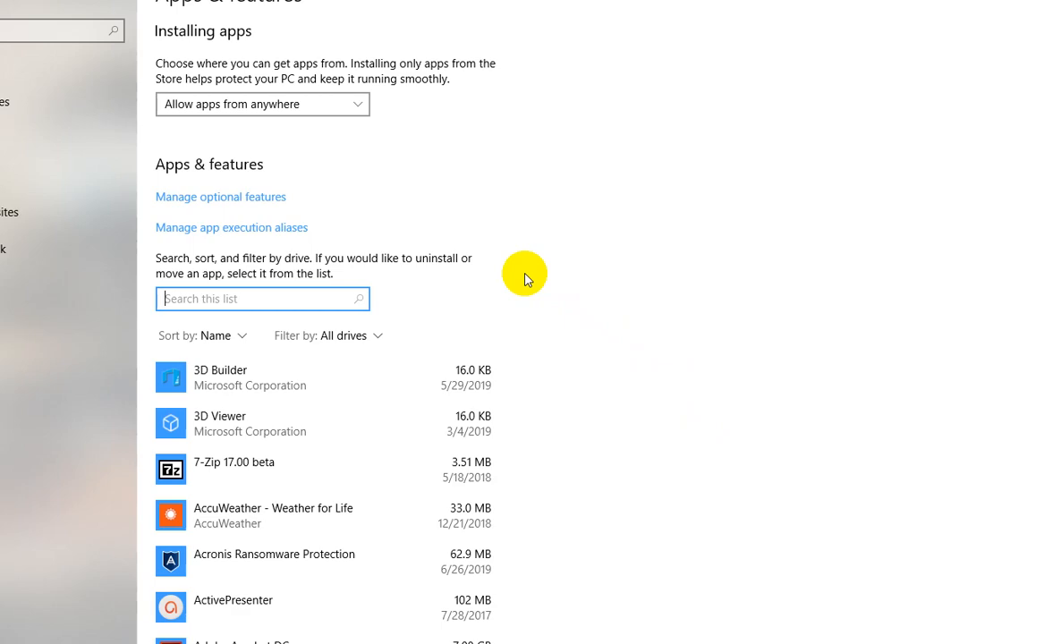
mouse_move(537, 243)
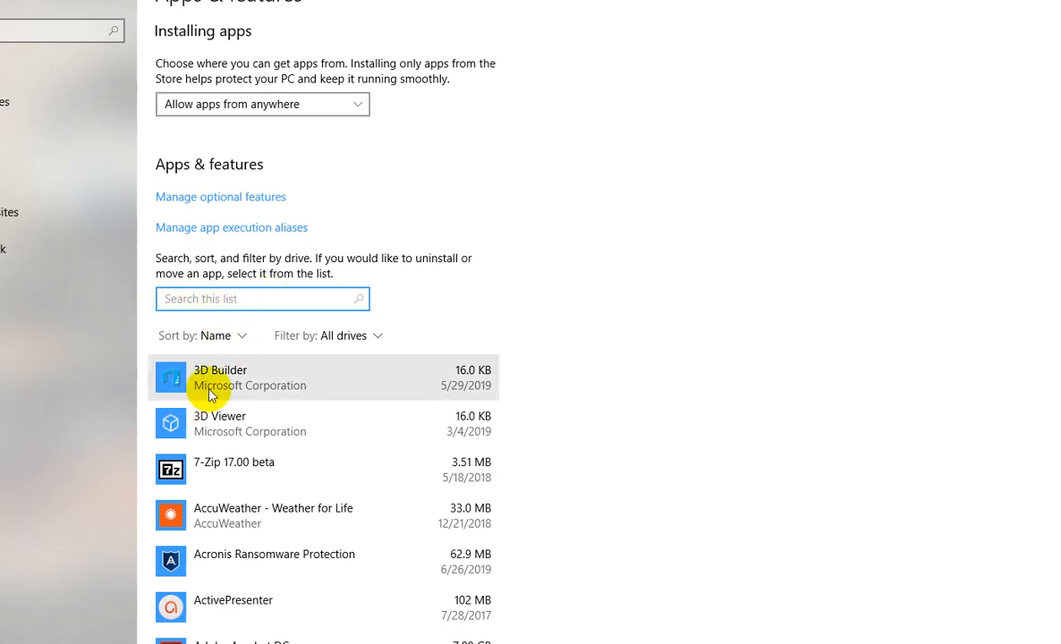
Step: Expand the 3D Builder entry to reveal its advanced, move and uninstall options
click(268, 377)
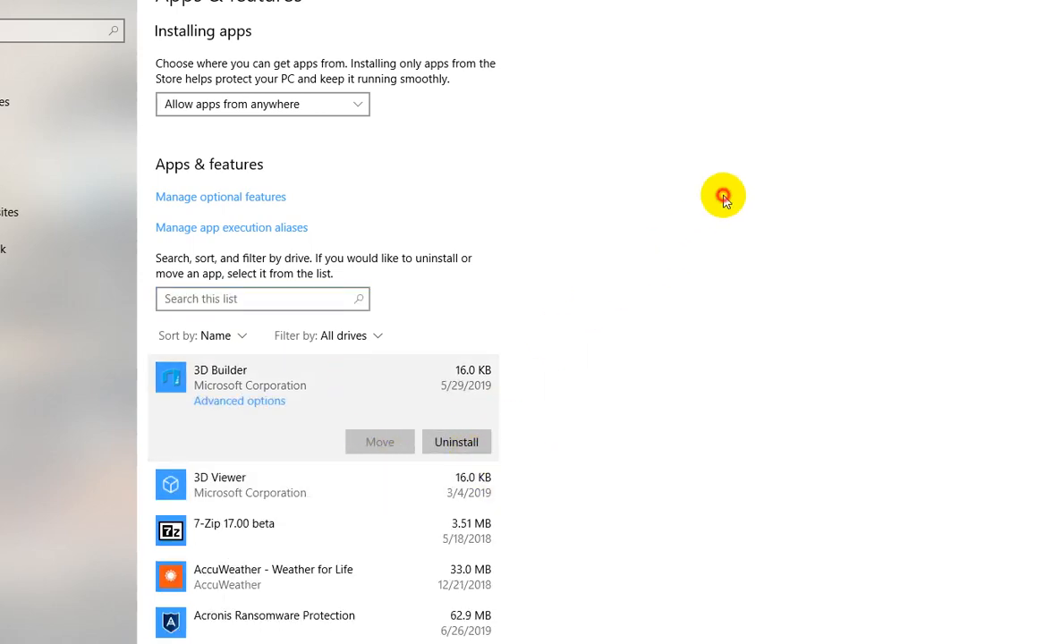
mouse_move(682, 81)
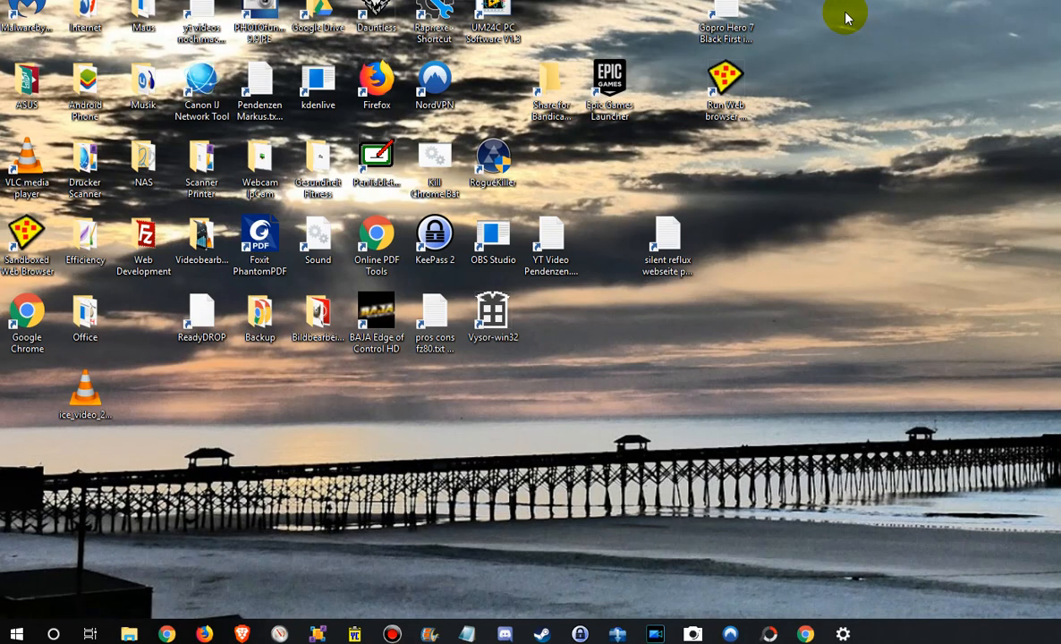
mouse_move(773, 61)
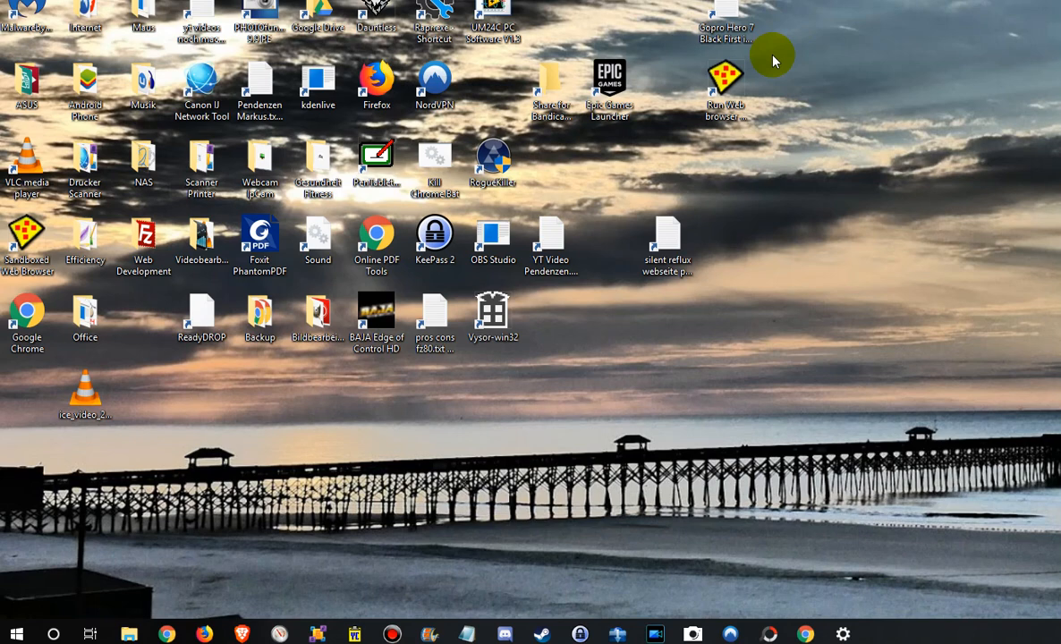
mouse_move(920, 58)
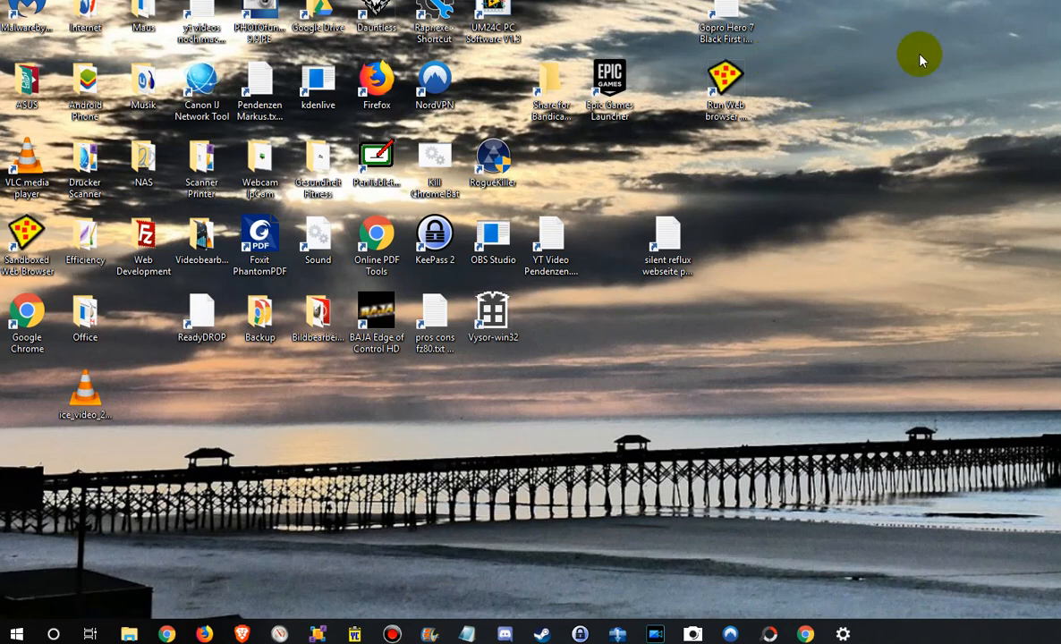
mouse_move(959, 44)
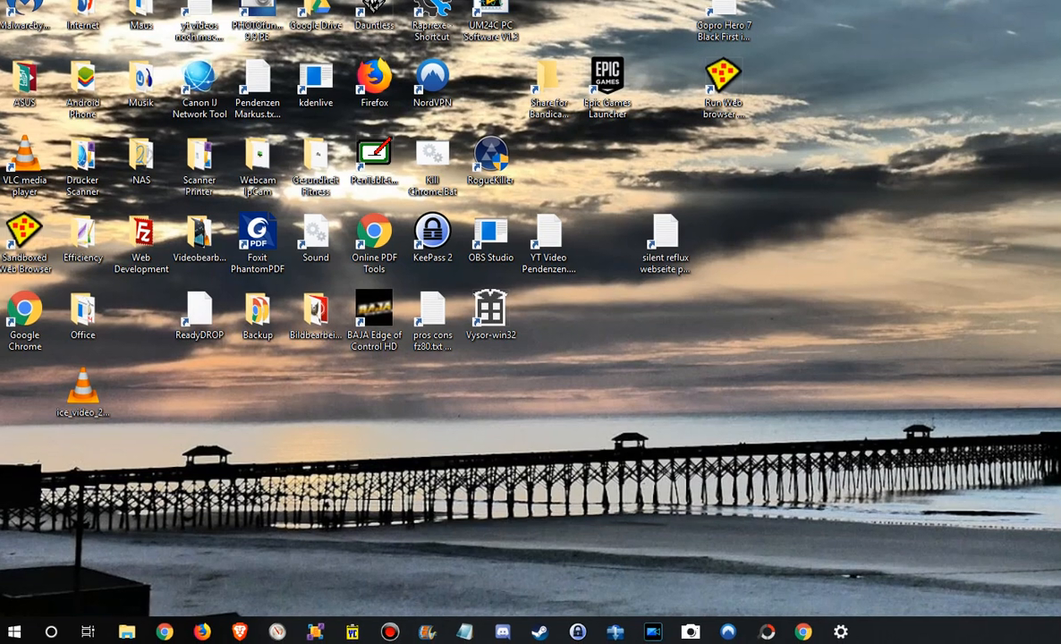
Step: Search Start for 'device man' to find Device Manager
click(13, 630)
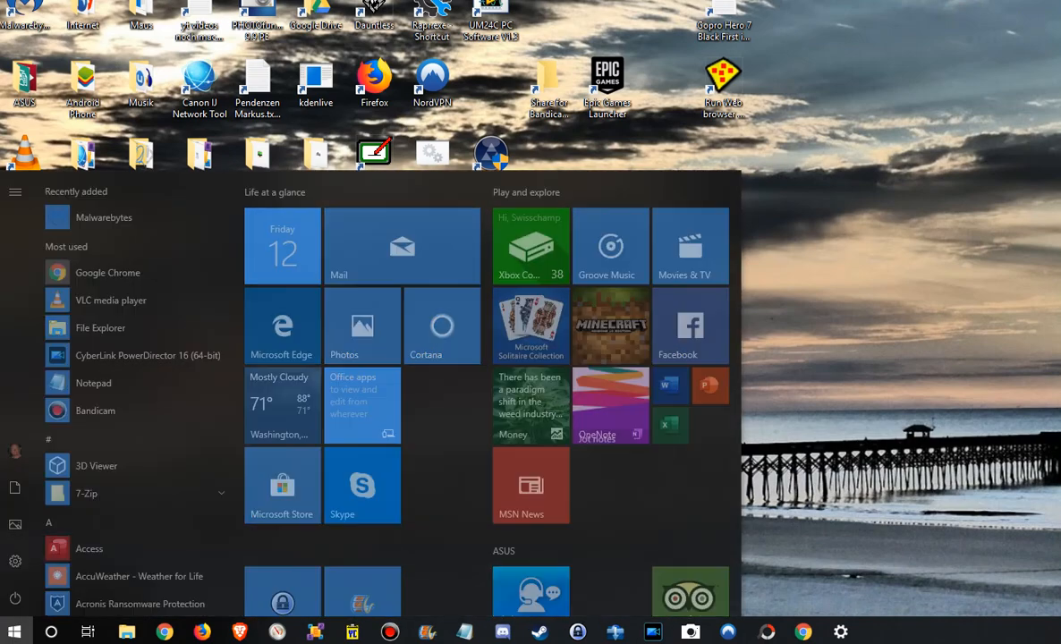
text(devi)
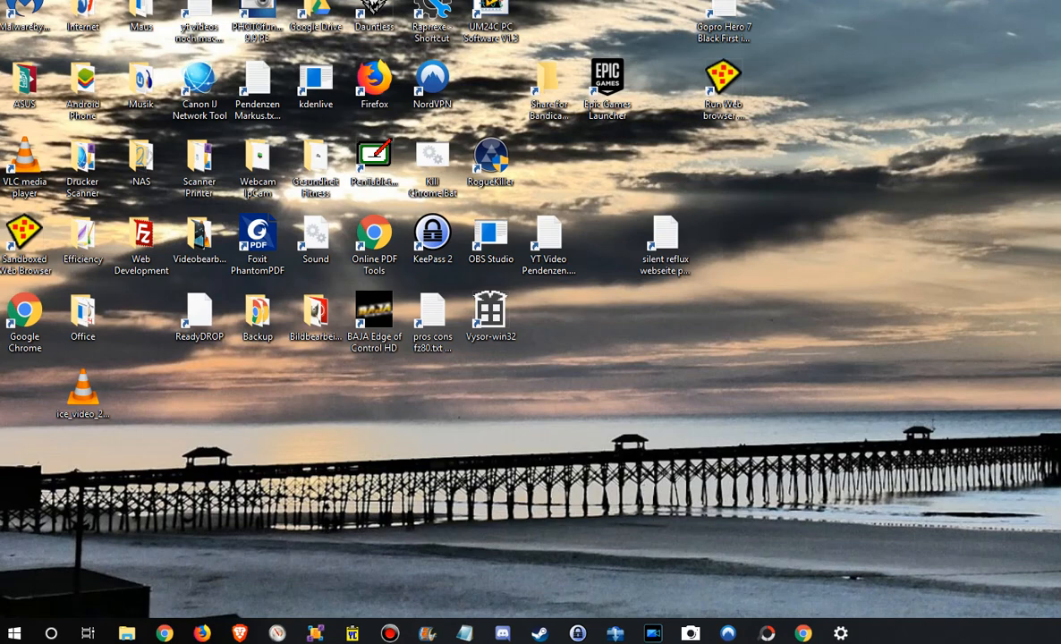
click(14, 629)
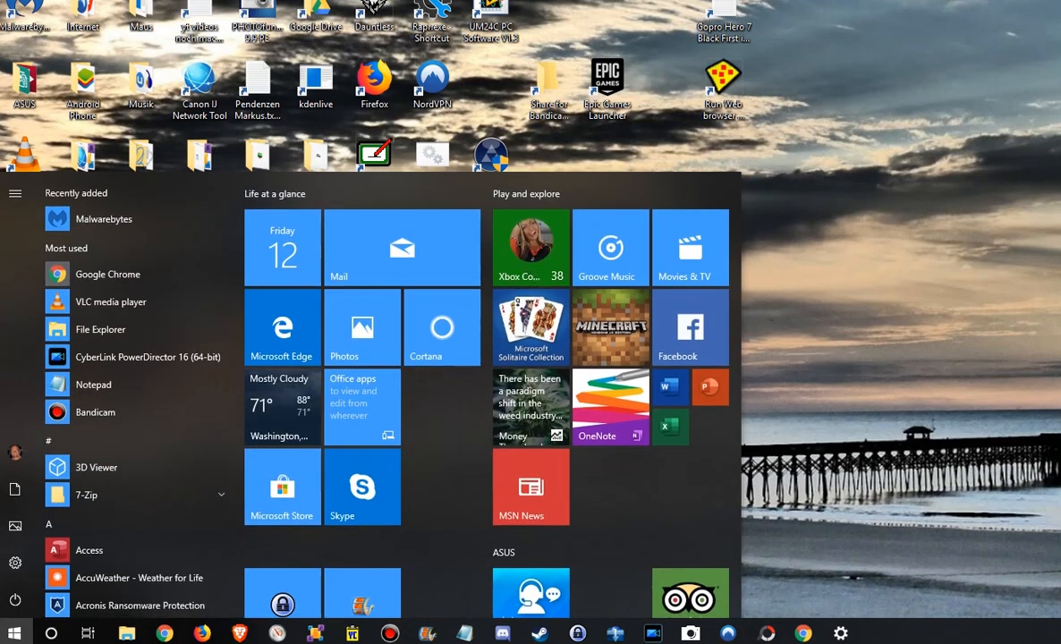
text(device man)
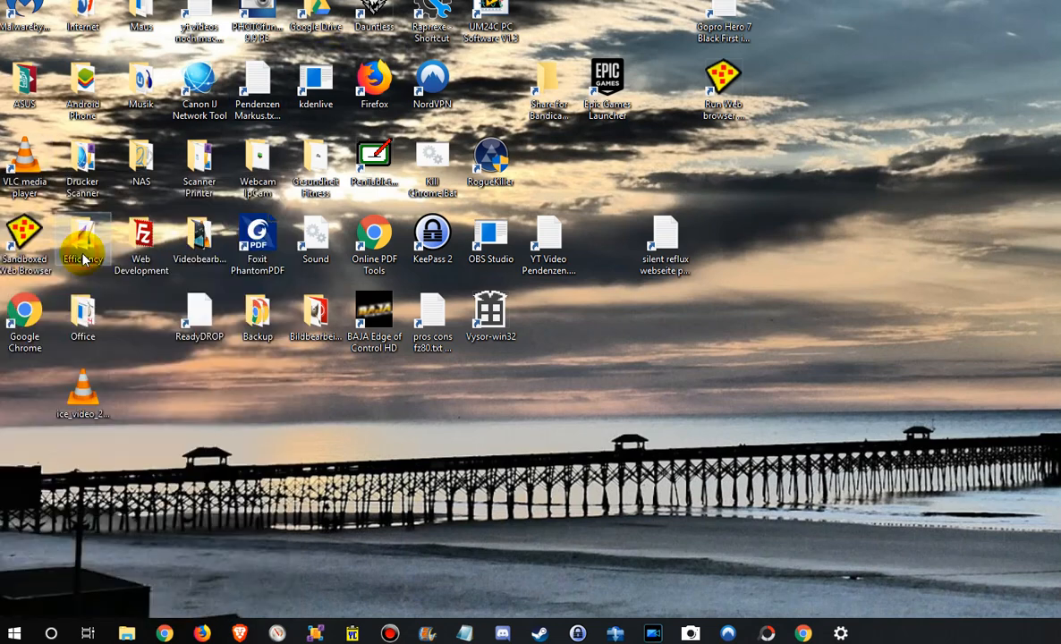
Step: Open Device Manager and expand the Mice and other pointing devices category
double_click(83, 234)
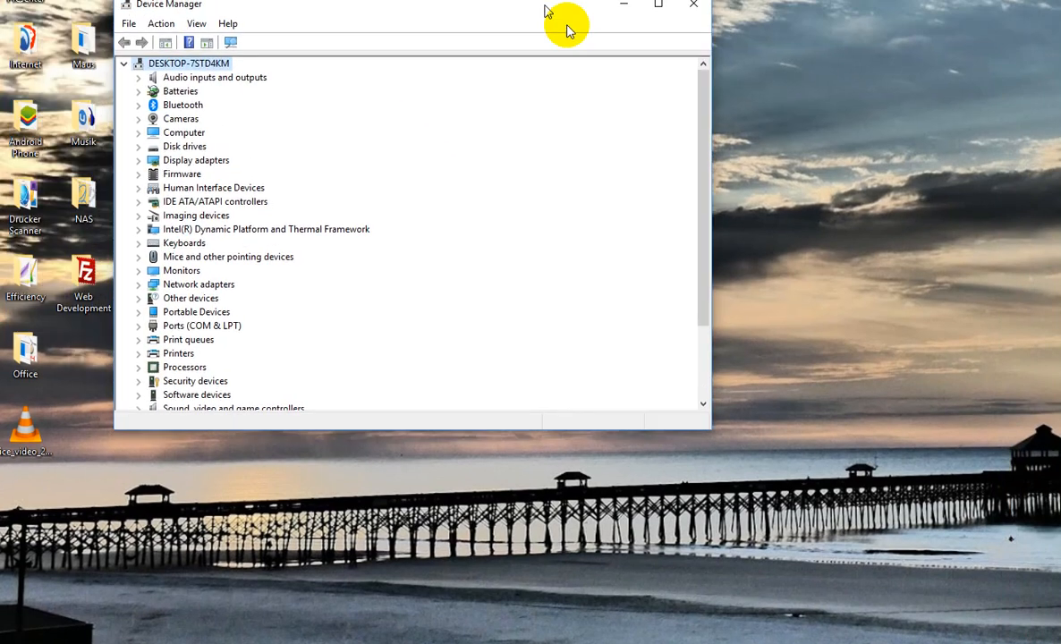
drag(546, 10, 537, 86)
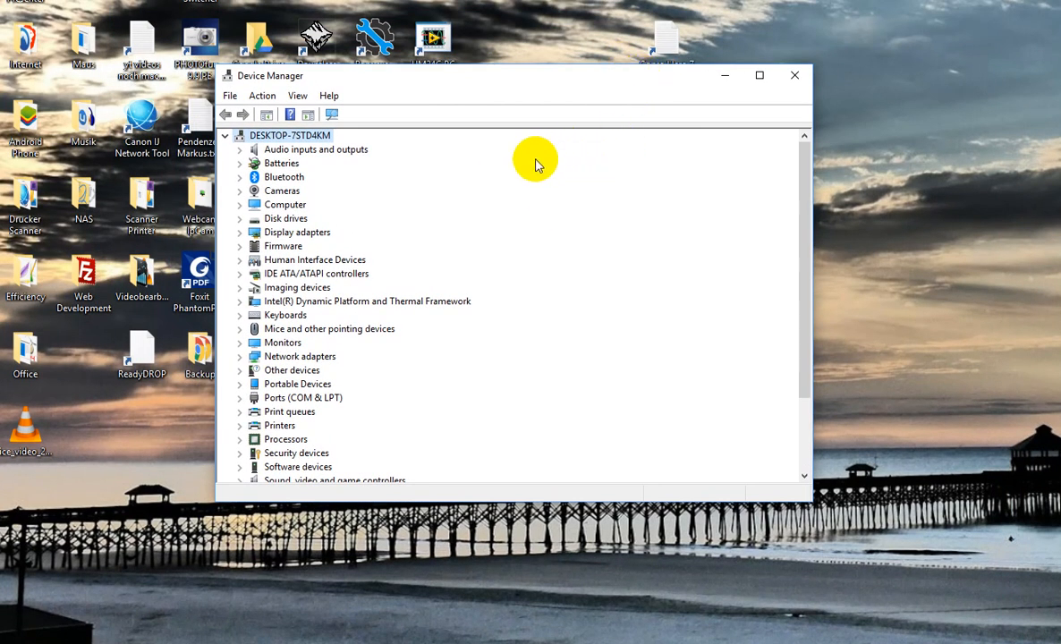
scroll(down, 3)
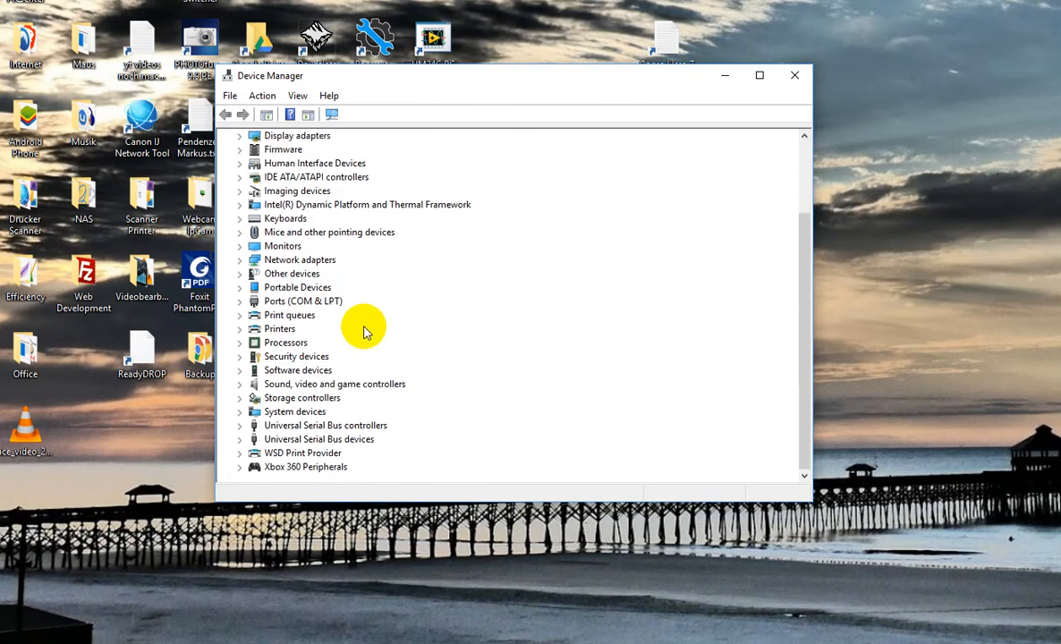
click(284, 342)
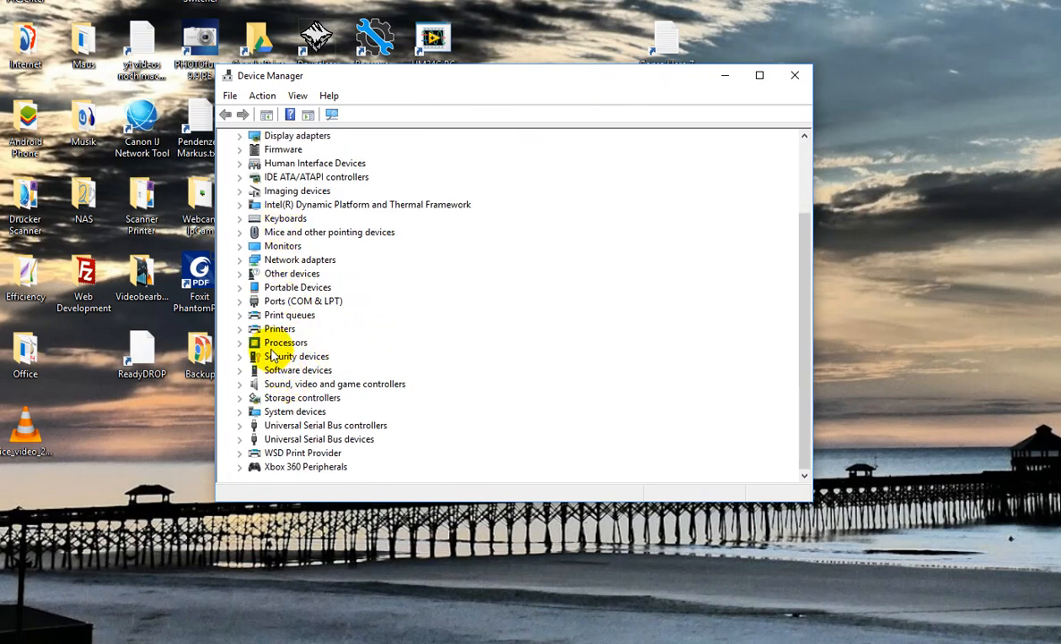
click(239, 232)
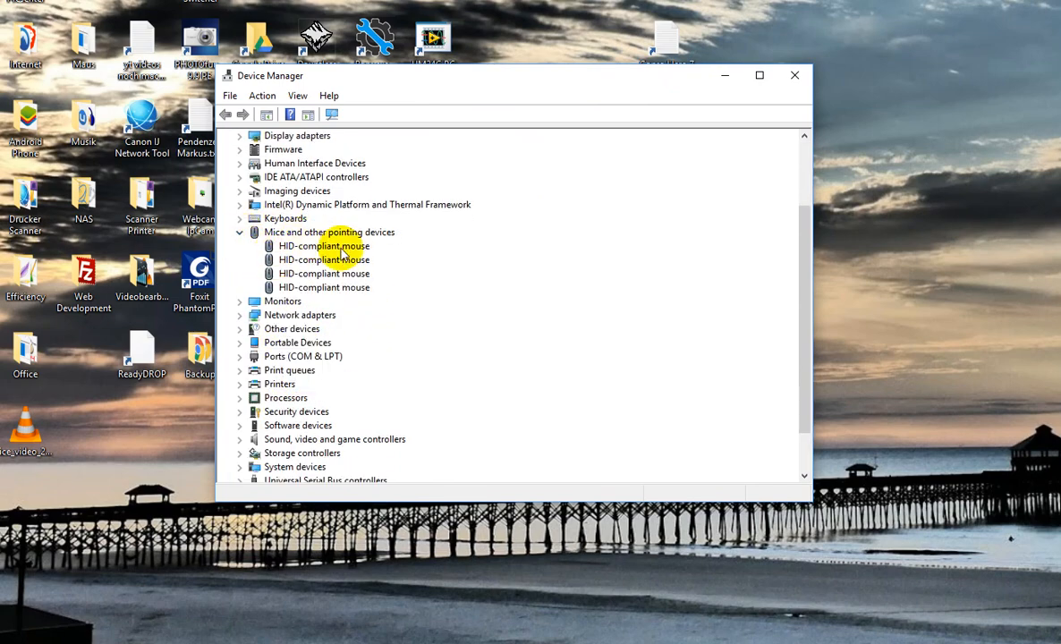
Step: Open the first HID-compliant mouse's Properties and show its Driver information
click(322, 245)
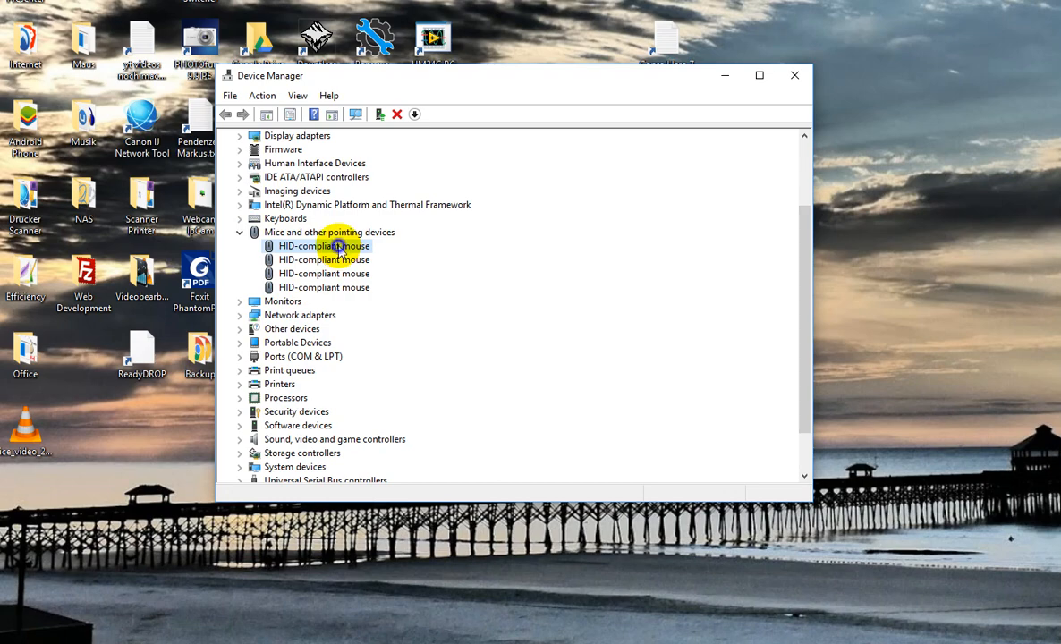
right_click(324, 247)
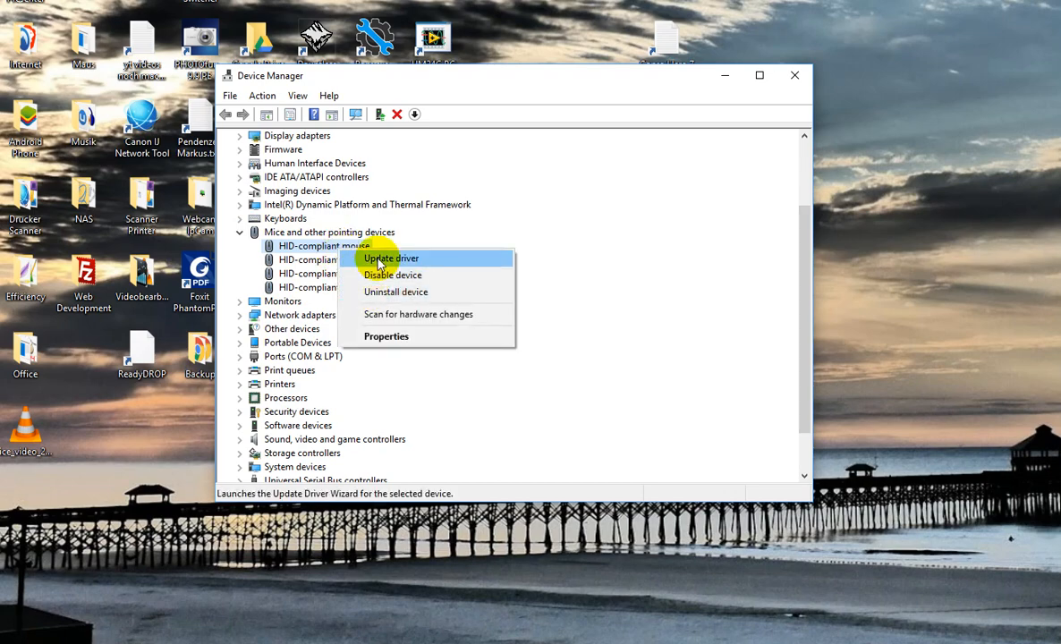
mouse_move(404, 340)
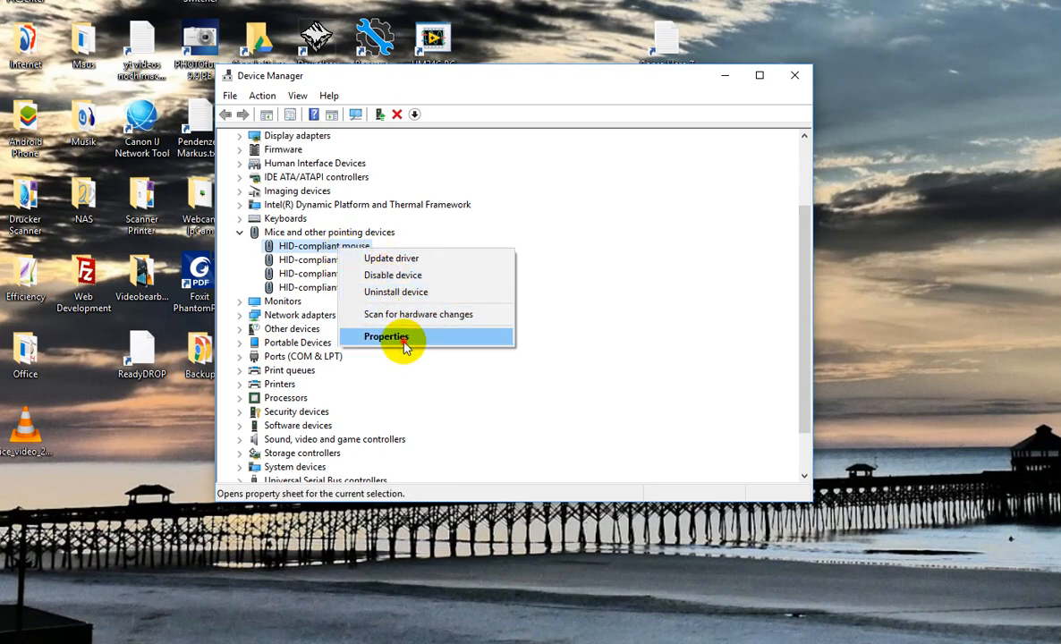
click(387, 336)
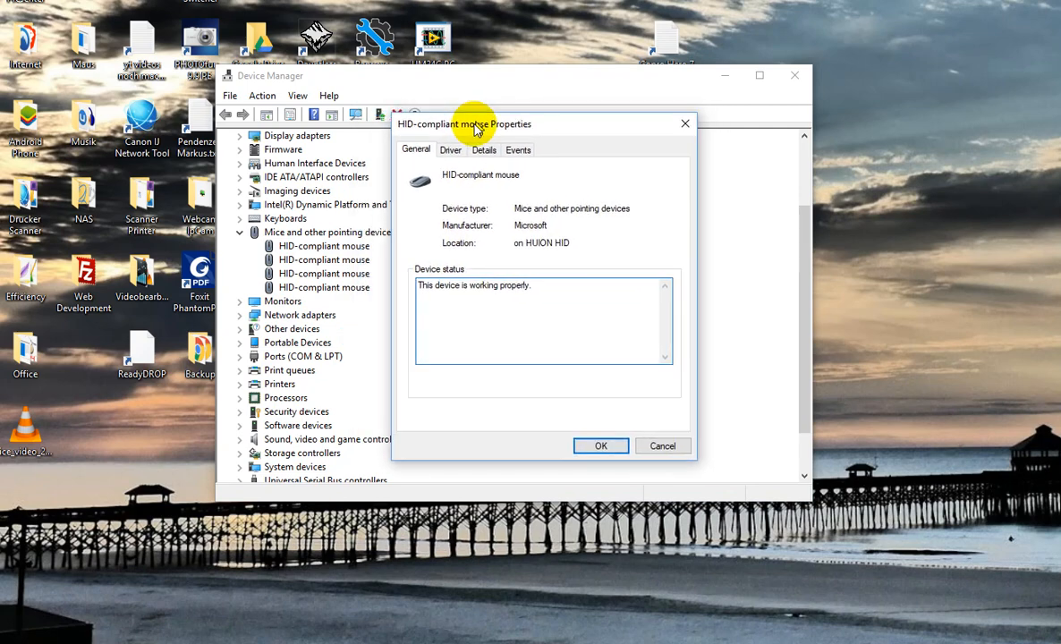
click(451, 150)
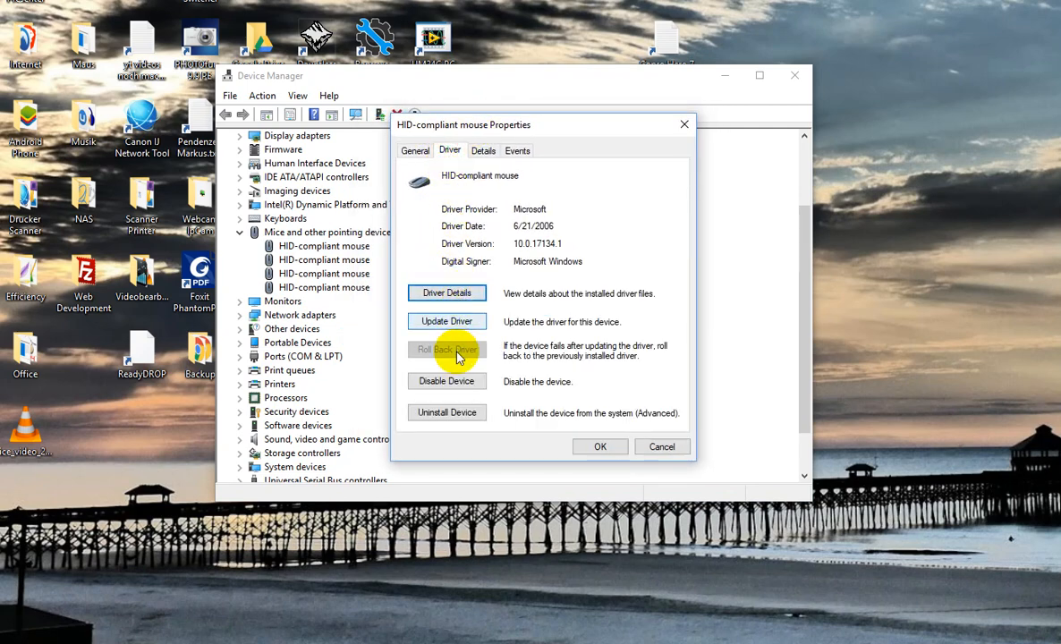
mouse_move(447, 322)
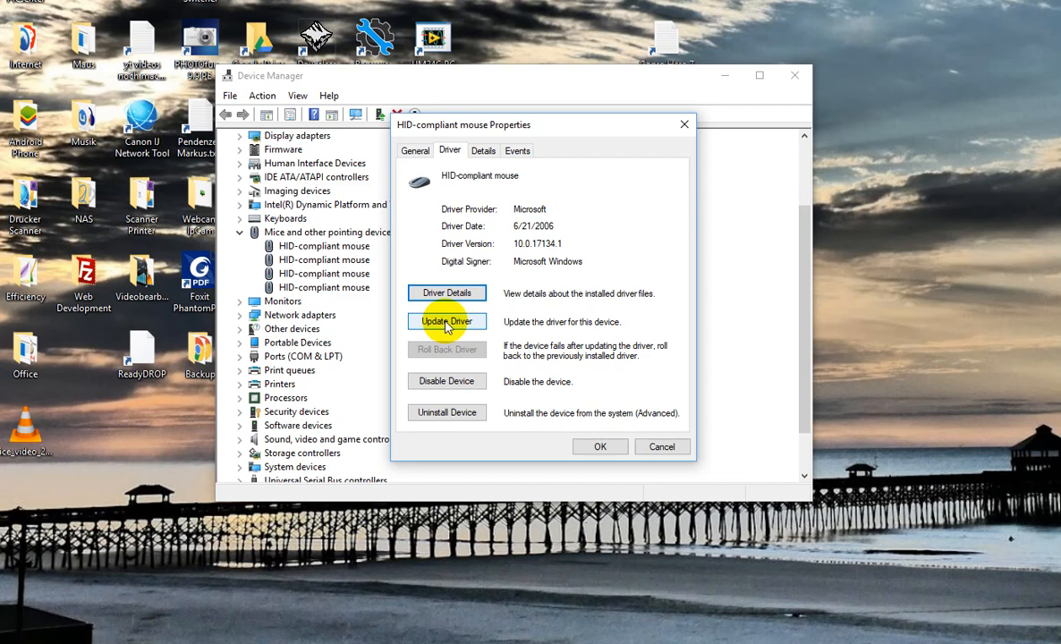
Step: Run Update Driver with automatic search; the best driver is already installed
click(447, 322)
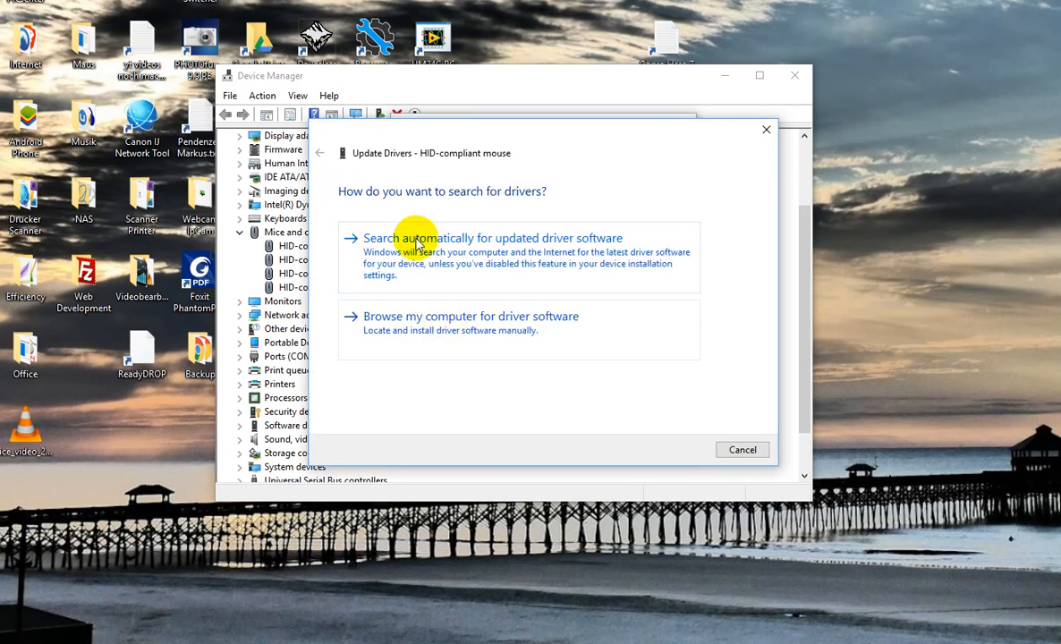
mouse_move(522, 257)
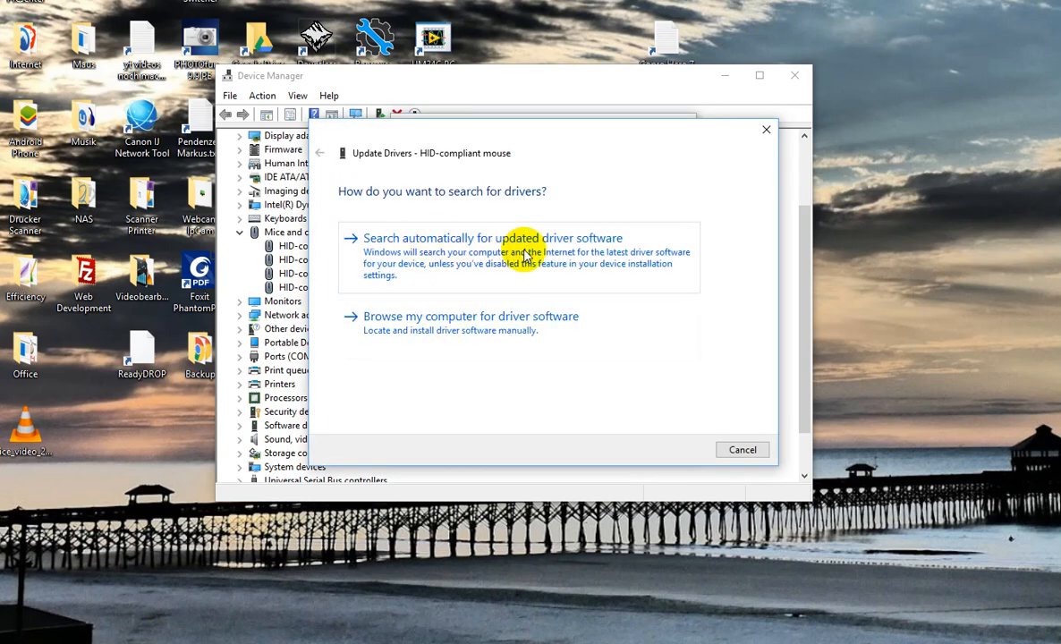
click(492, 238)
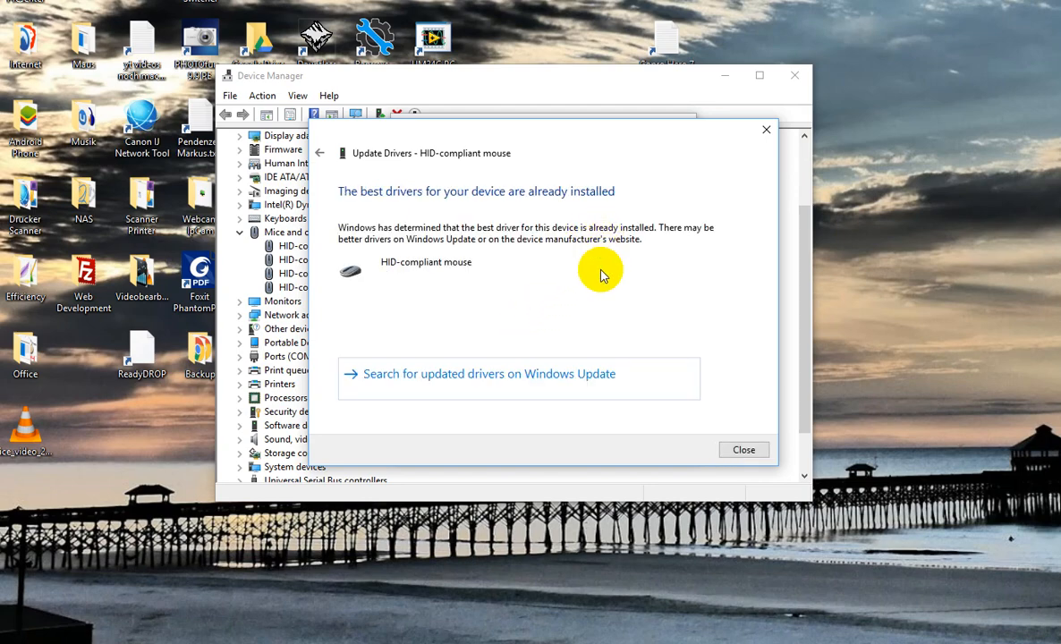
mouse_move(780, 195)
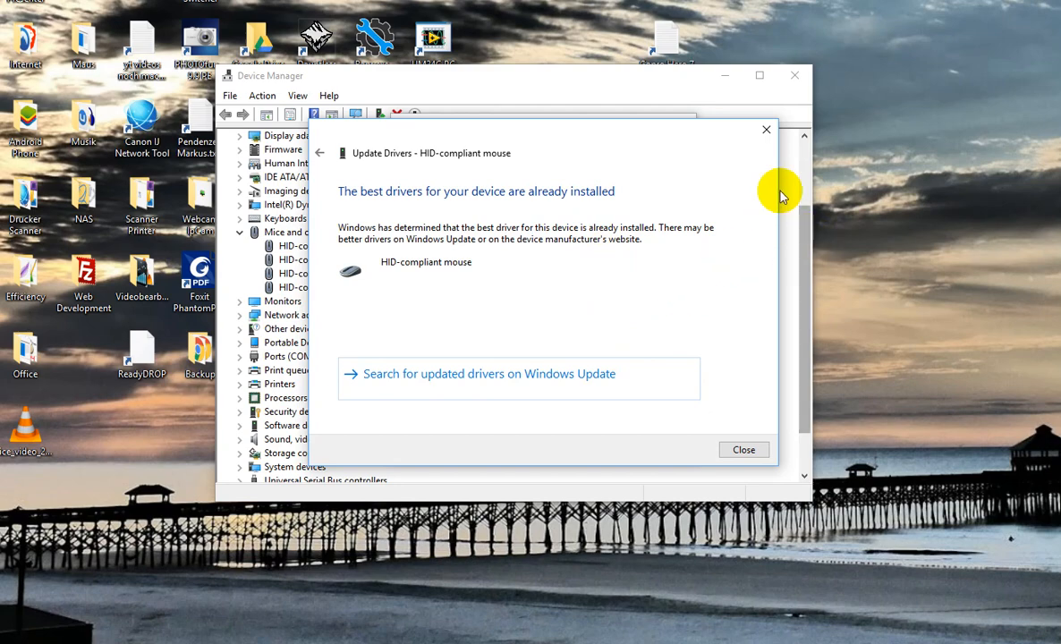
mouse_move(923, 136)
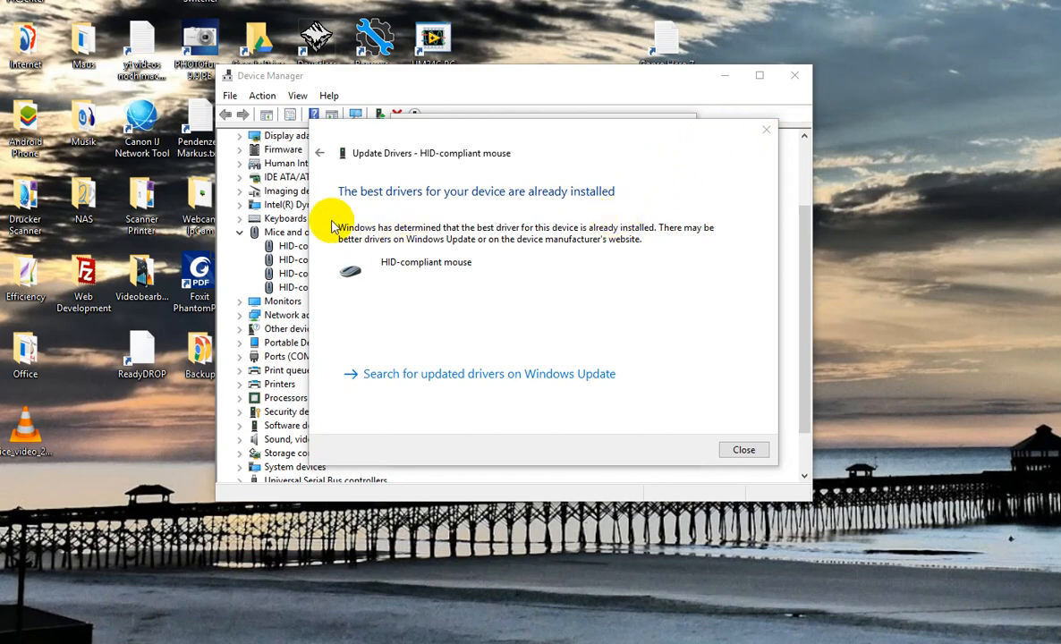
mouse_move(362, 236)
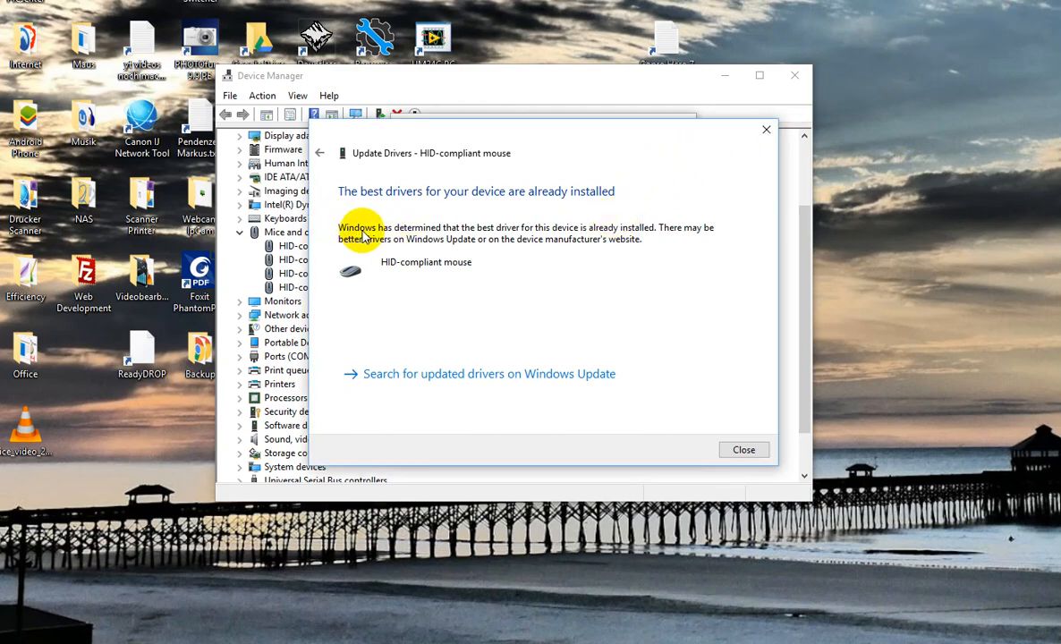
mouse_move(491, 229)
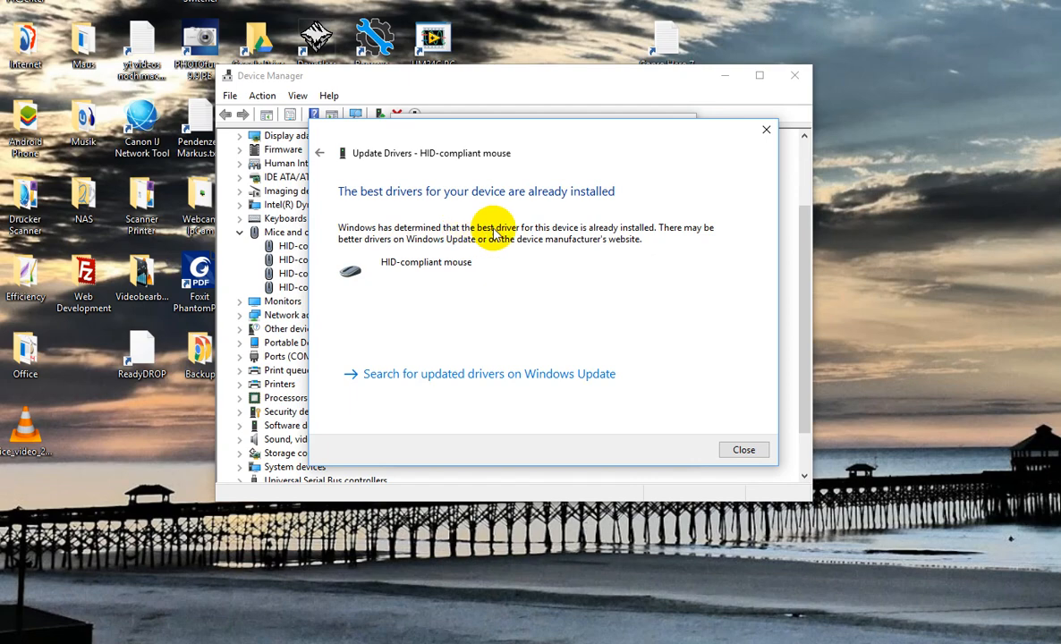
mouse_move(651, 232)
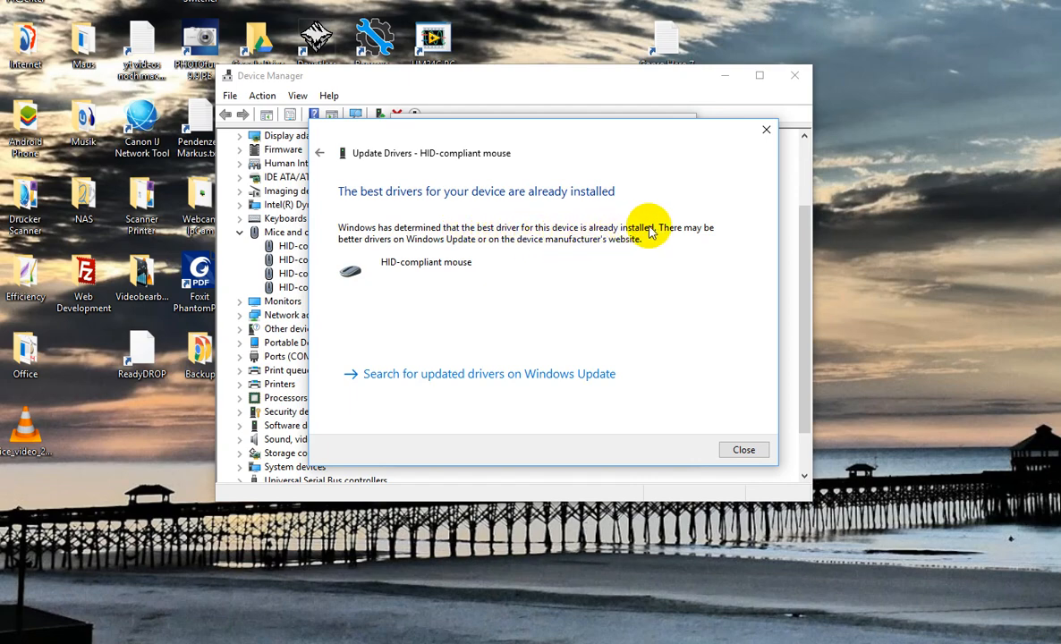
mouse_move(748, 258)
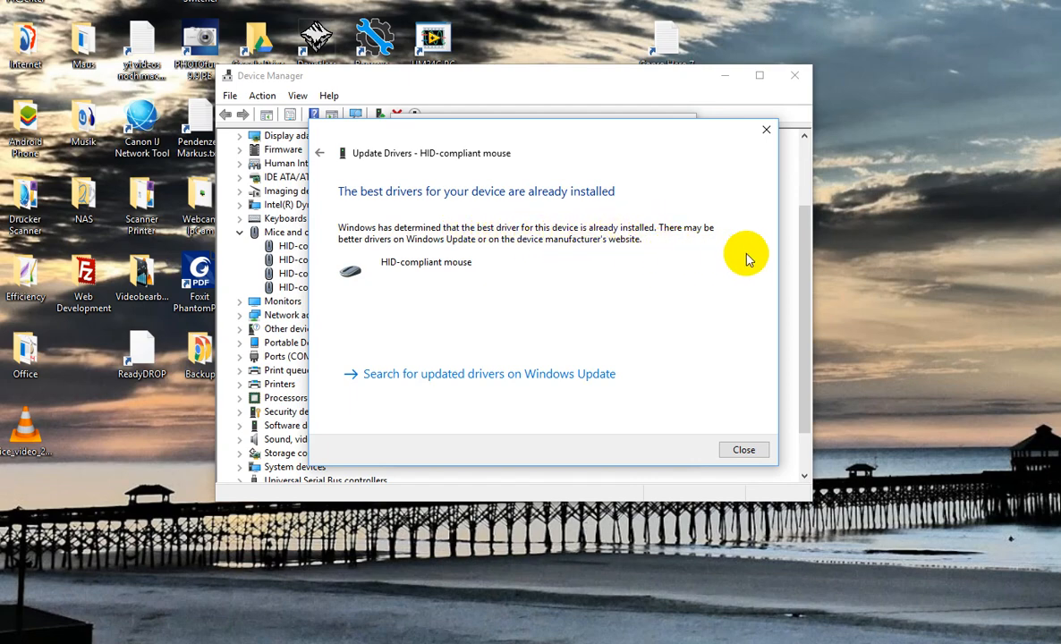
mouse_move(415, 247)
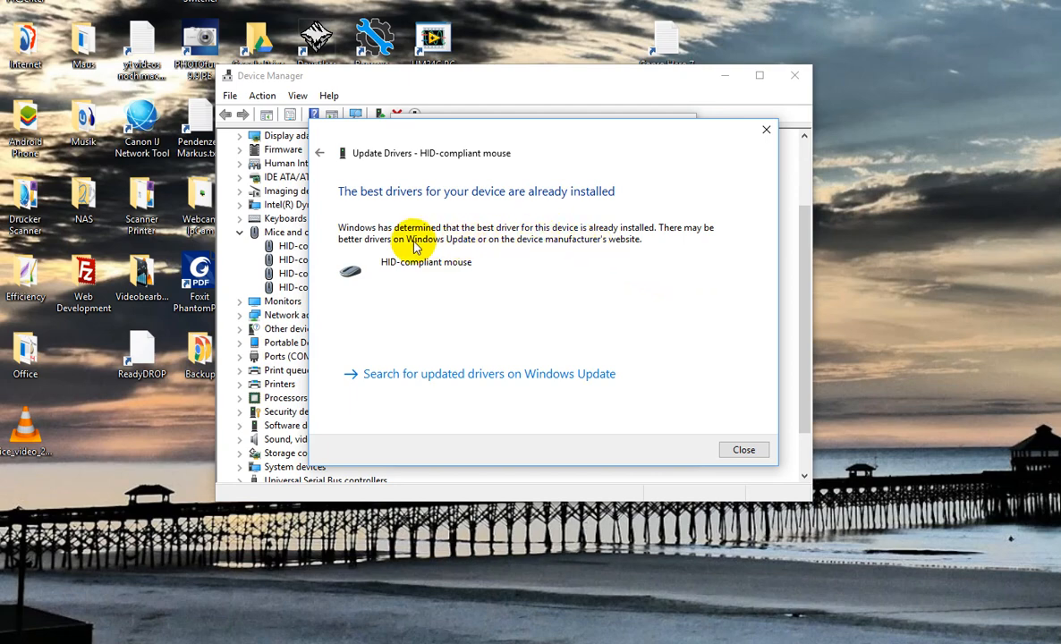
mouse_move(503, 249)
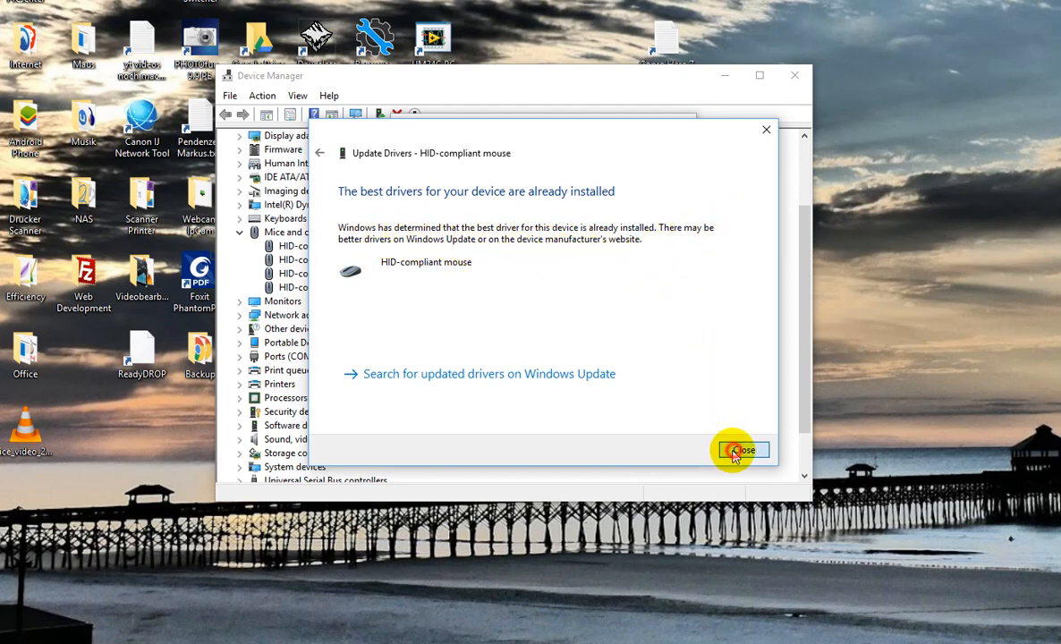
Step: Close the driver update results and Device Manager, returning to the desktop
click(741, 451)
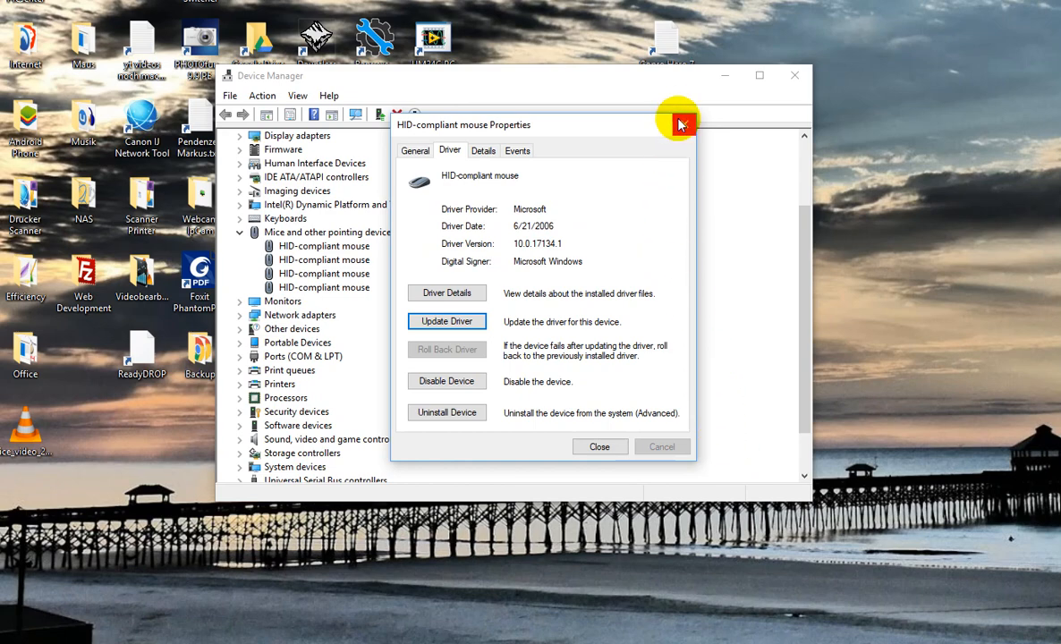
mouse_move(680, 125)
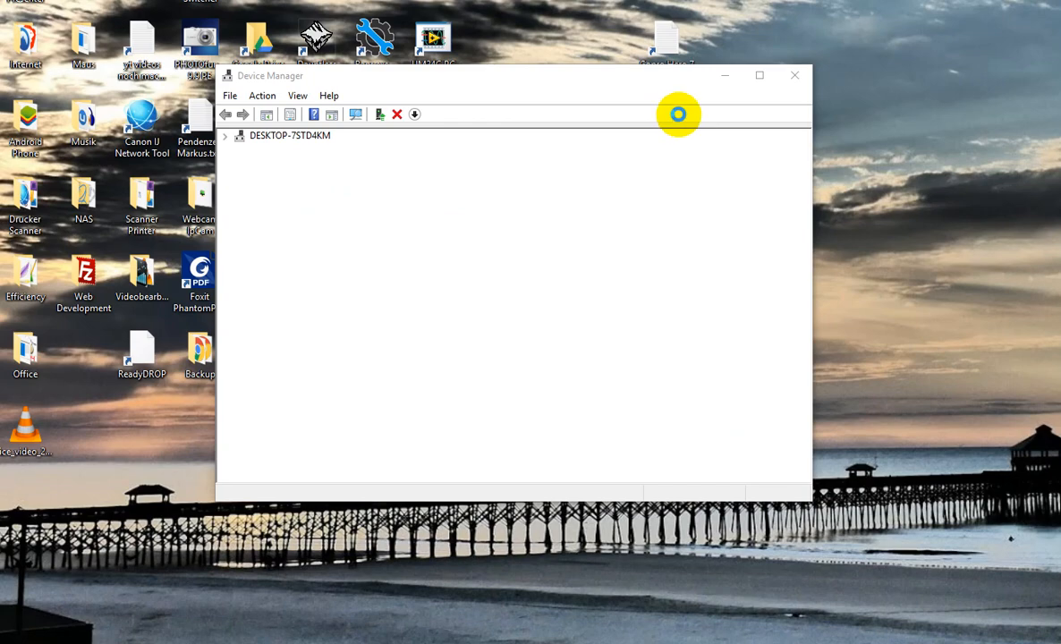
click(794, 75)
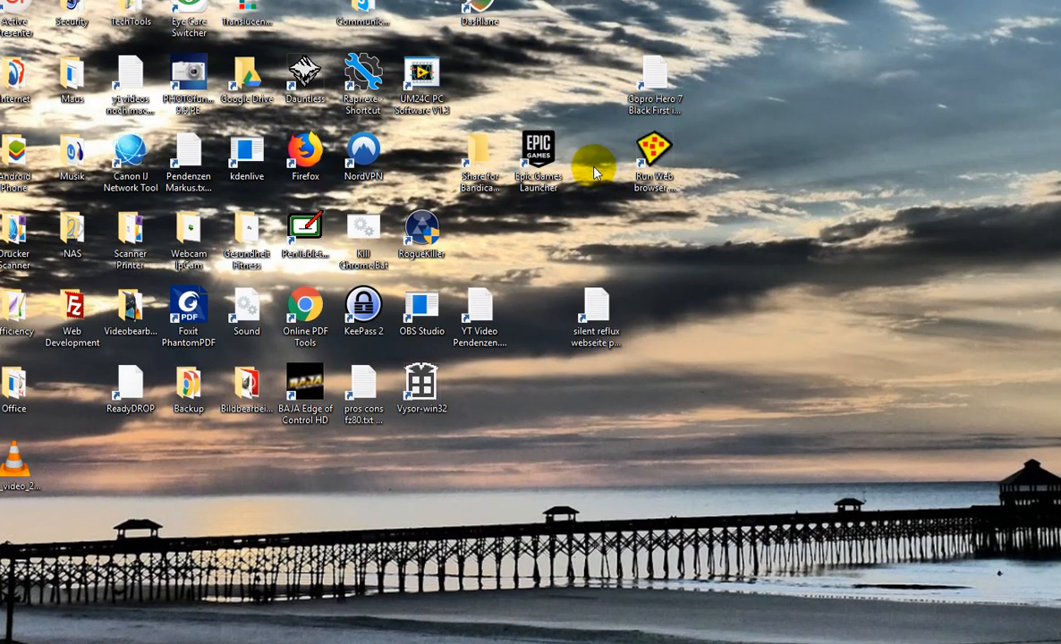
mouse_move(623, 236)
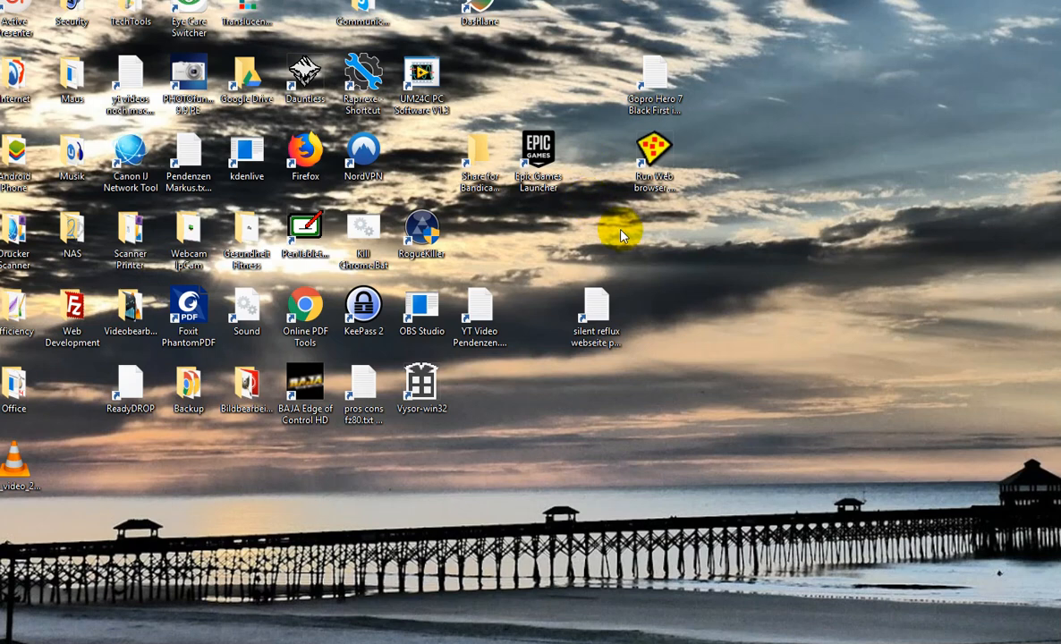
mouse_move(741, 295)
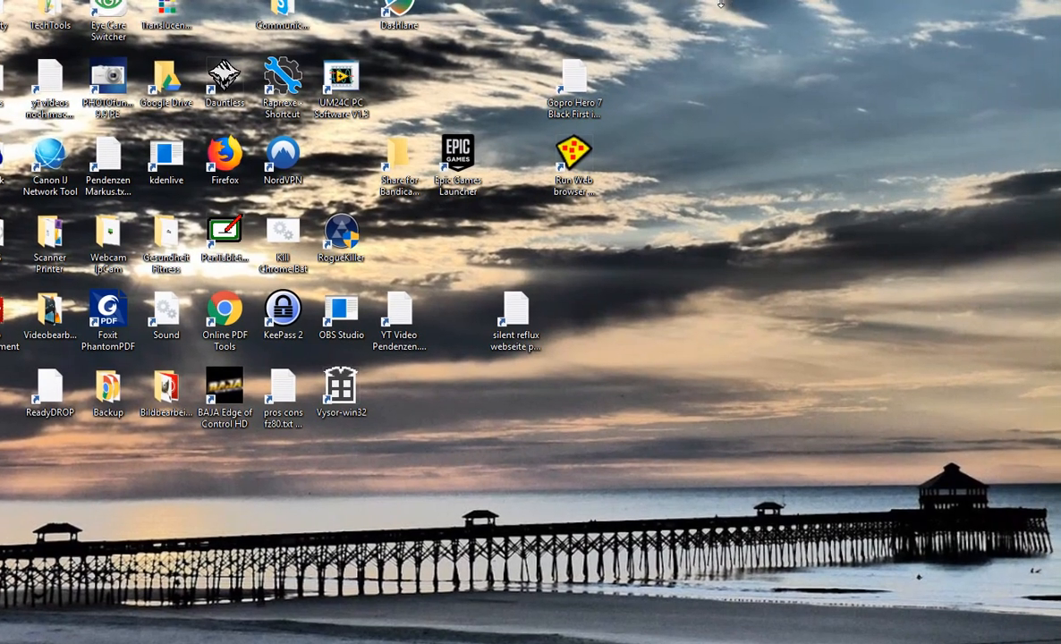
mouse_move(662, 10)
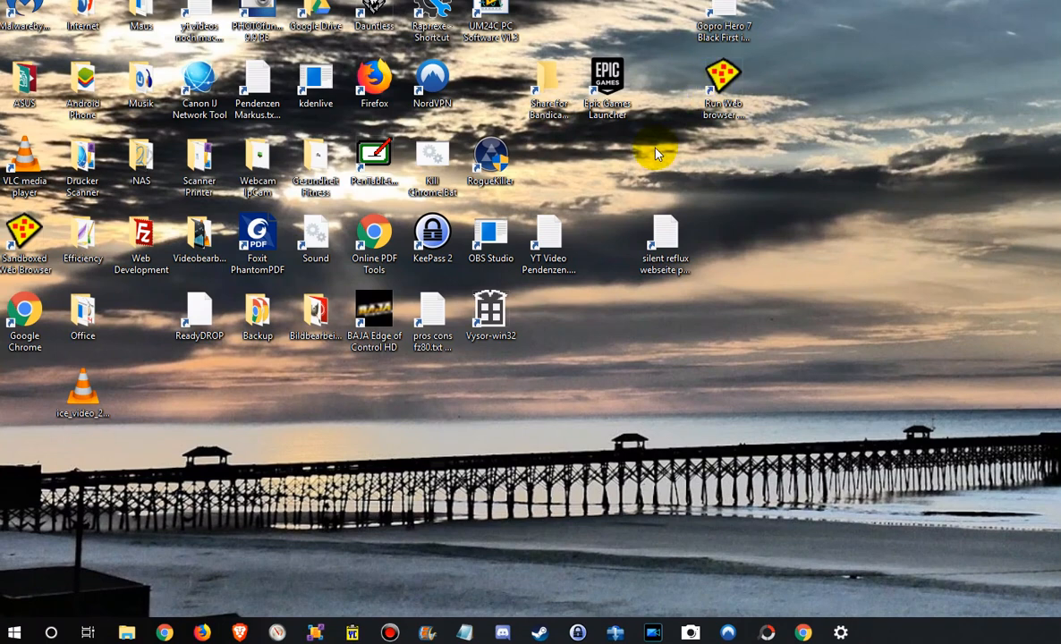
mouse_move(653, 152)
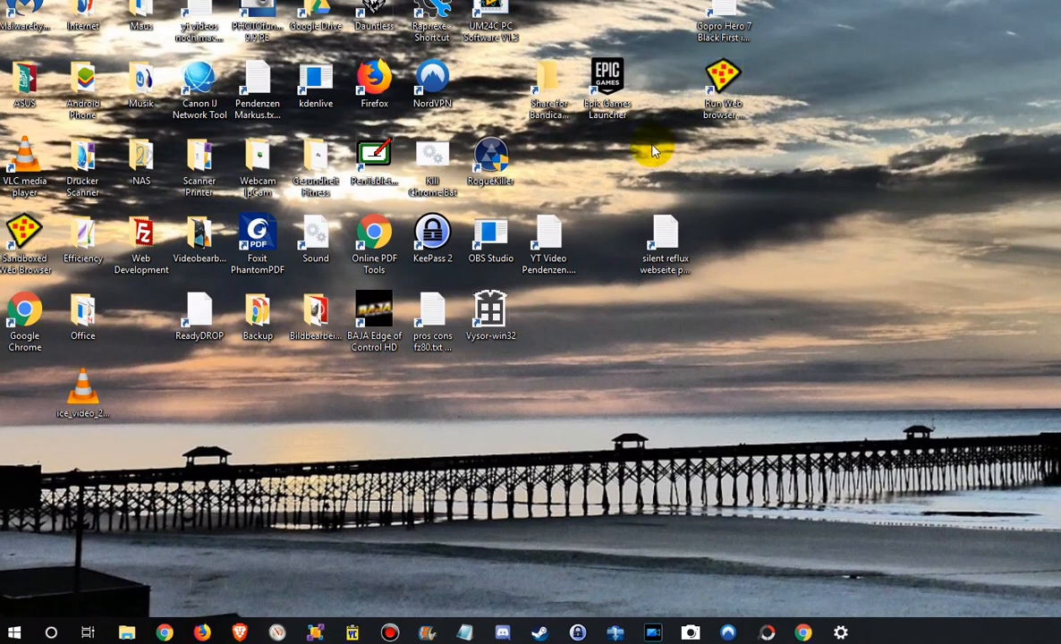
Step: Reach Additional mouse options under Related settings so Mouse Properties shows its Buttons tab
click(15, 630)
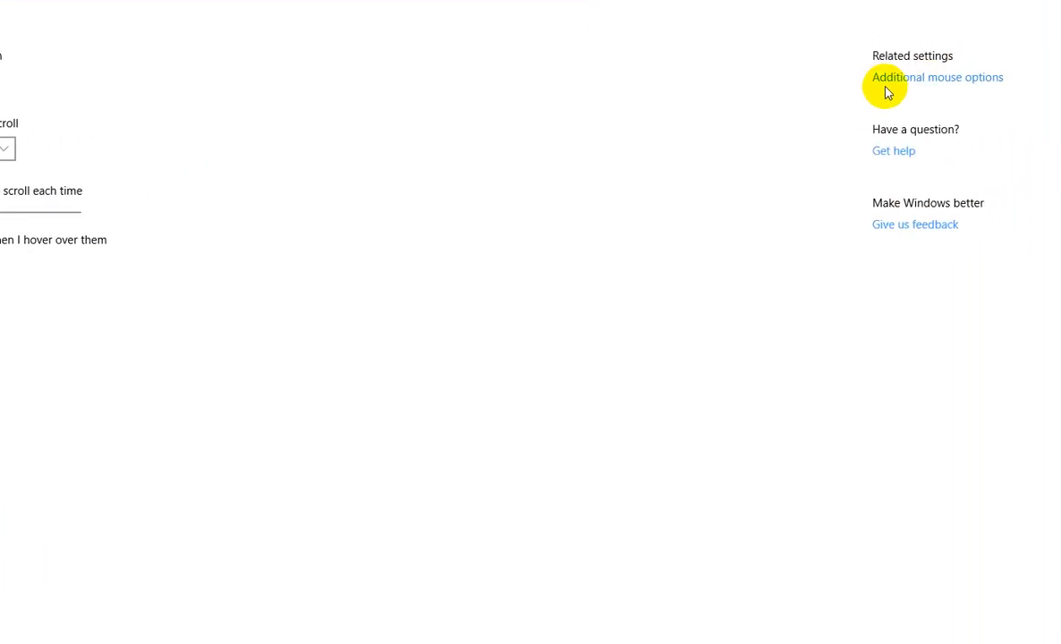
click(938, 77)
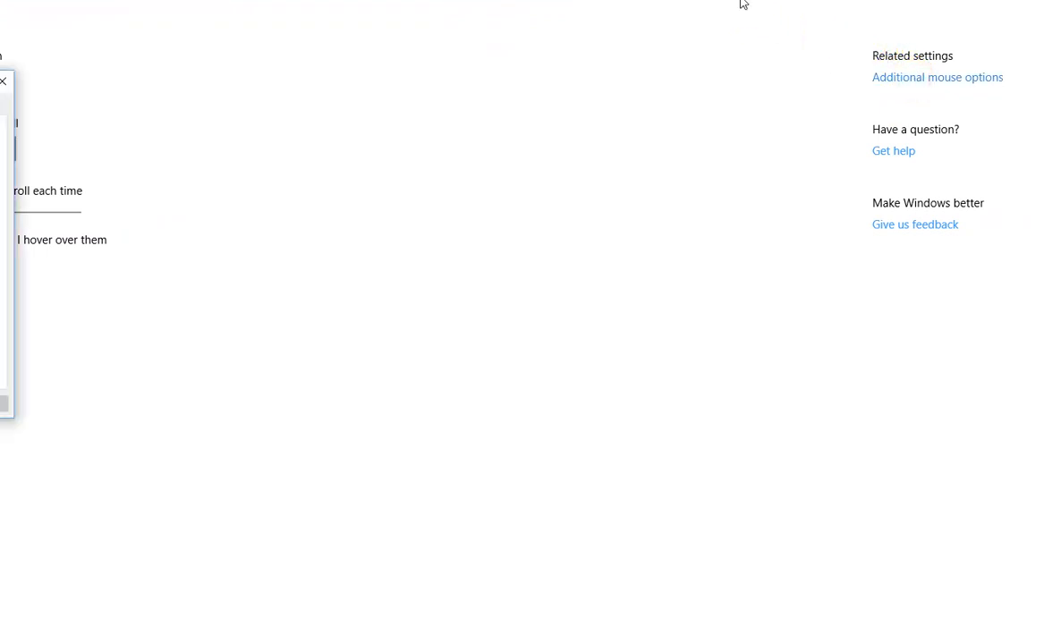
click(937, 77)
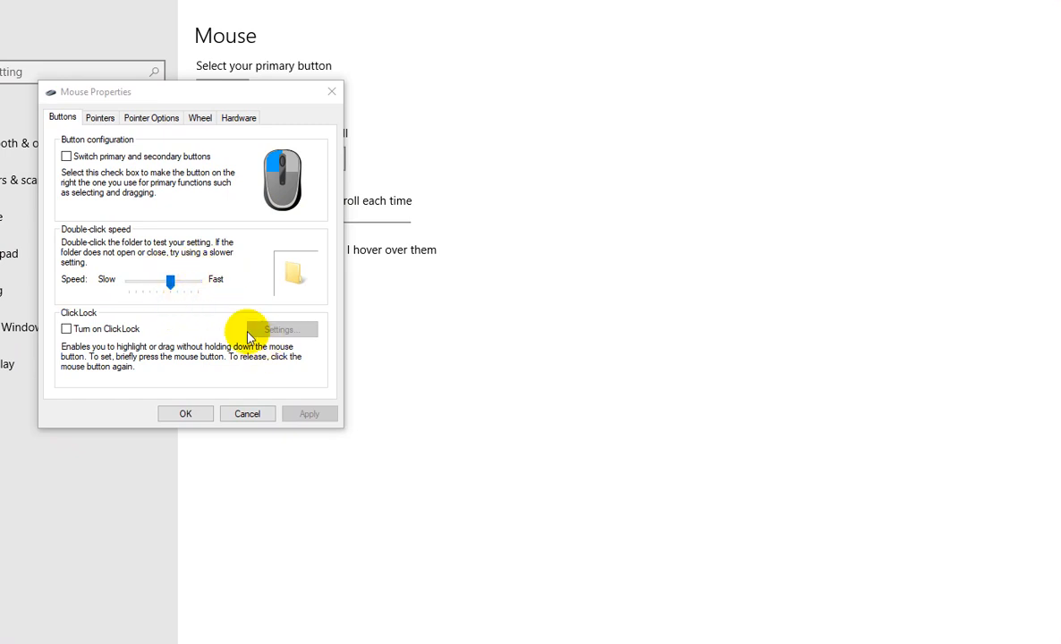
mouse_move(133, 307)
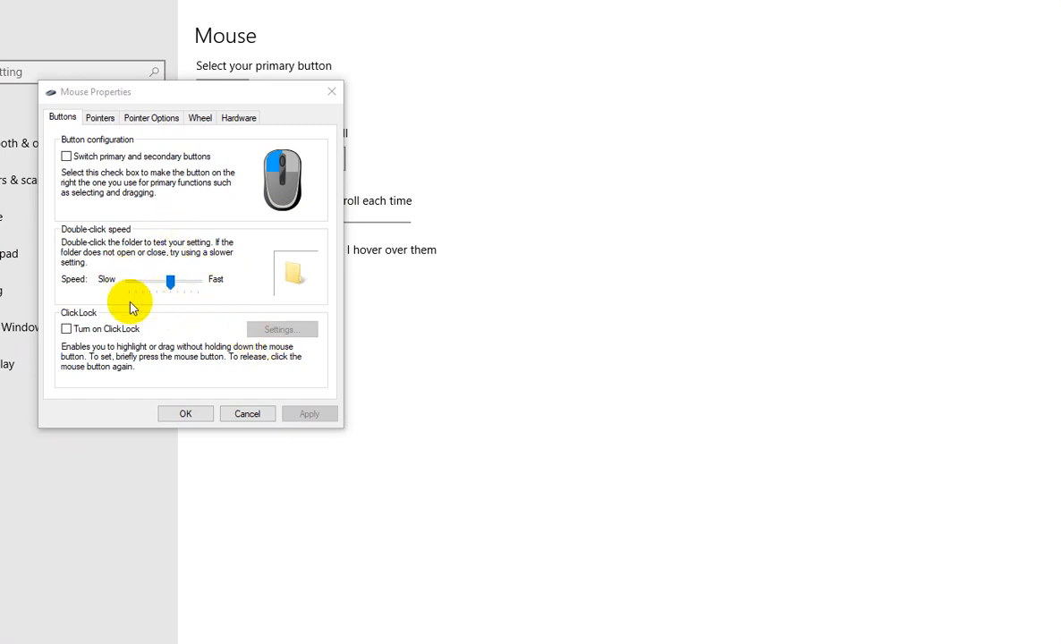
mouse_move(136, 119)
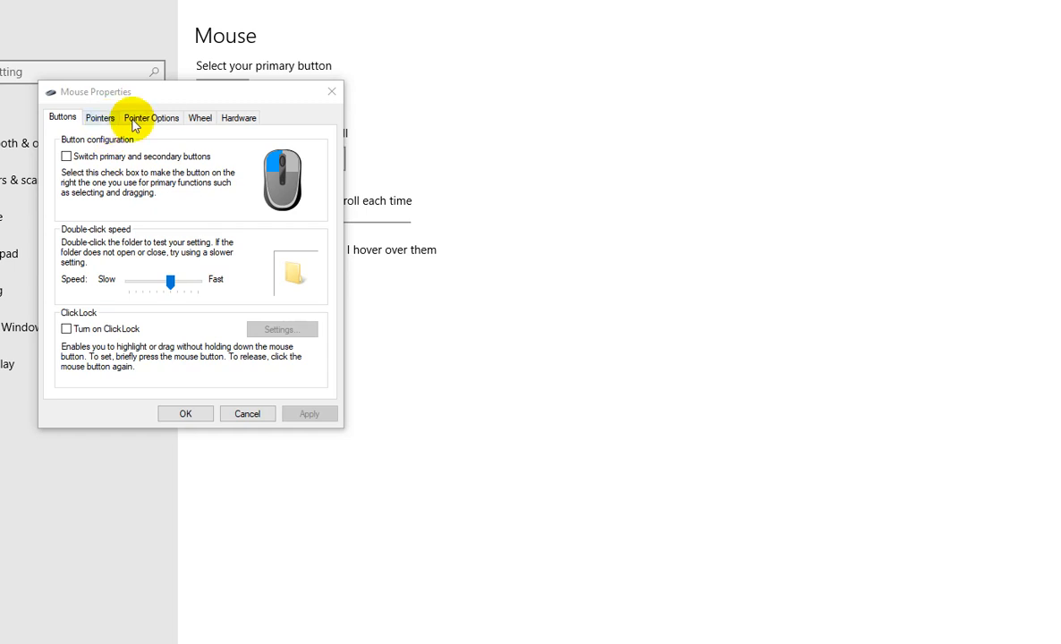
Step: On Pointer Options, leave Enhance pointer precision ticked and applied
click(150, 118)
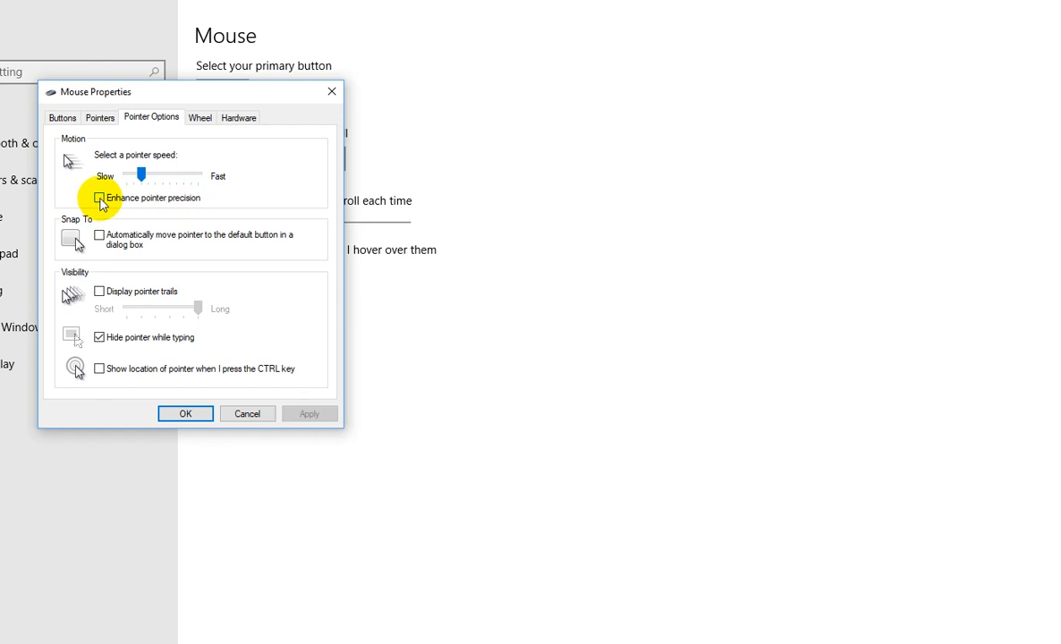
click(99, 197)
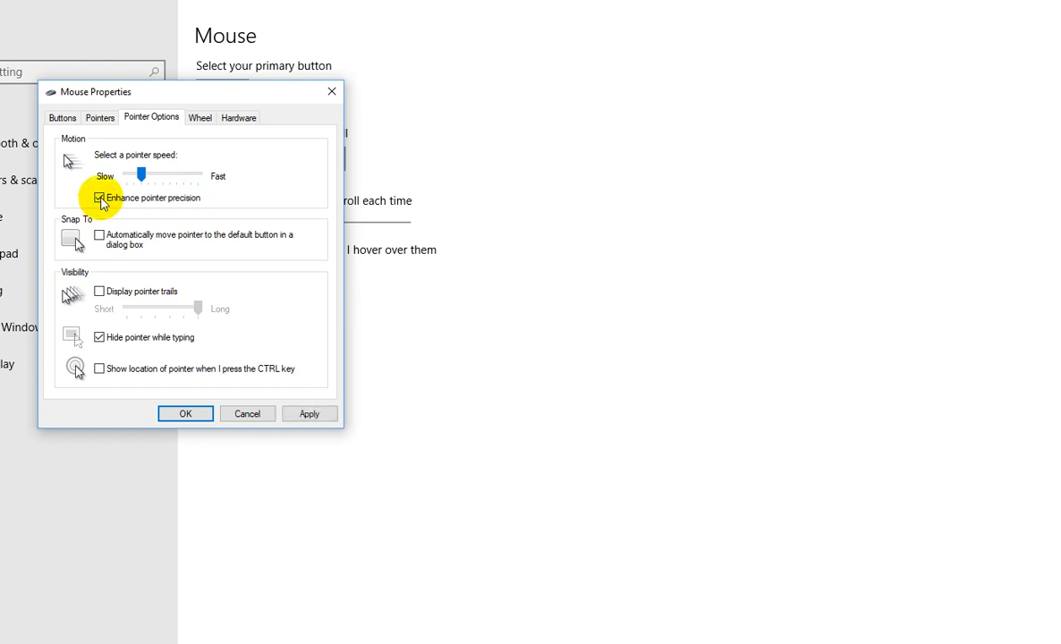
click(308, 413)
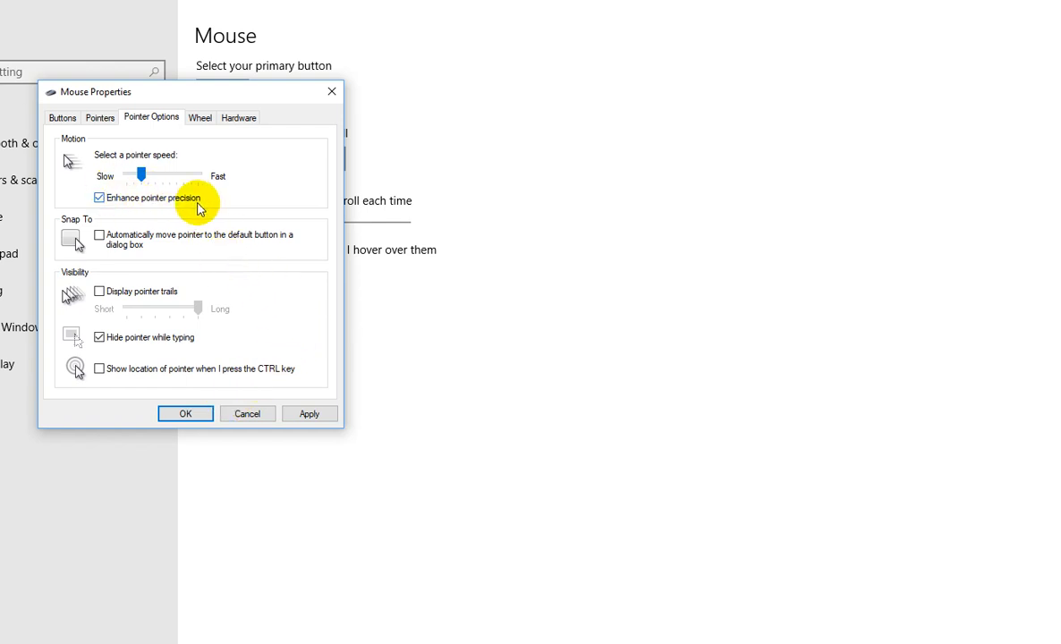
mouse_move(98, 197)
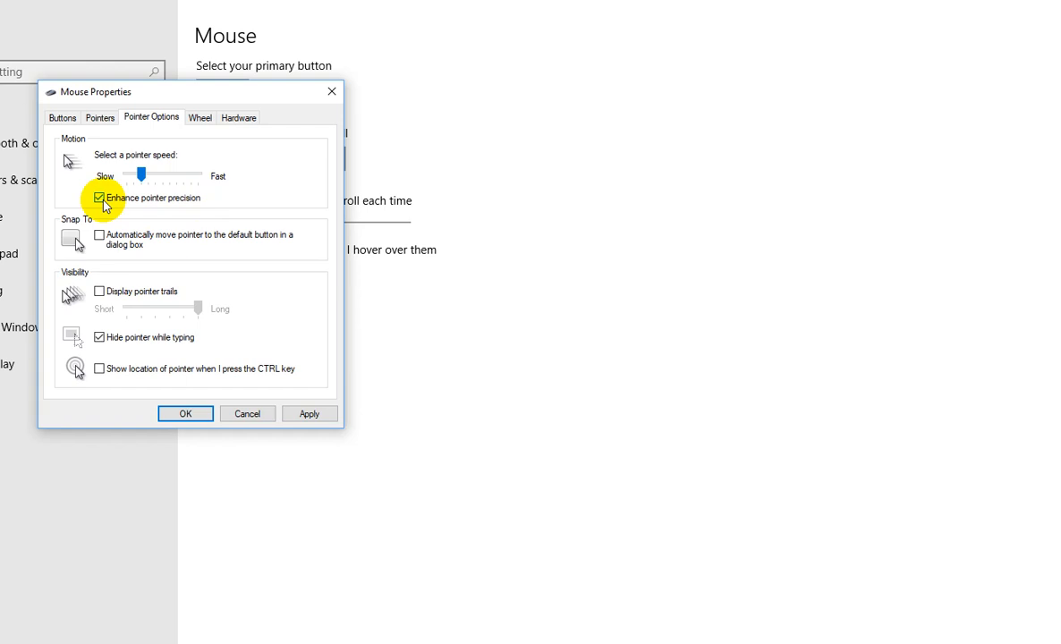
mouse_move(170, 208)
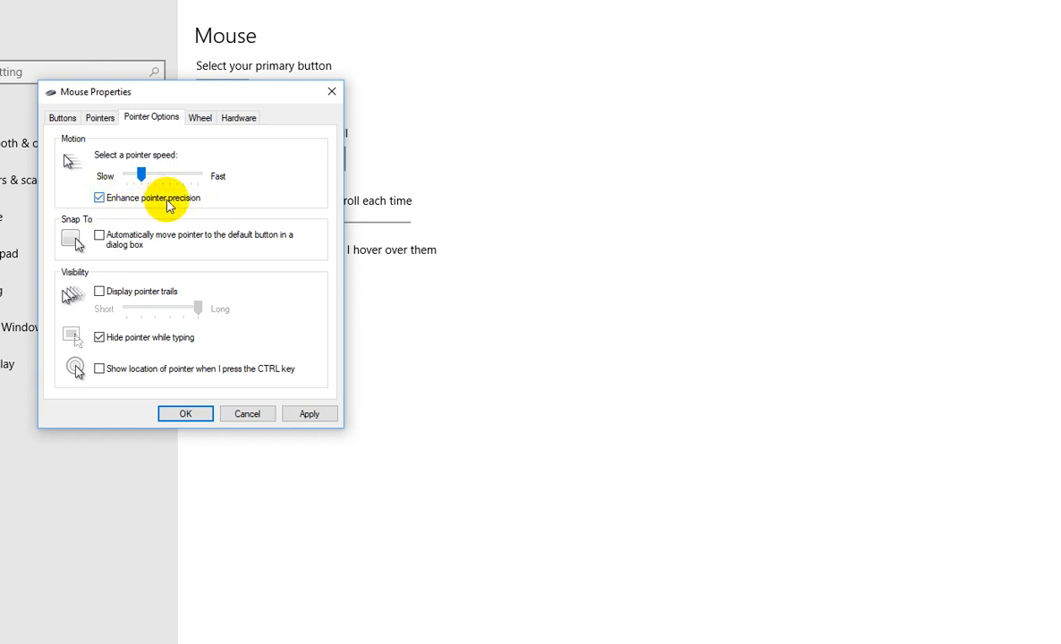
mouse_move(57, 195)
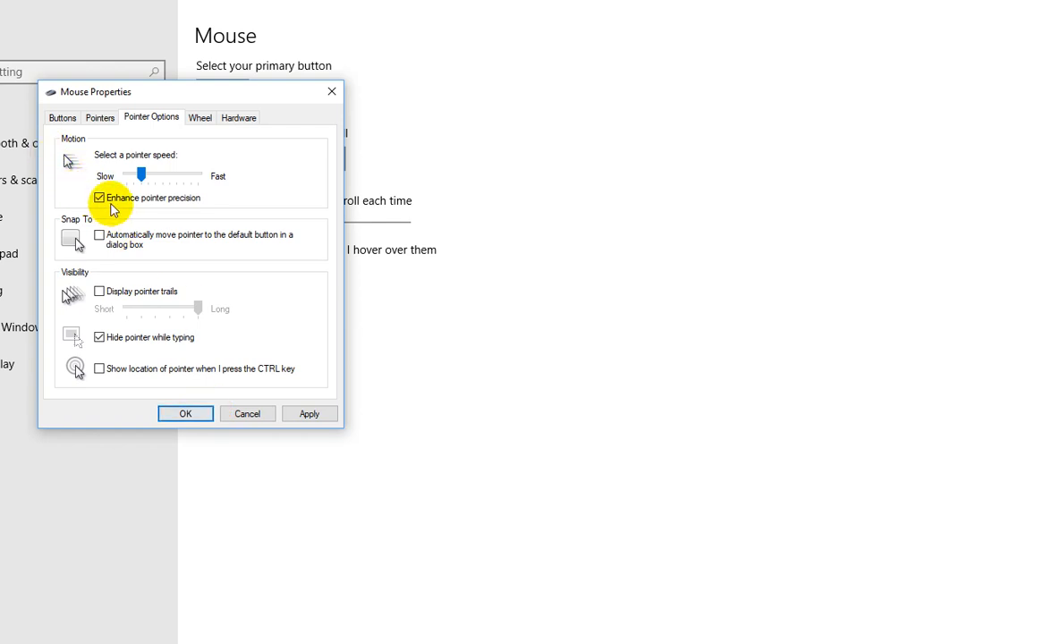
mouse_move(179, 200)
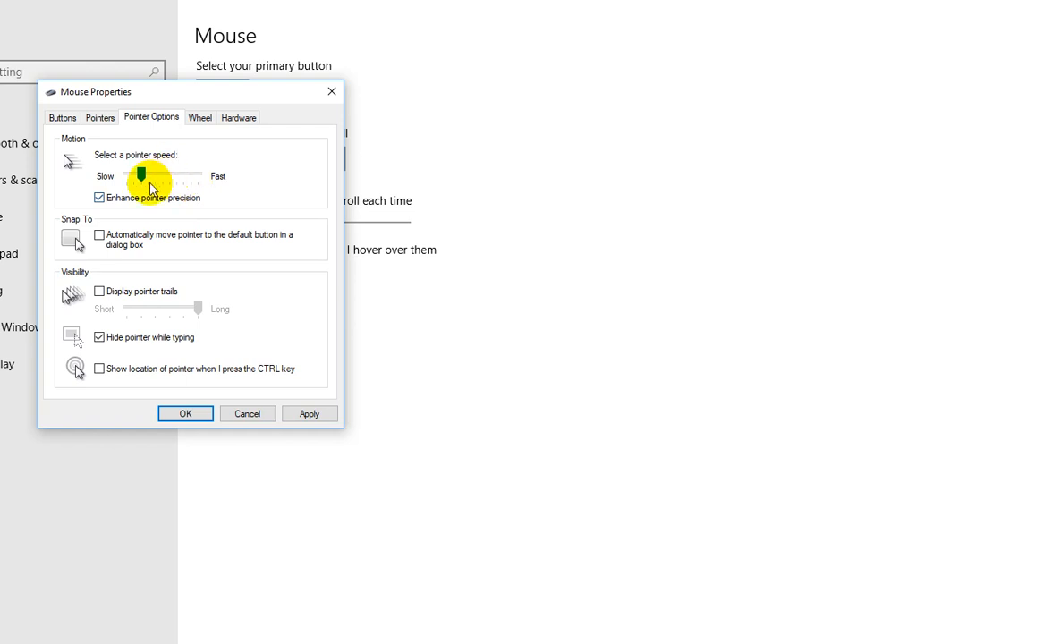
click(98, 196)
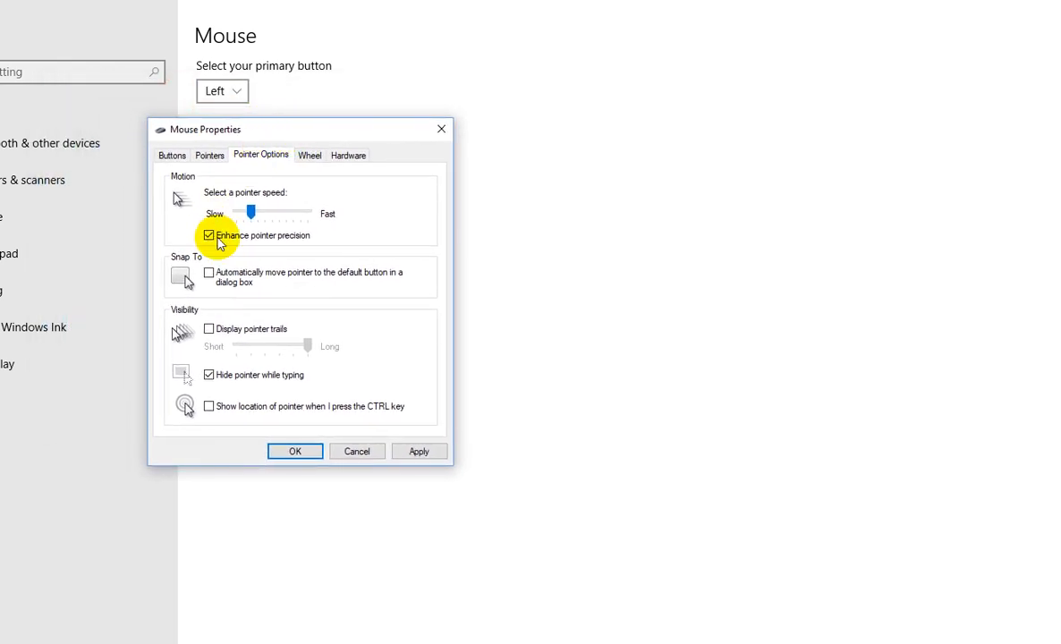
mouse_move(288, 244)
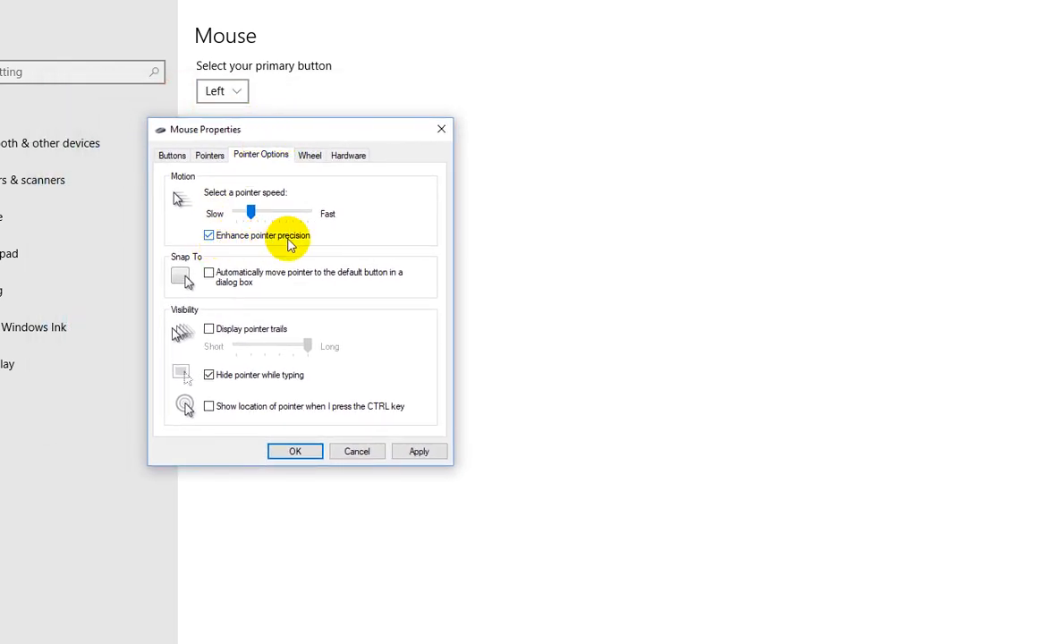
mouse_move(398, 288)
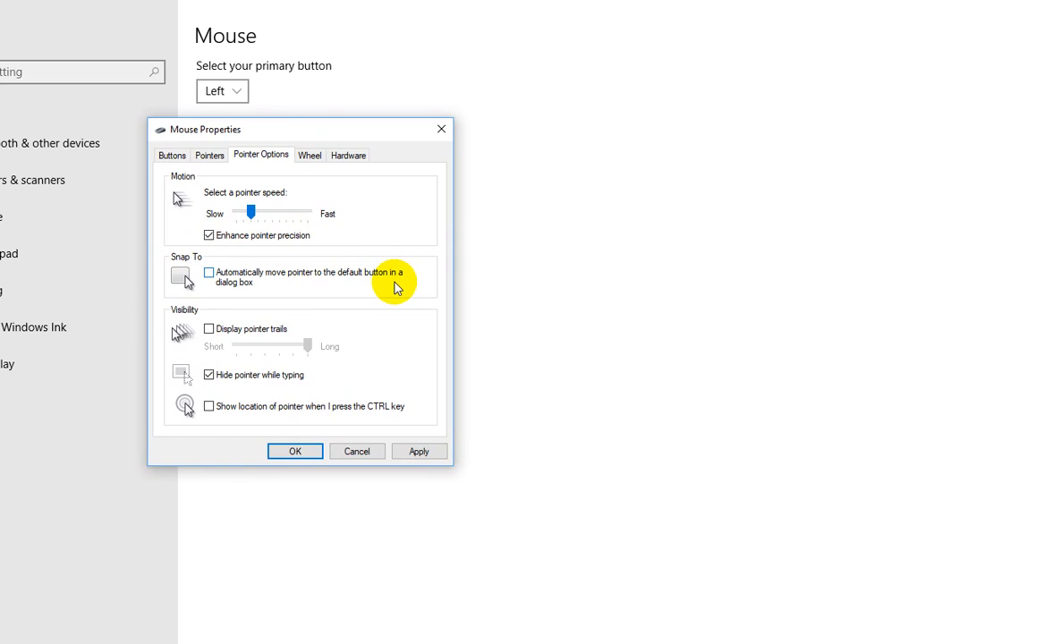
mouse_move(415, 297)
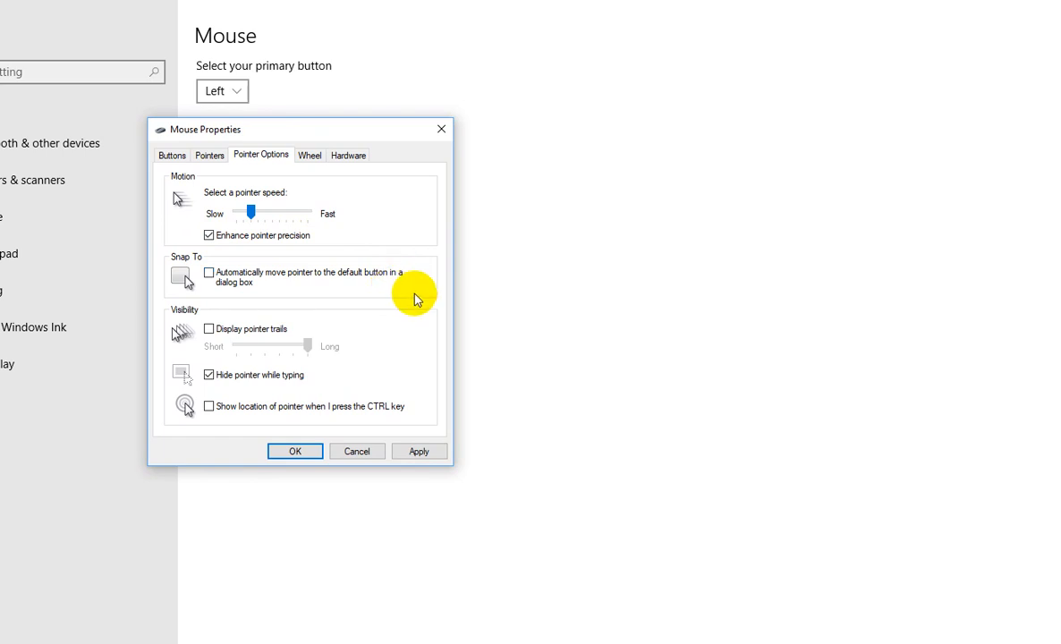
mouse_move(405, 275)
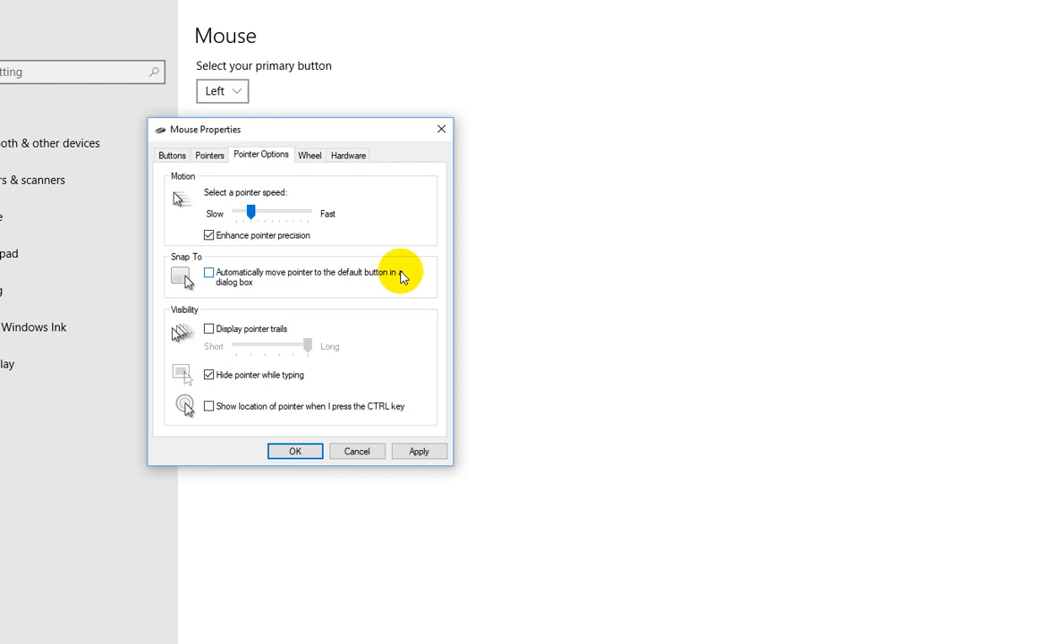
mouse_move(467, 218)
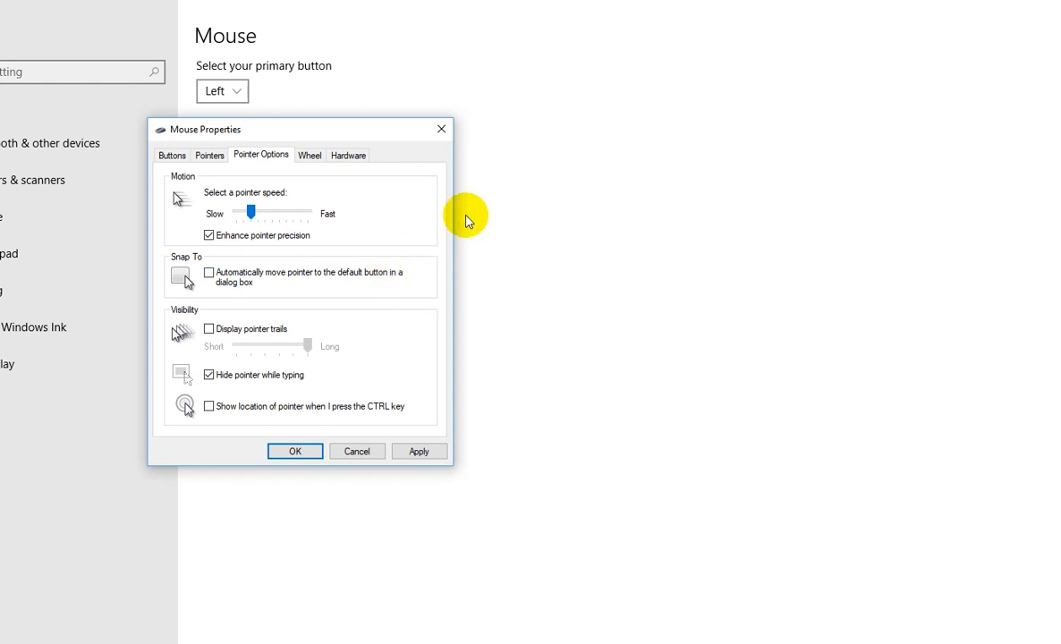
mouse_move(516, 264)
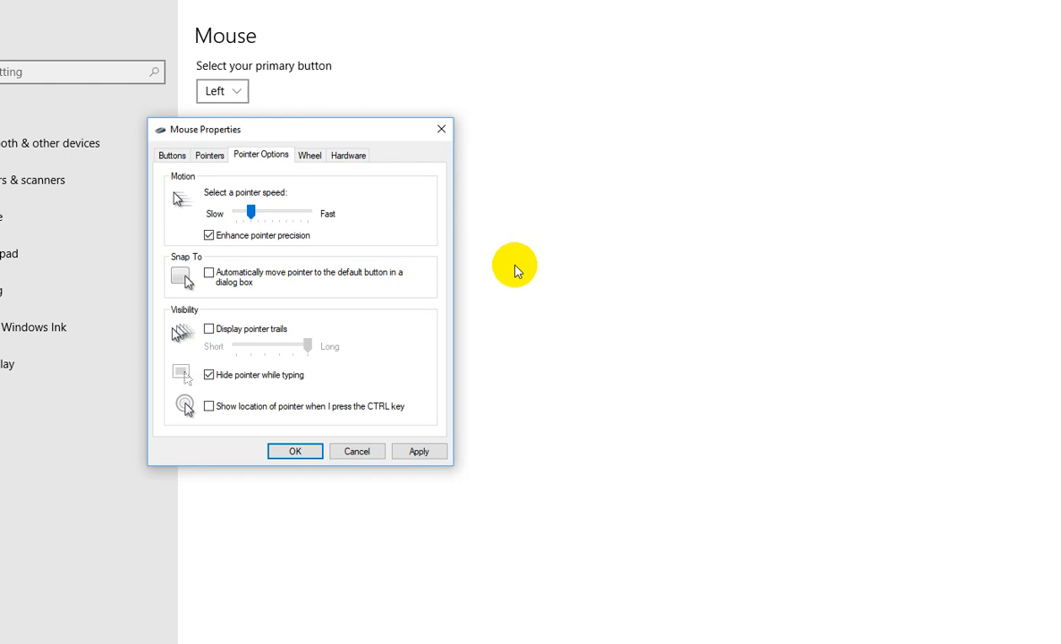
mouse_move(538, 297)
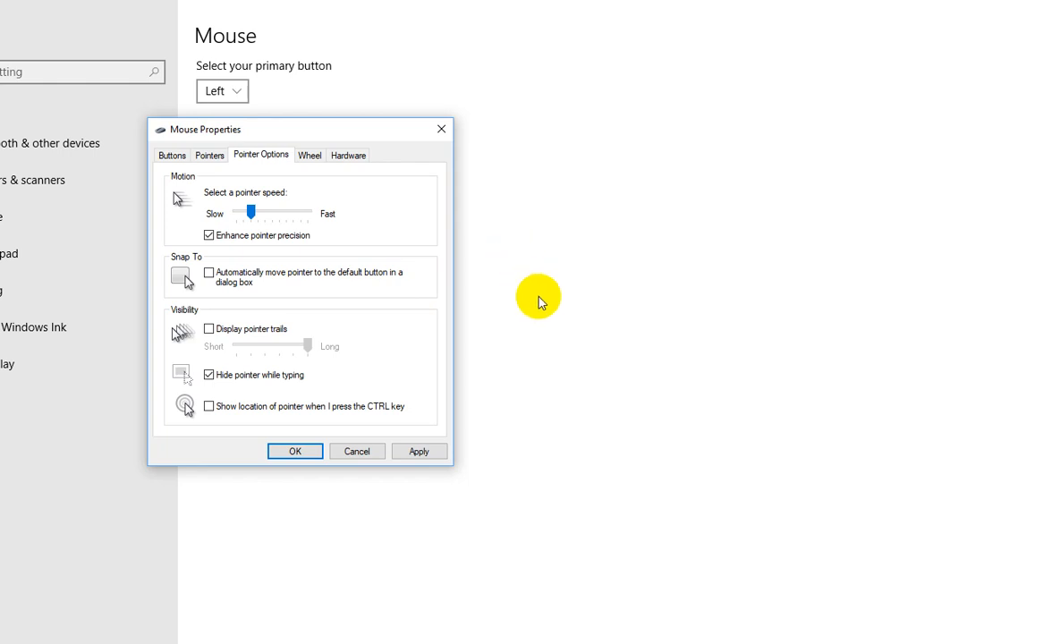
mouse_move(599, 331)
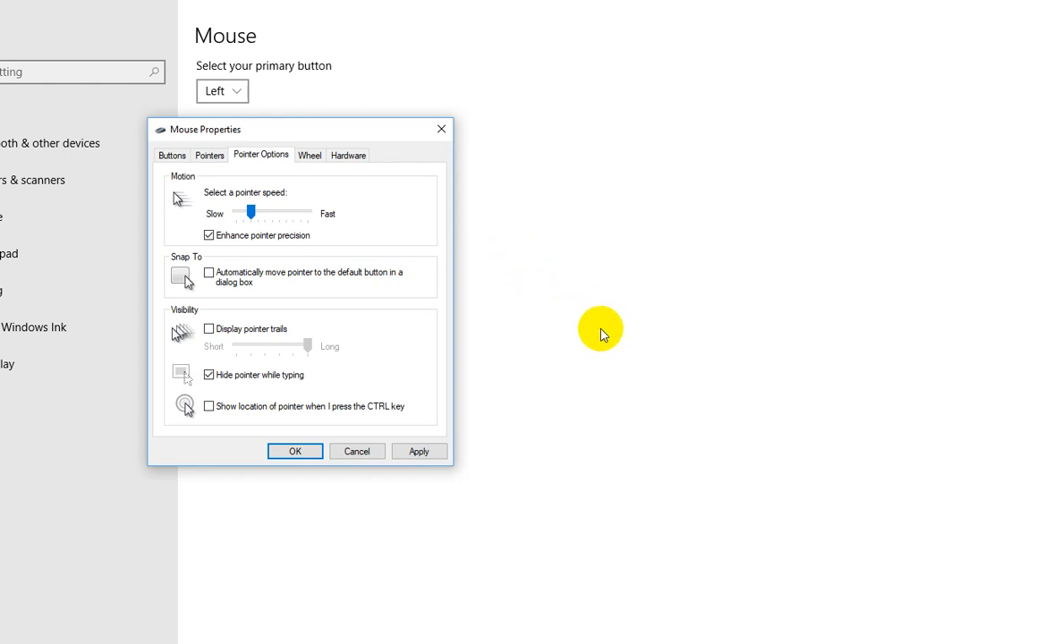
mouse_move(610, 369)
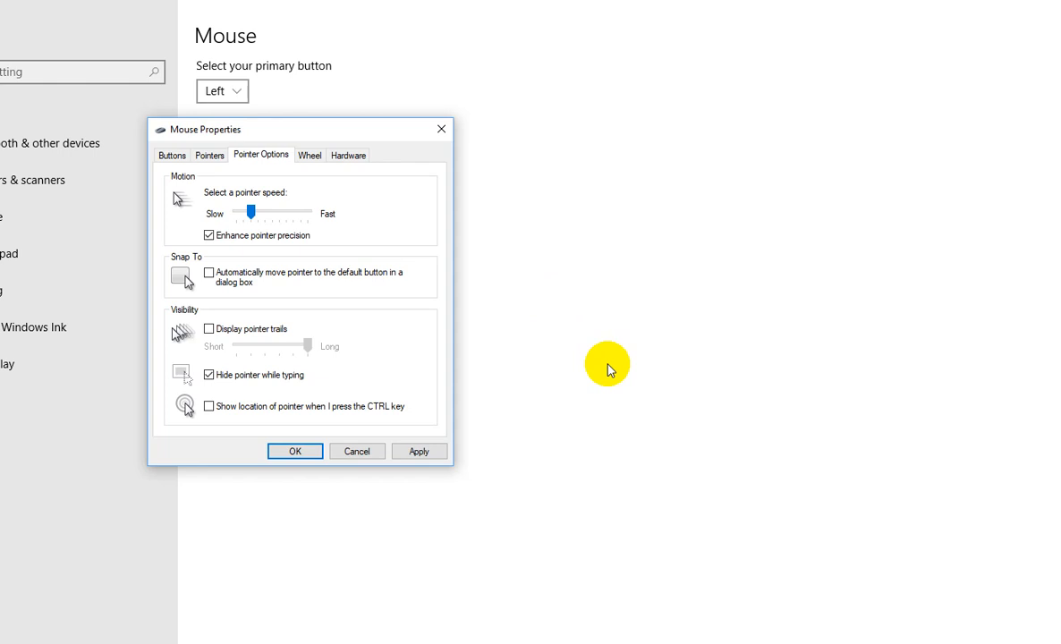
mouse_move(726, 287)
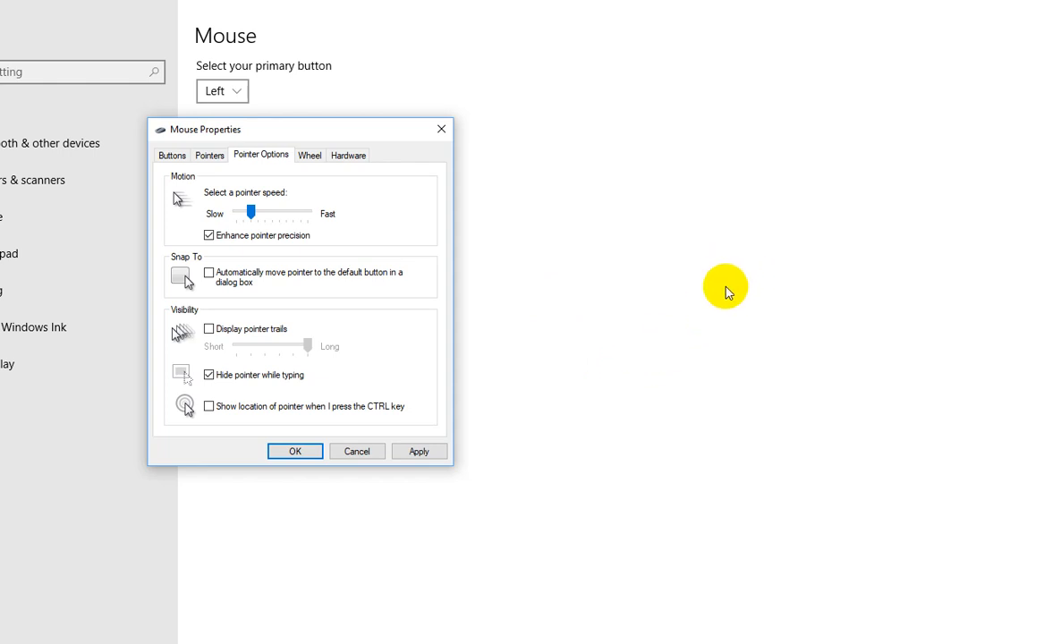
mouse_move(874, 117)
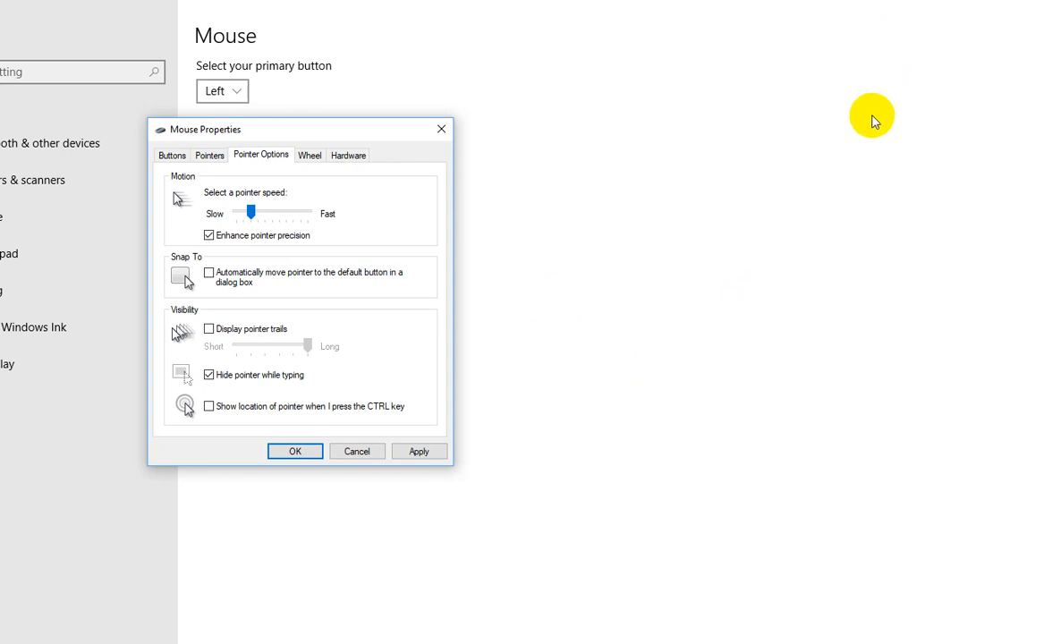
mouse_move(644, 240)
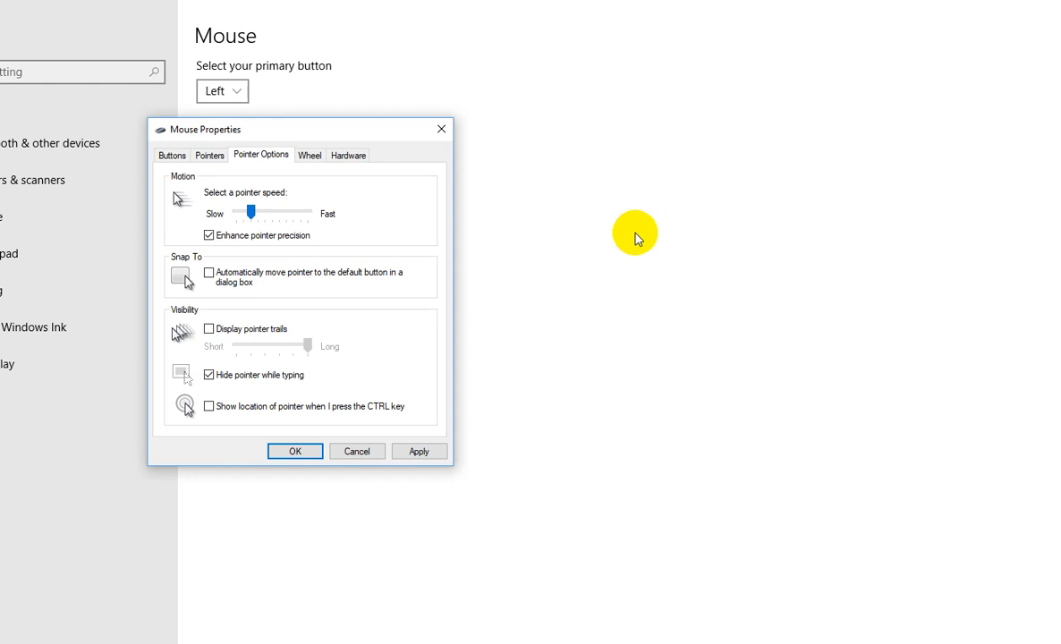
mouse_move(690, 268)
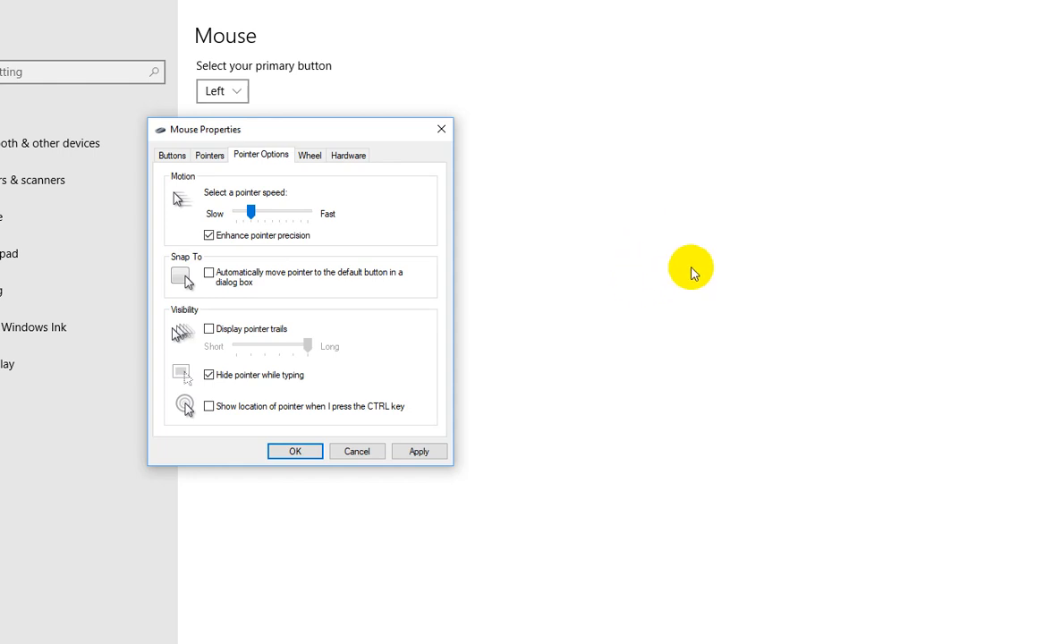
mouse_move(712, 264)
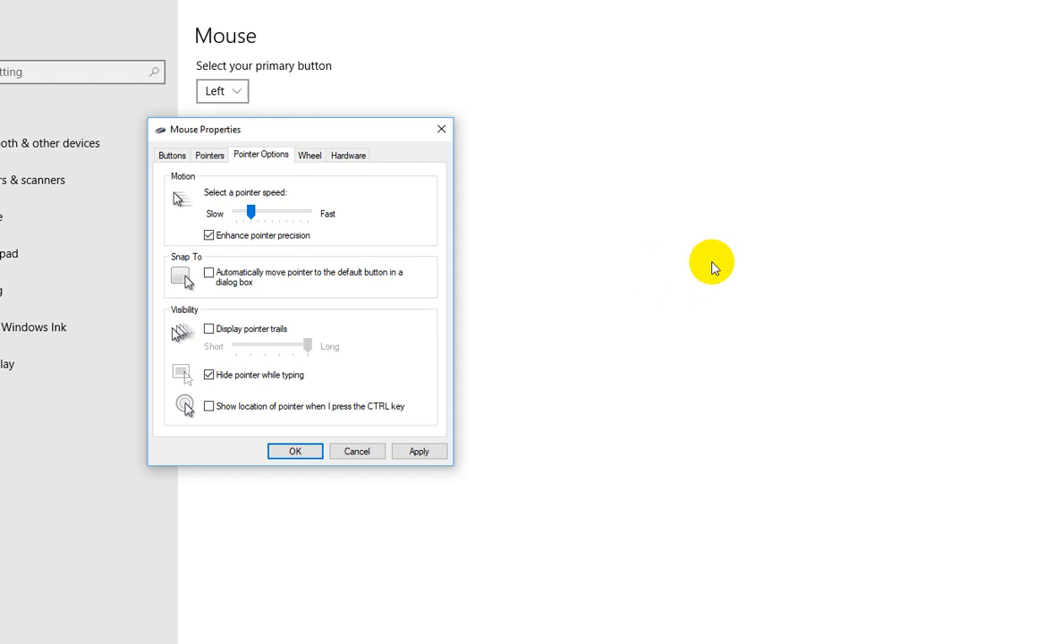
mouse_move(606, 290)
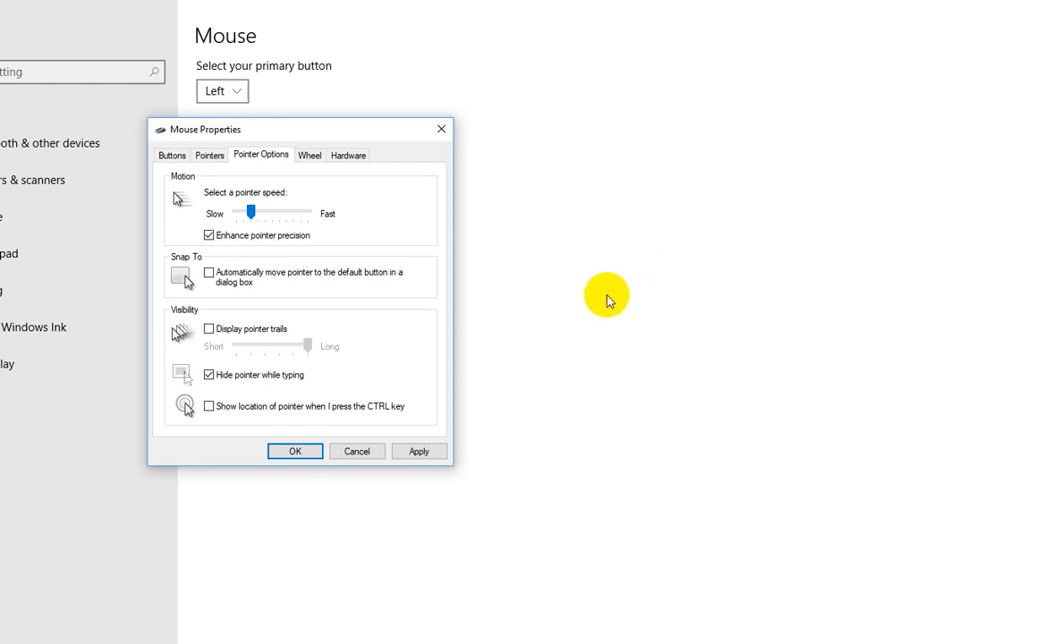
mouse_move(580, 319)
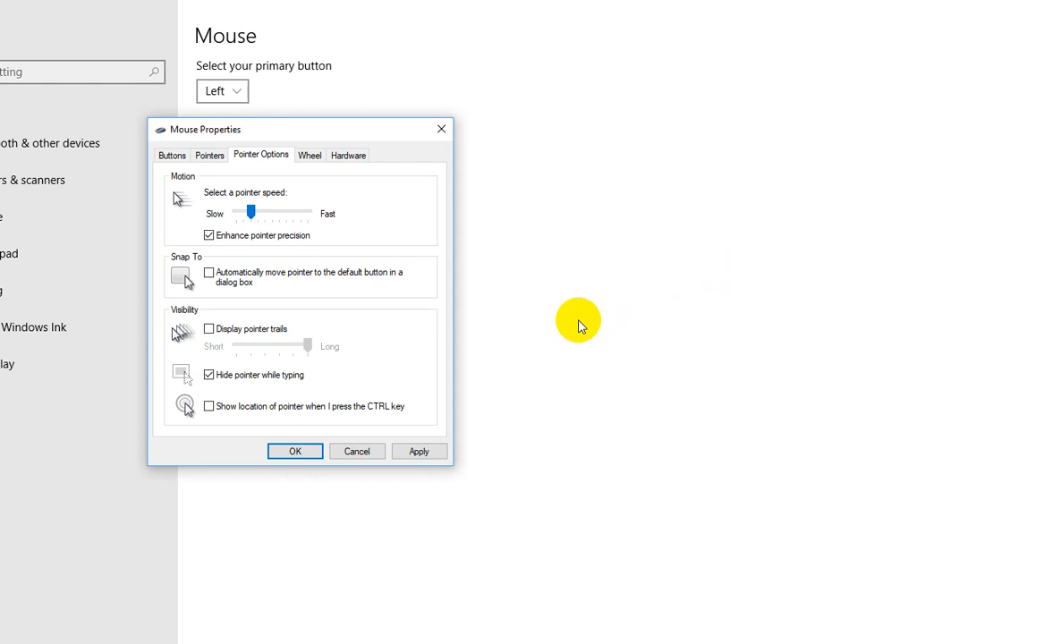
mouse_move(512, 325)
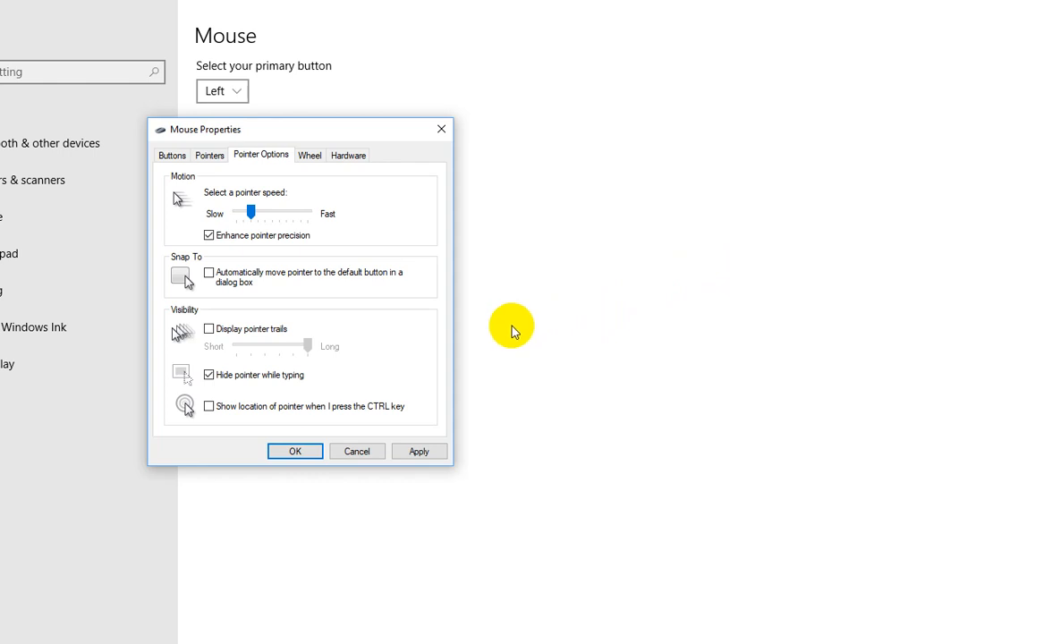
mouse_move(927, 229)
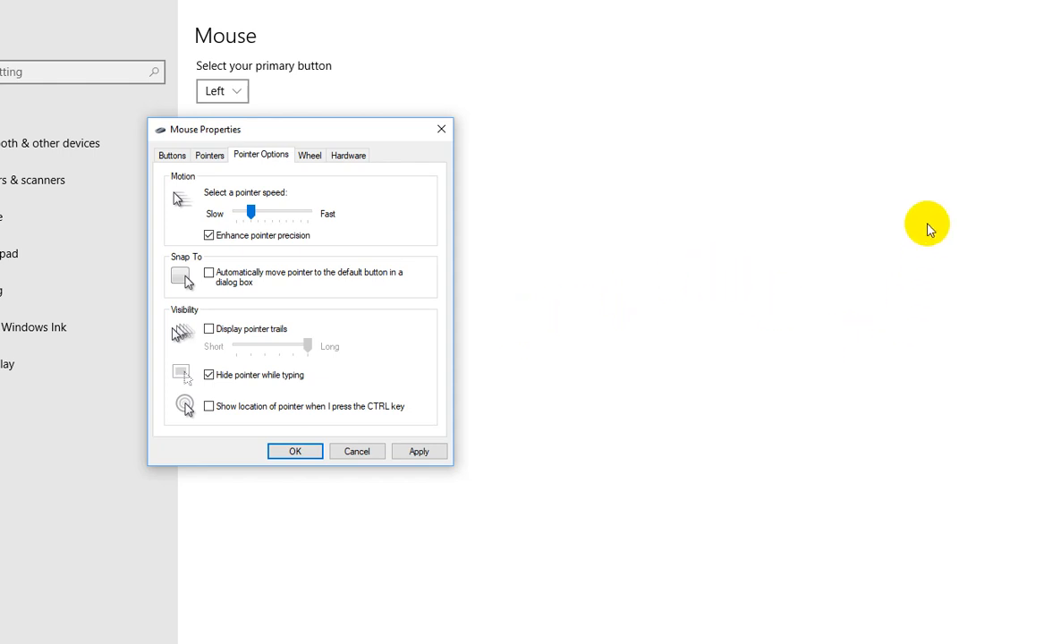
mouse_move(1018, 71)
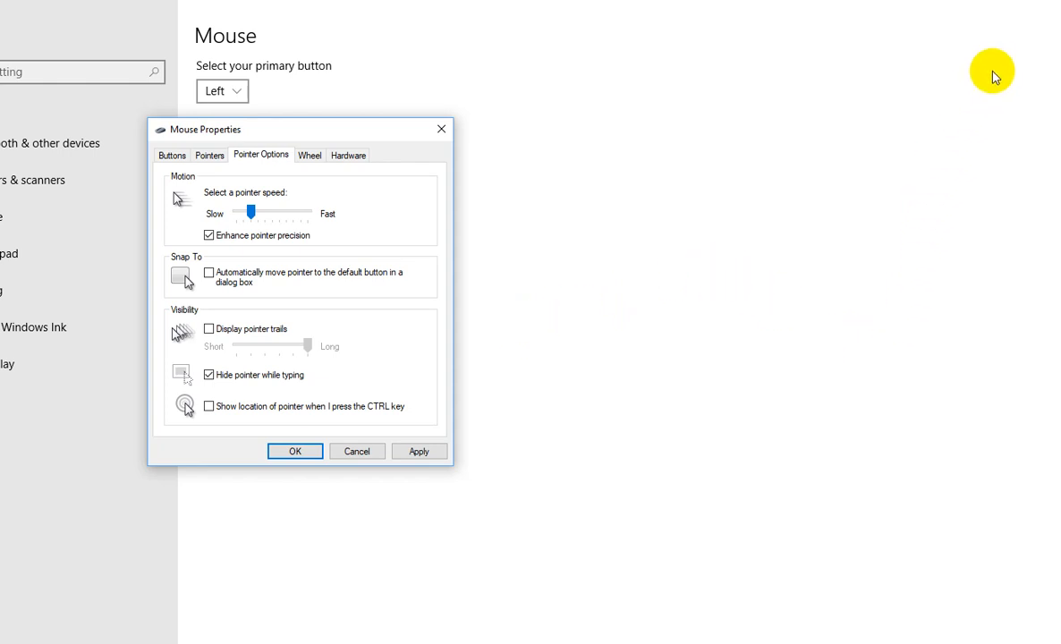
mouse_move(1019, 2)
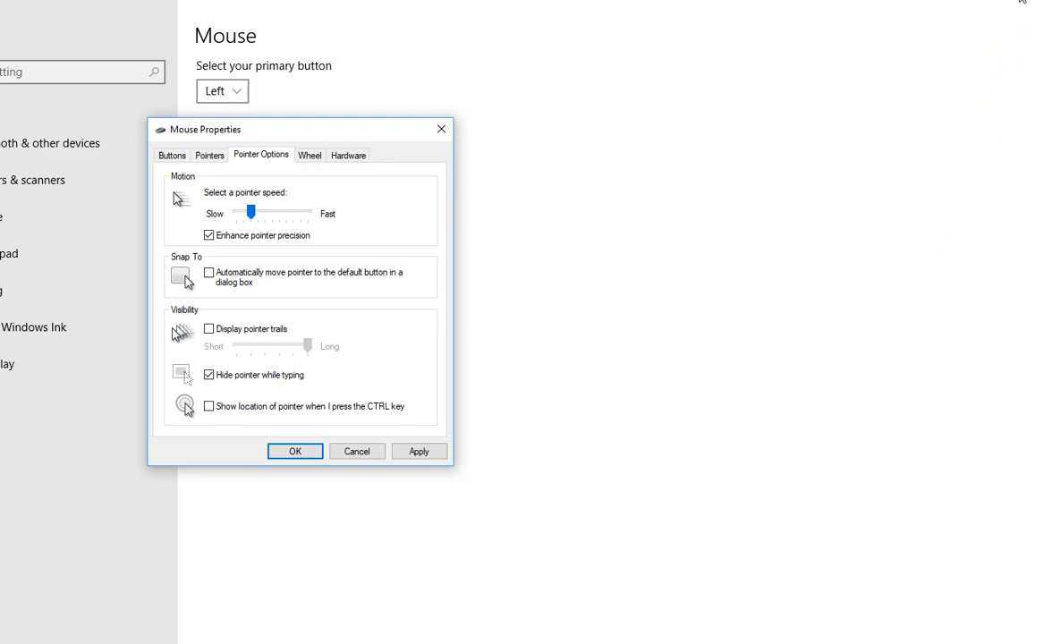